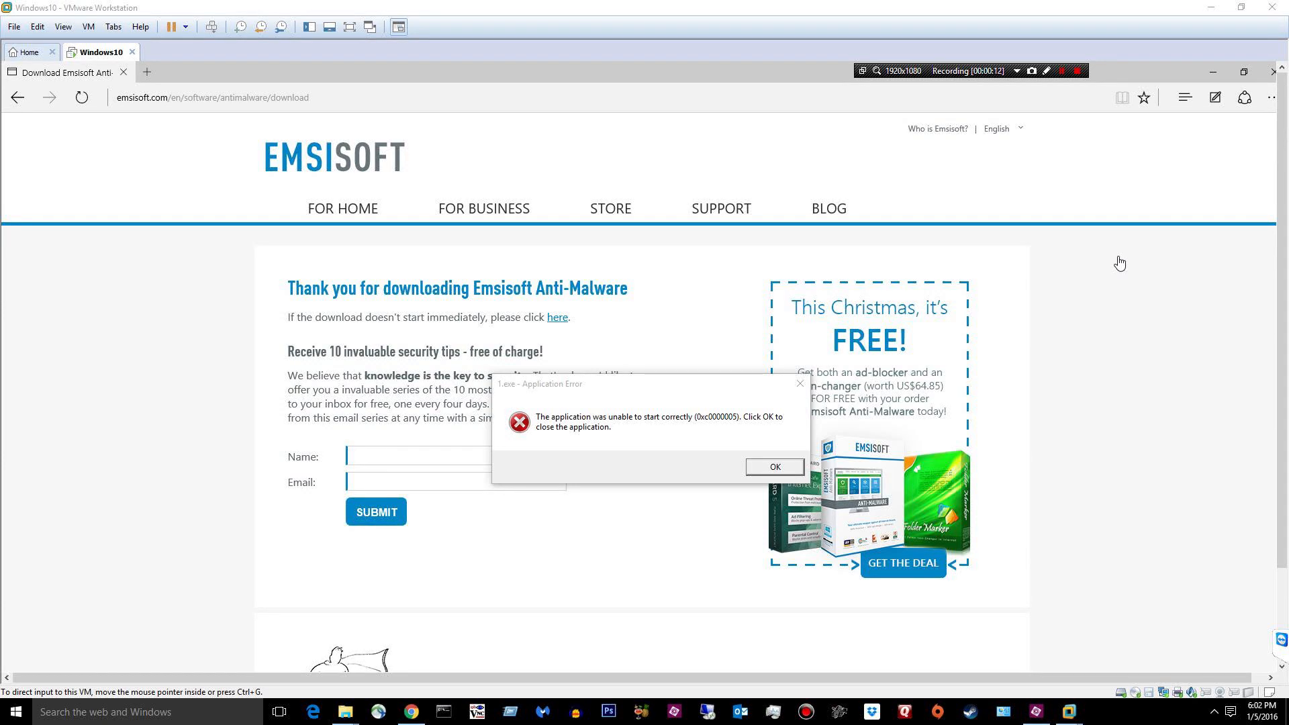
mouse_move(1129, 259)
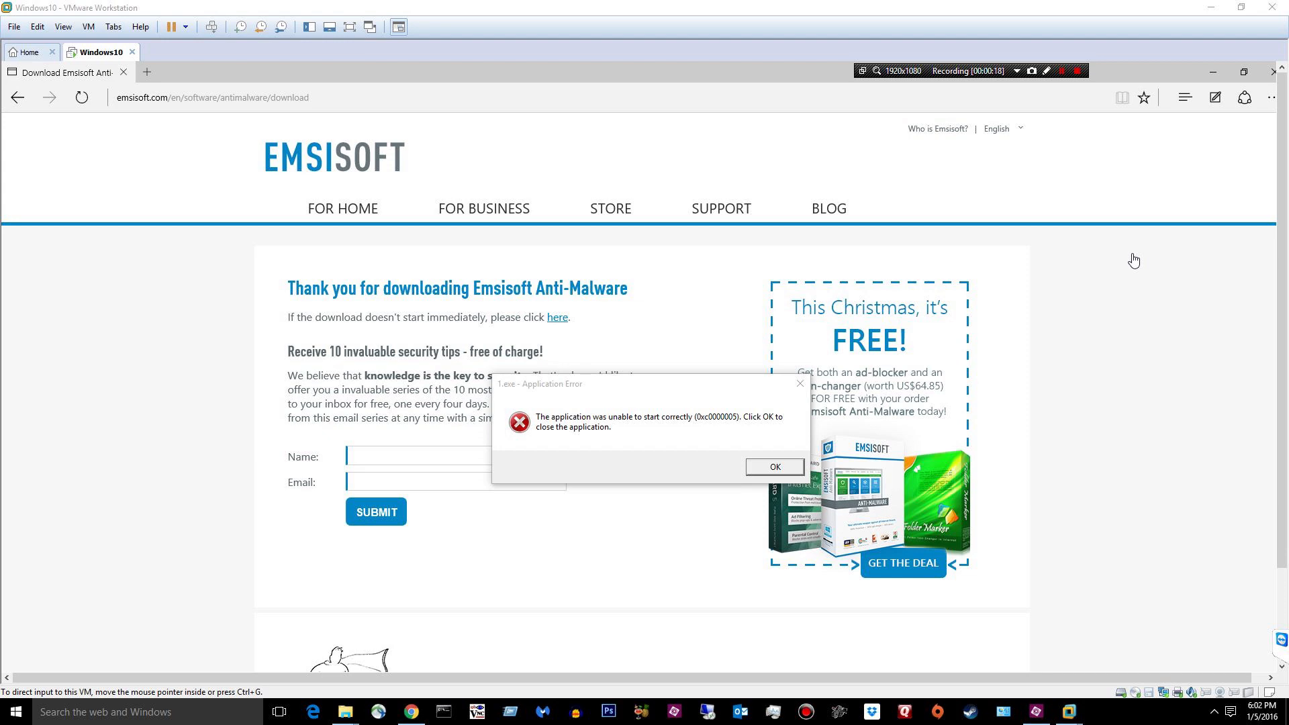
mouse_move(1149, 245)
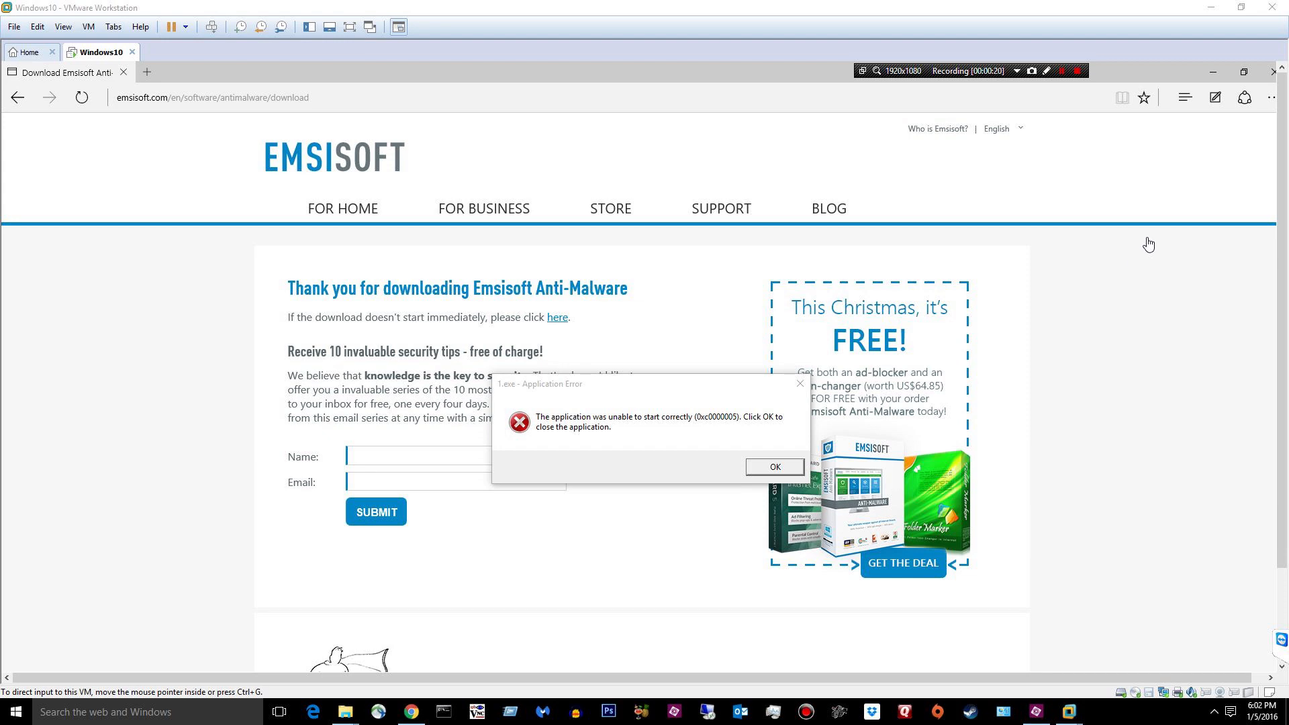
mouse_move(1273, 299)
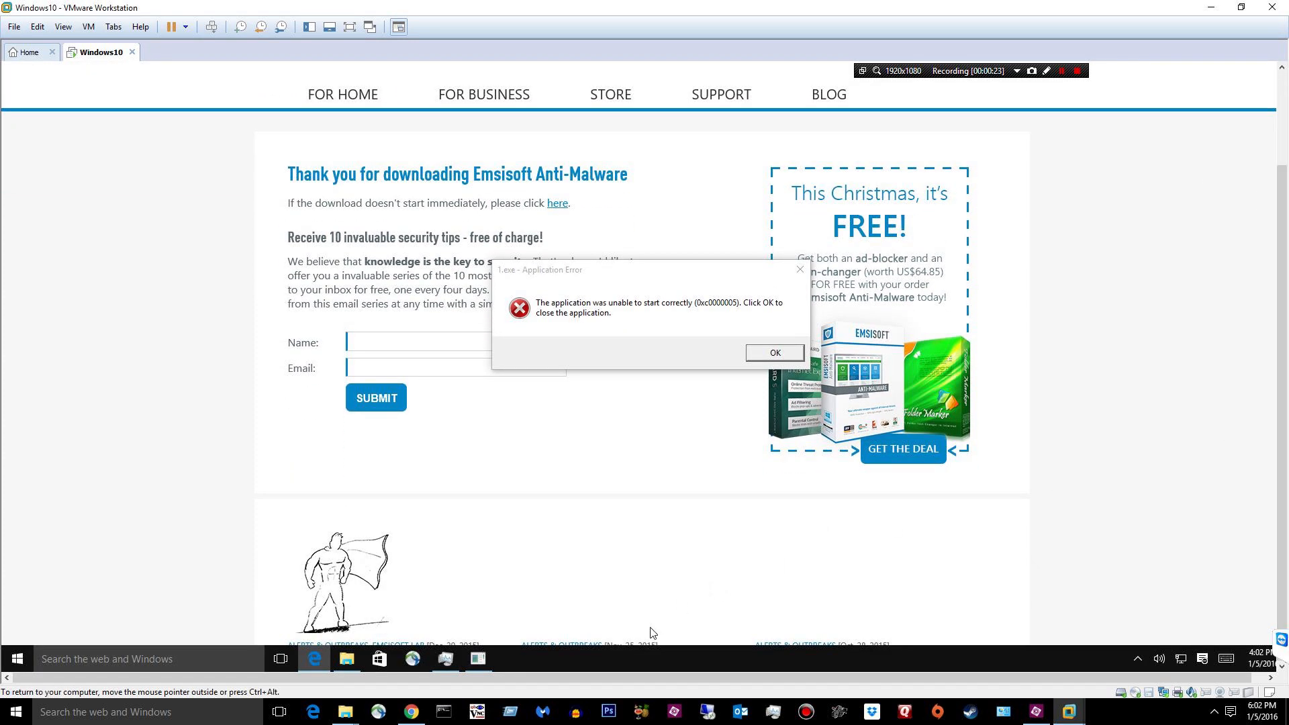
mouse_move(790, 589)
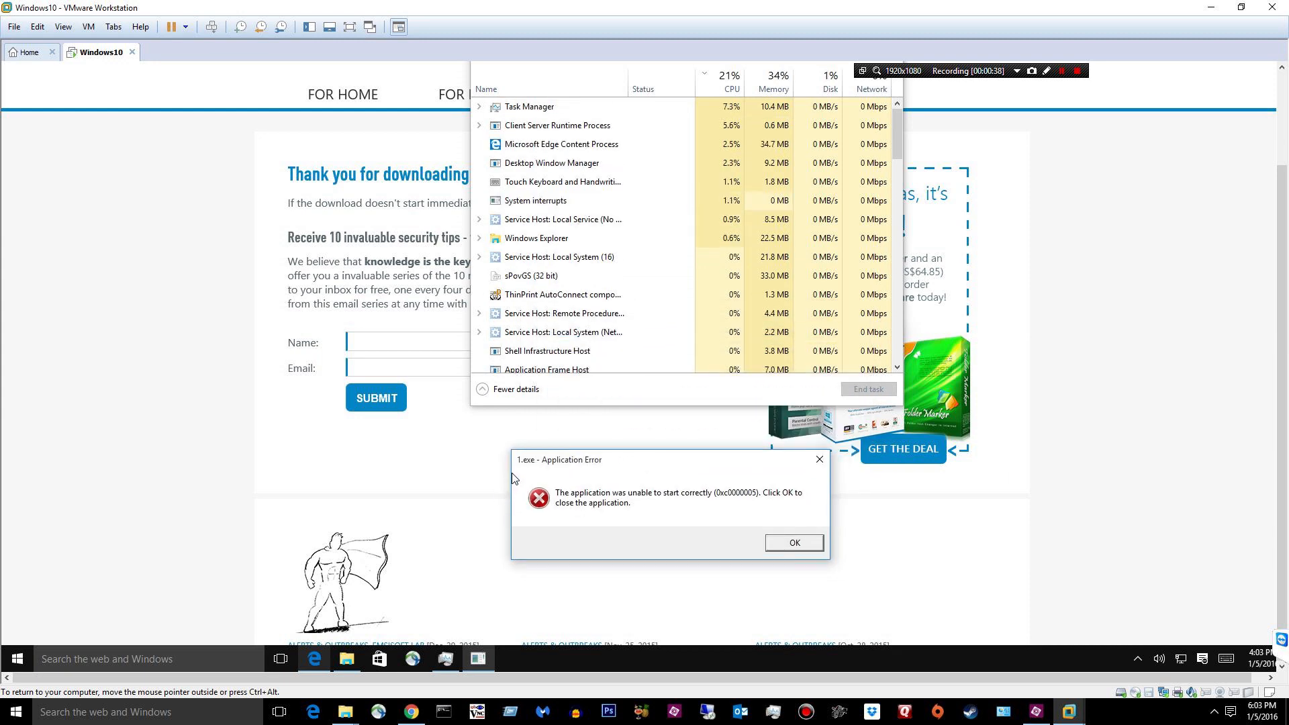
mouse_move(807, 528)
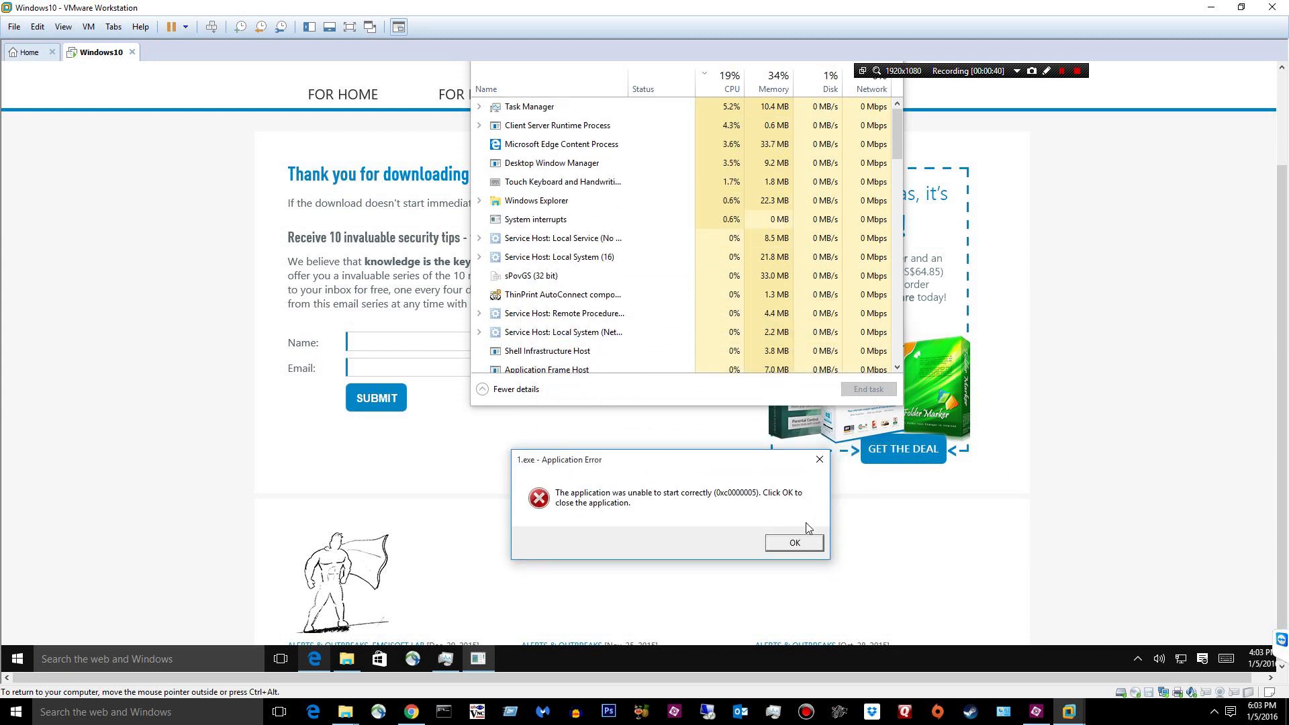
Dismiss the 1.exe application error and put Task Manager out of the way.
click(793, 542)
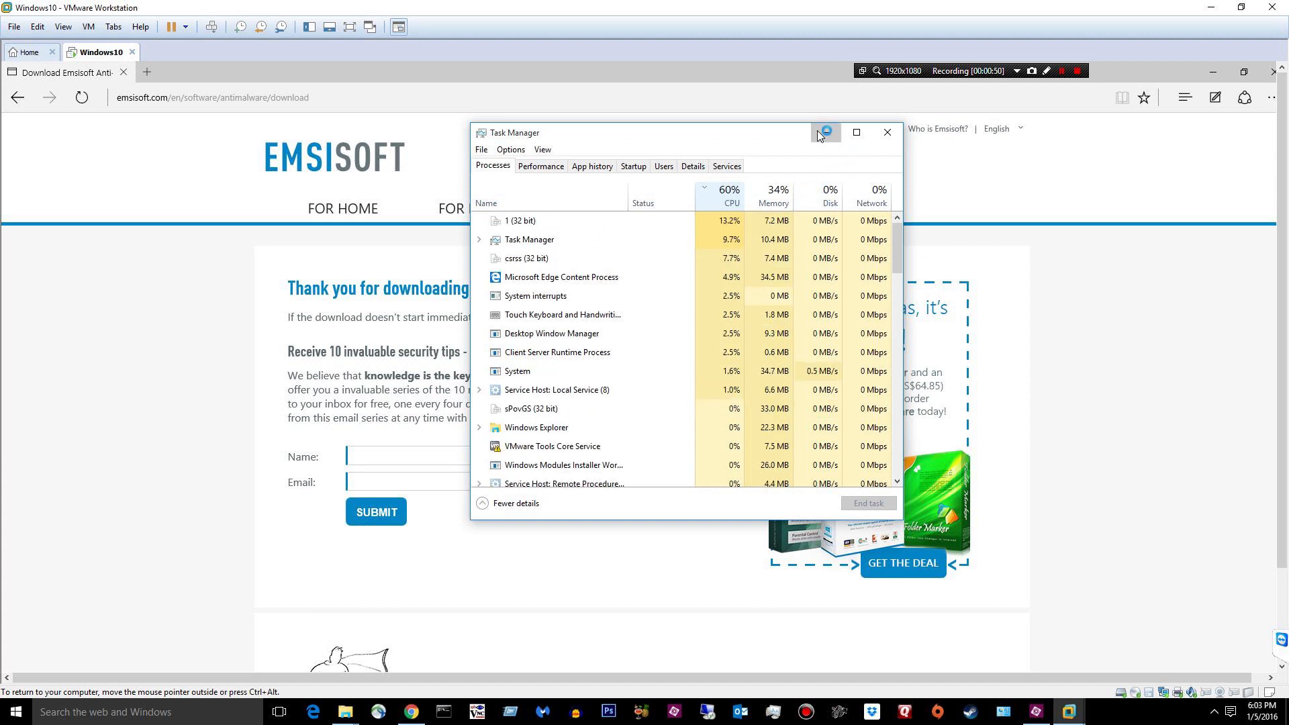
click(887, 133)
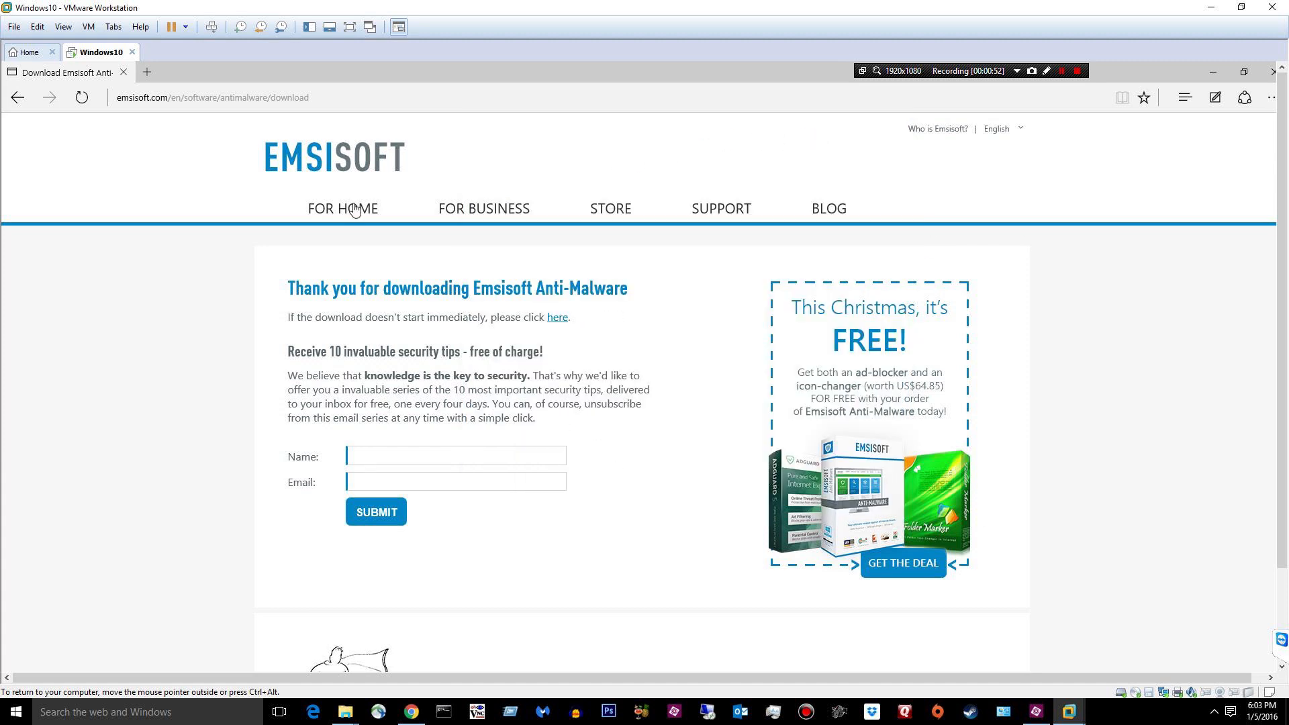
From Downloads, launch EmsisoftAntiMalwareSetup, accept the licence and begin installation.
click(247, 97)
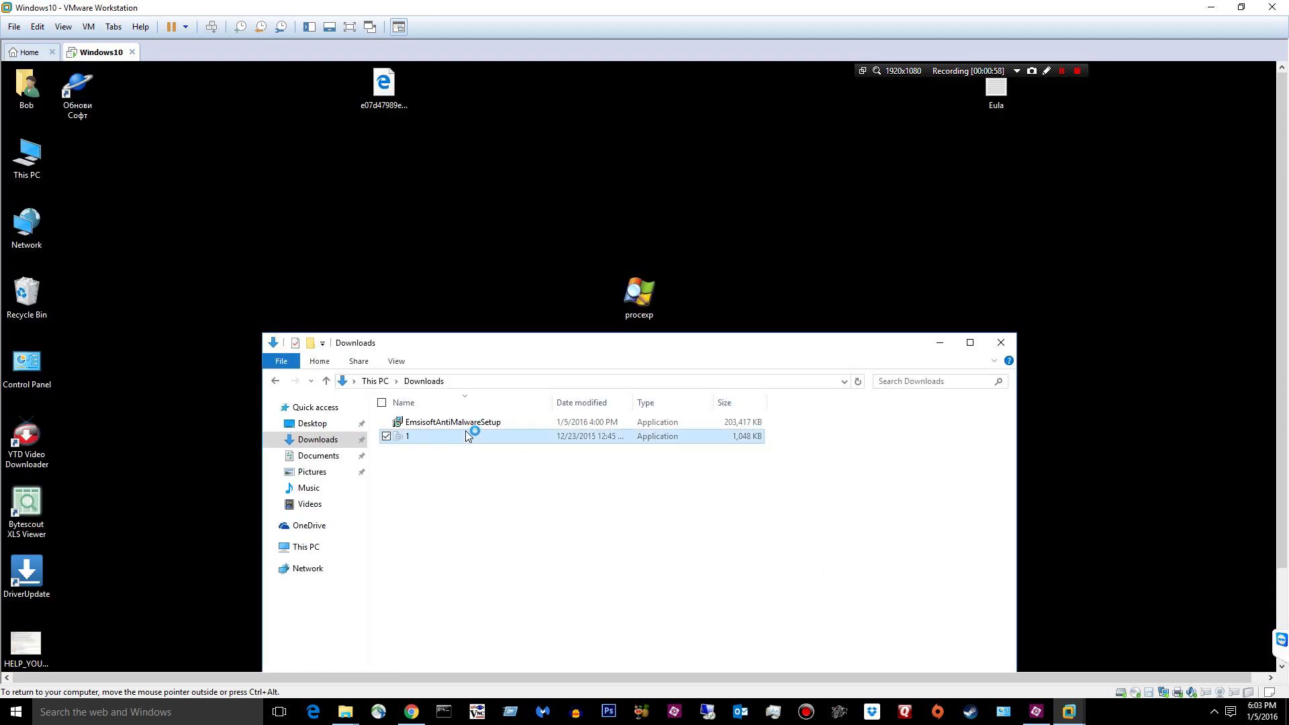
right_click(452, 421)
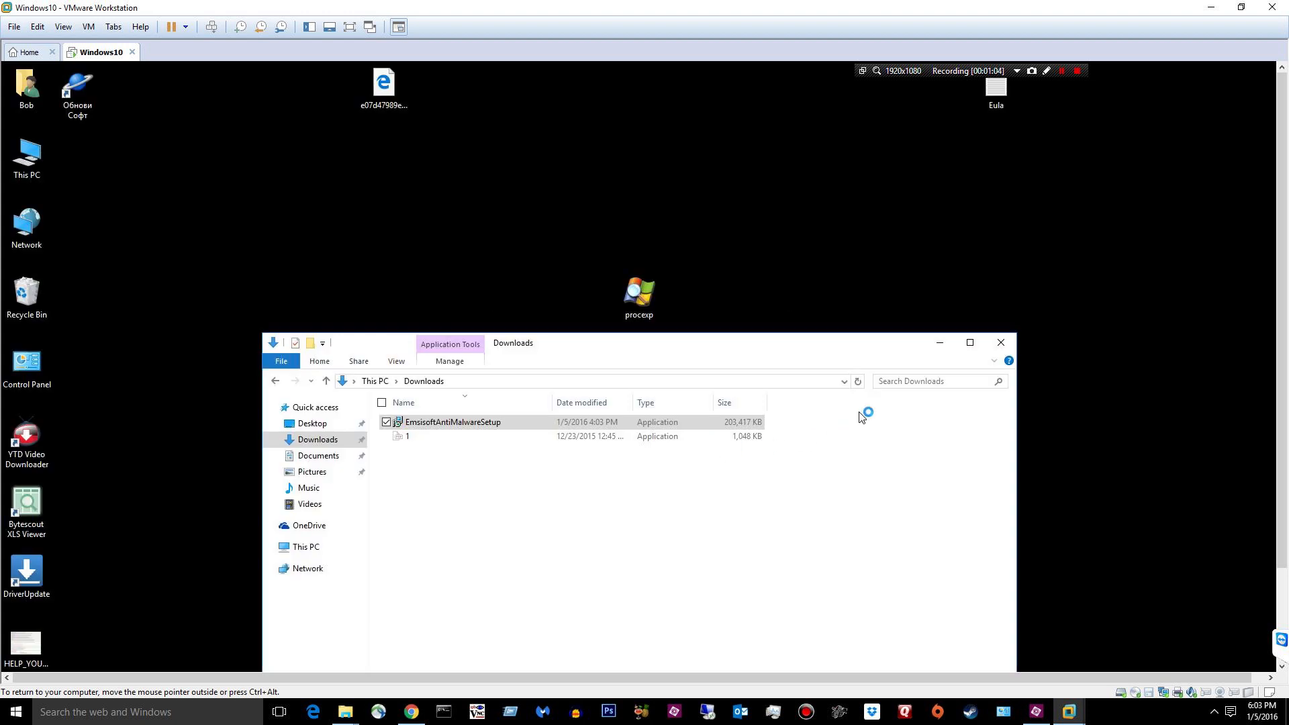
double_click(453, 422)
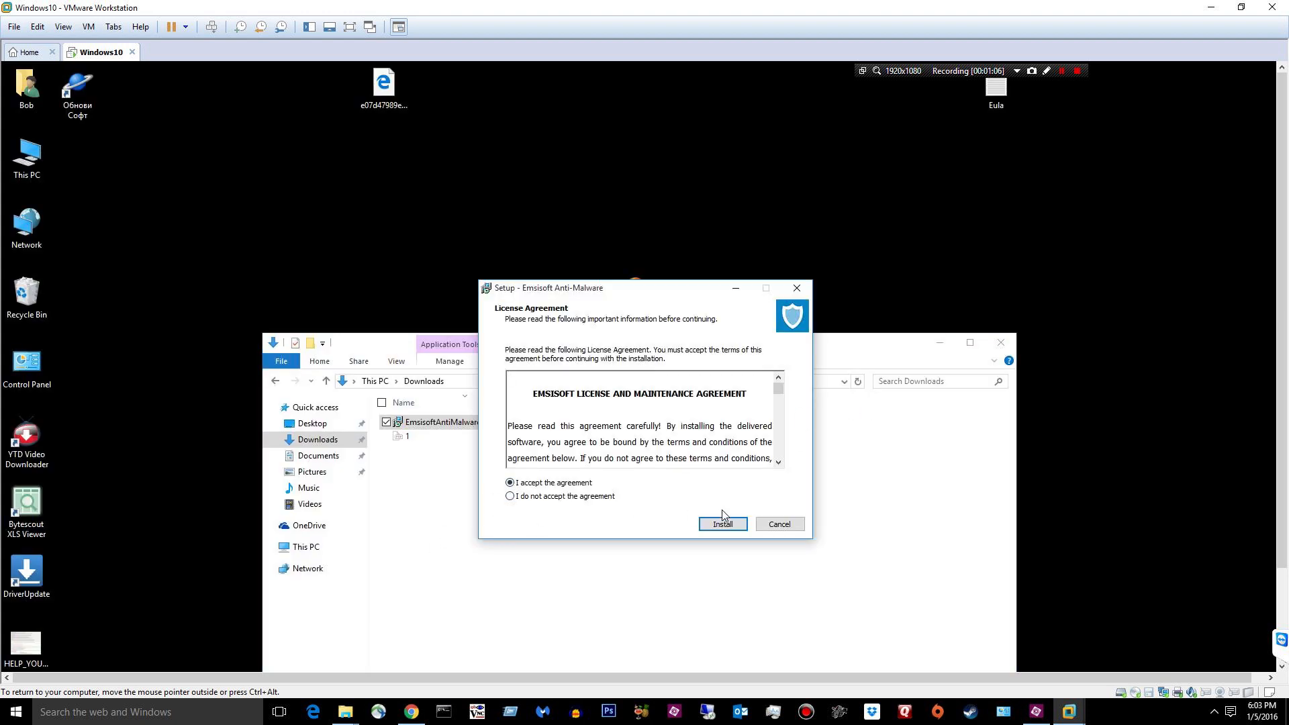
click(723, 523)
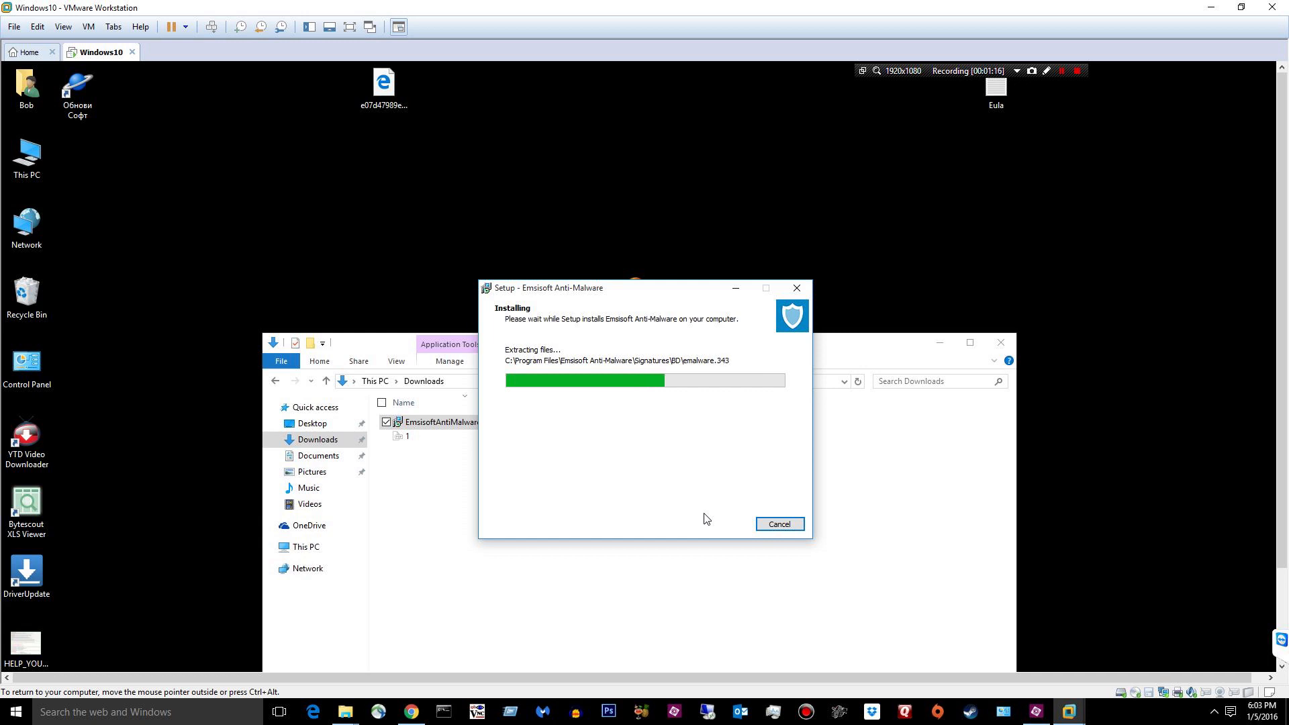
mouse_move(1263, 205)
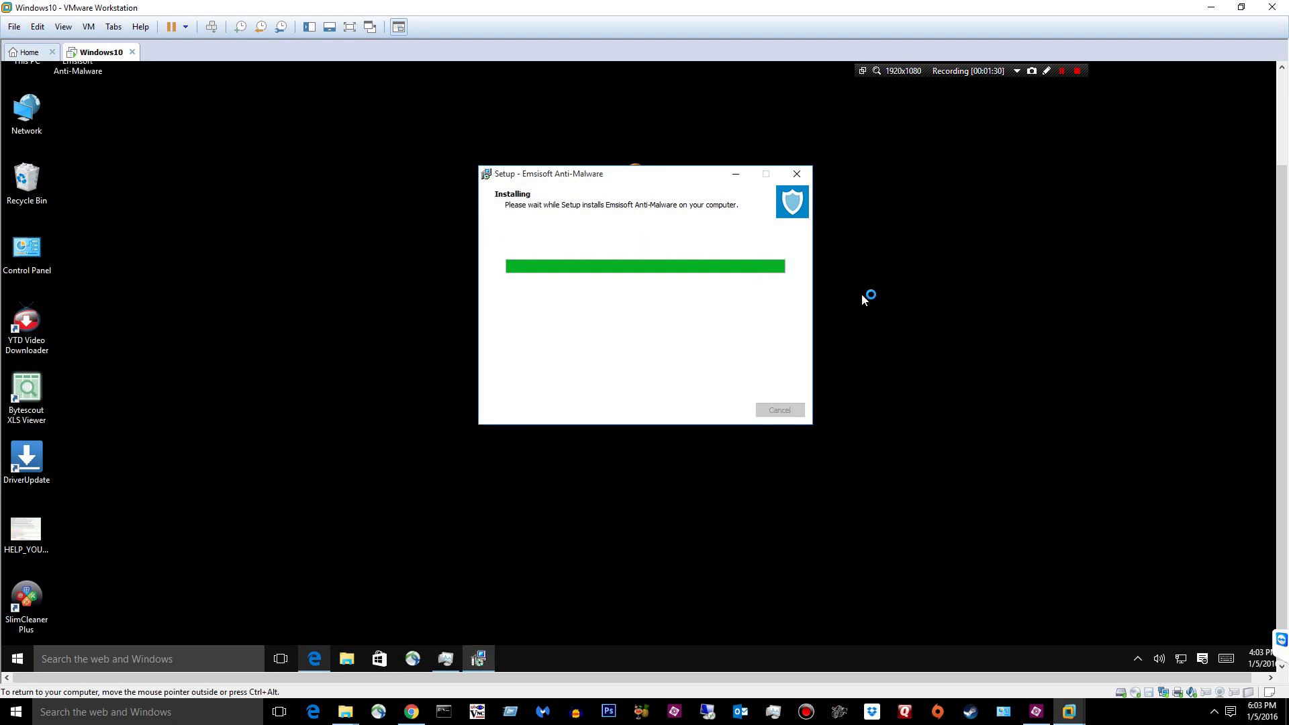
mouse_move(939, 302)
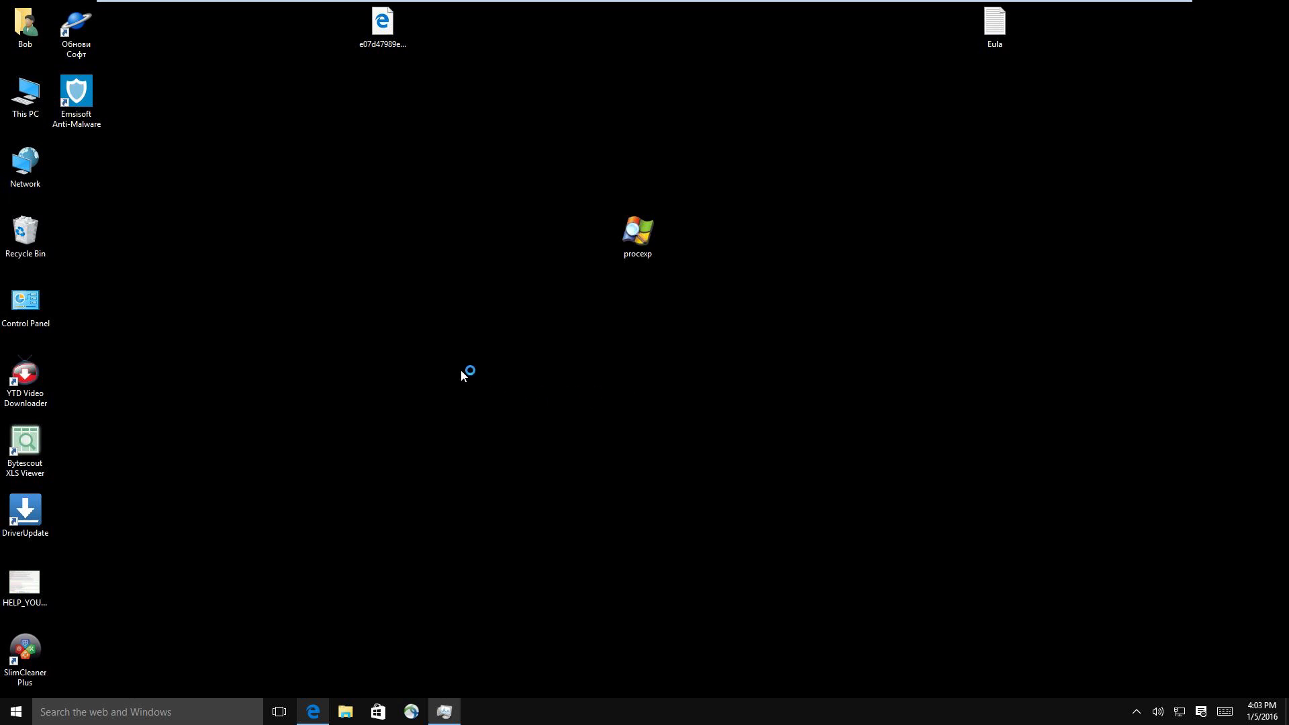
mouse_move(132, 145)
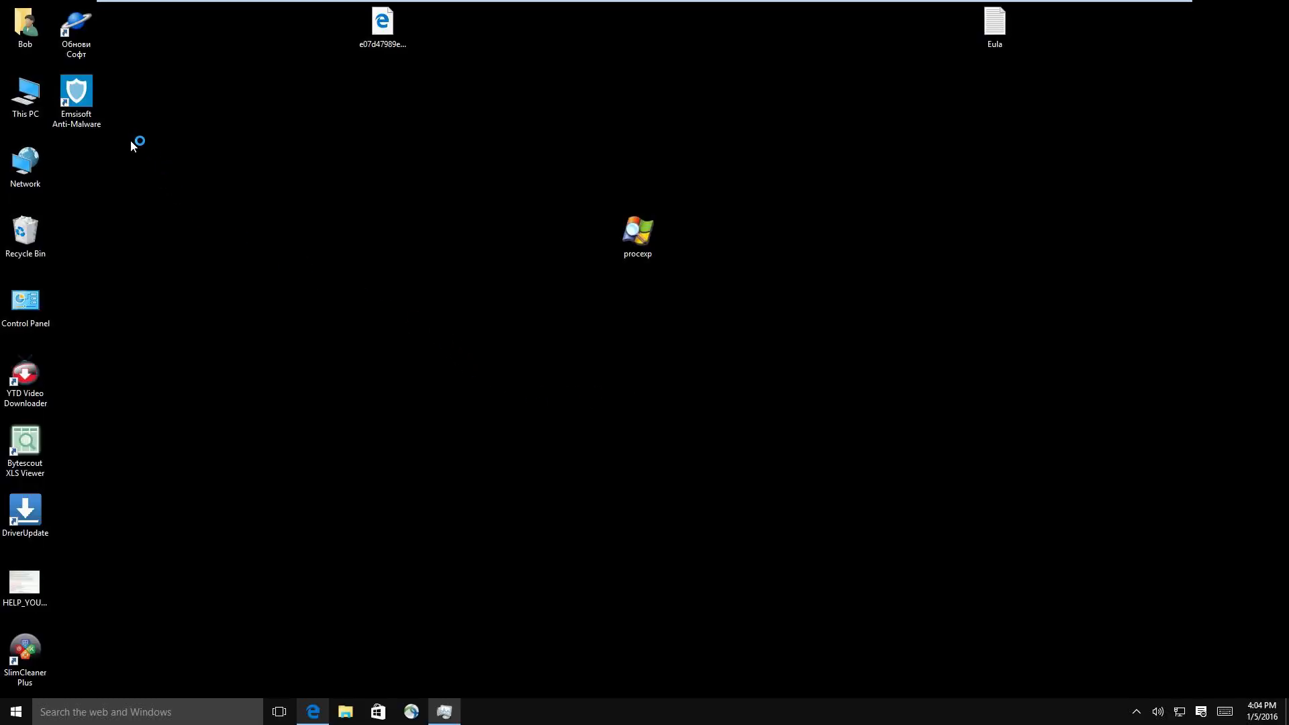
click(75, 92)
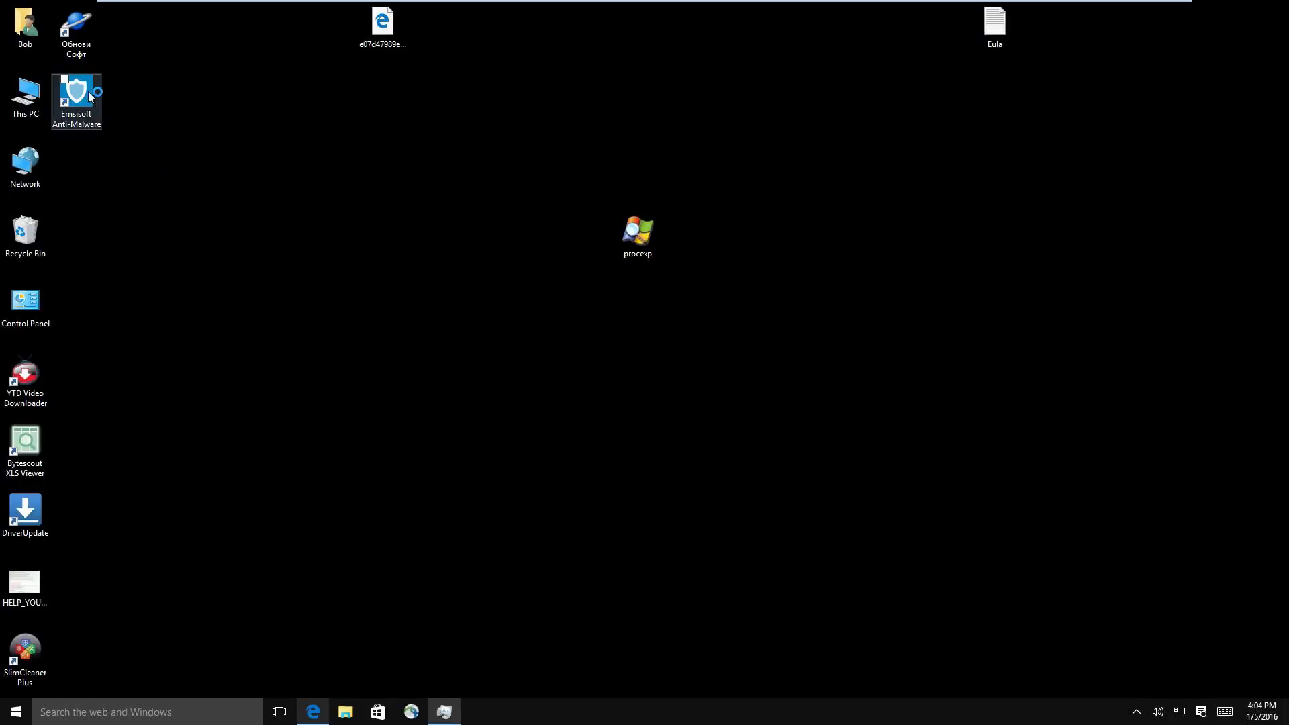
mouse_move(80, 88)
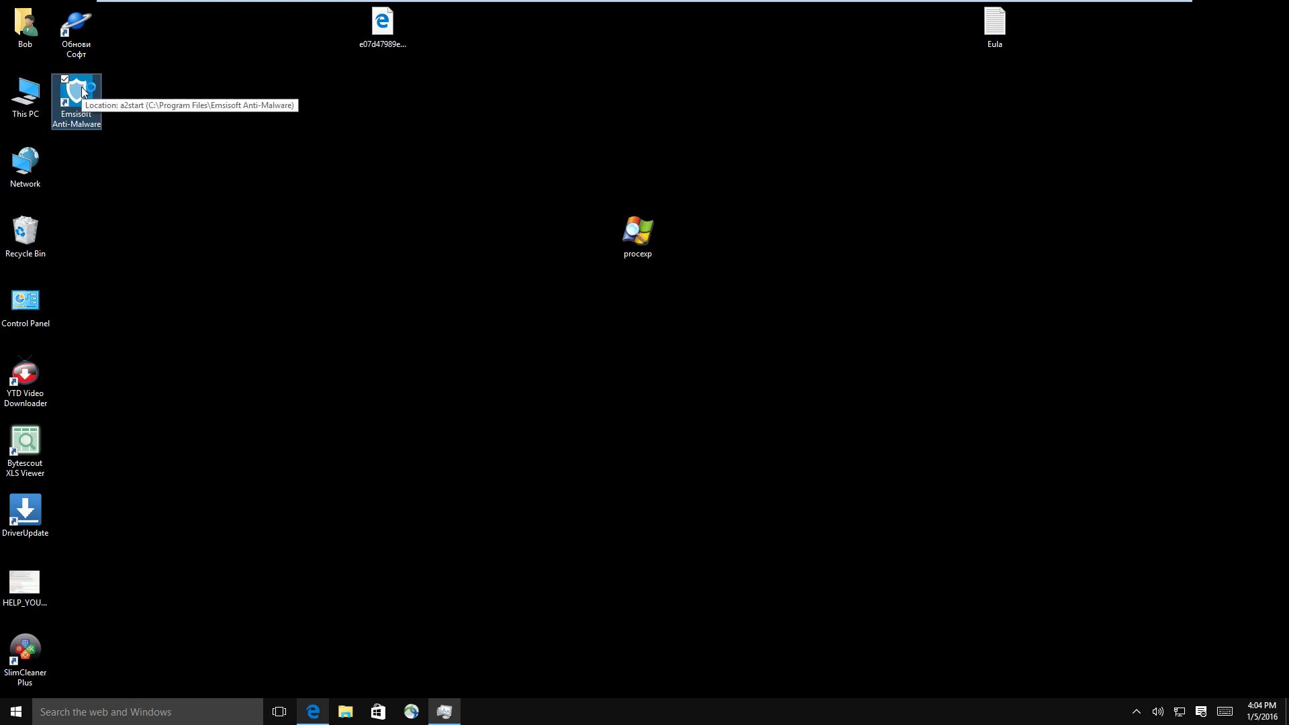
mouse_move(81, 127)
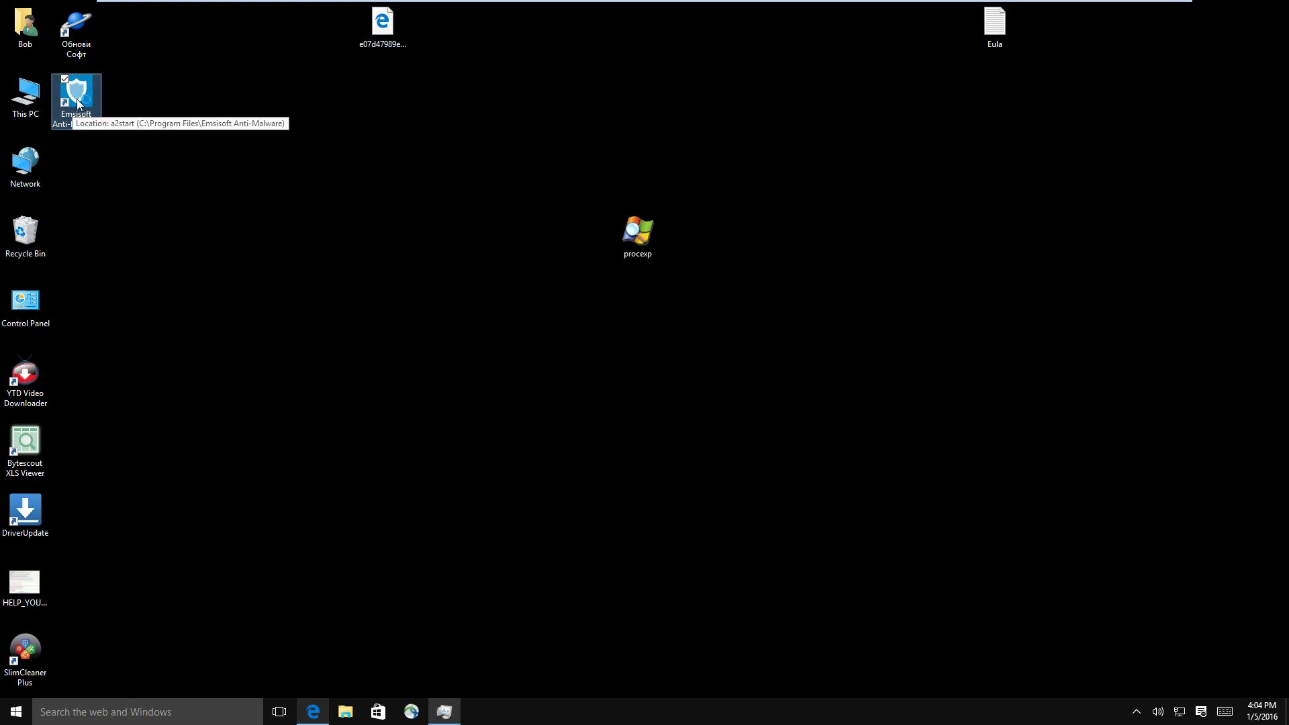
mouse_move(122, 98)
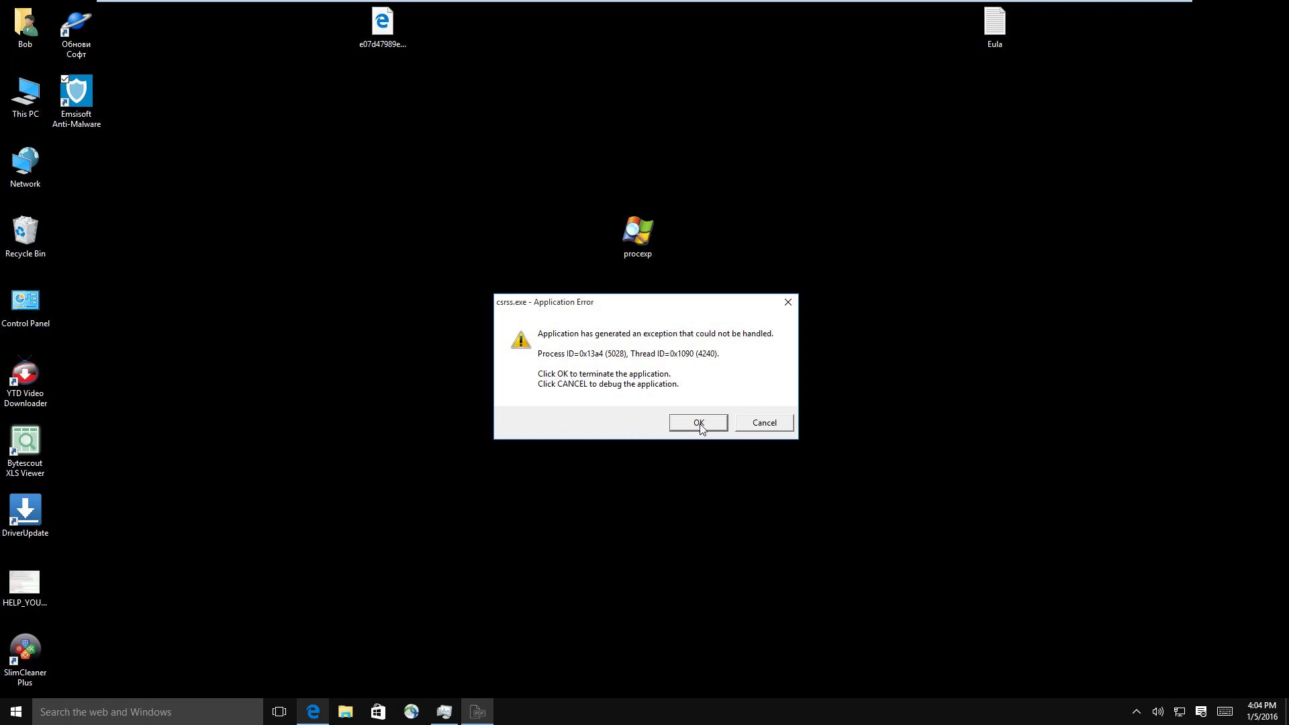
click(698, 423)
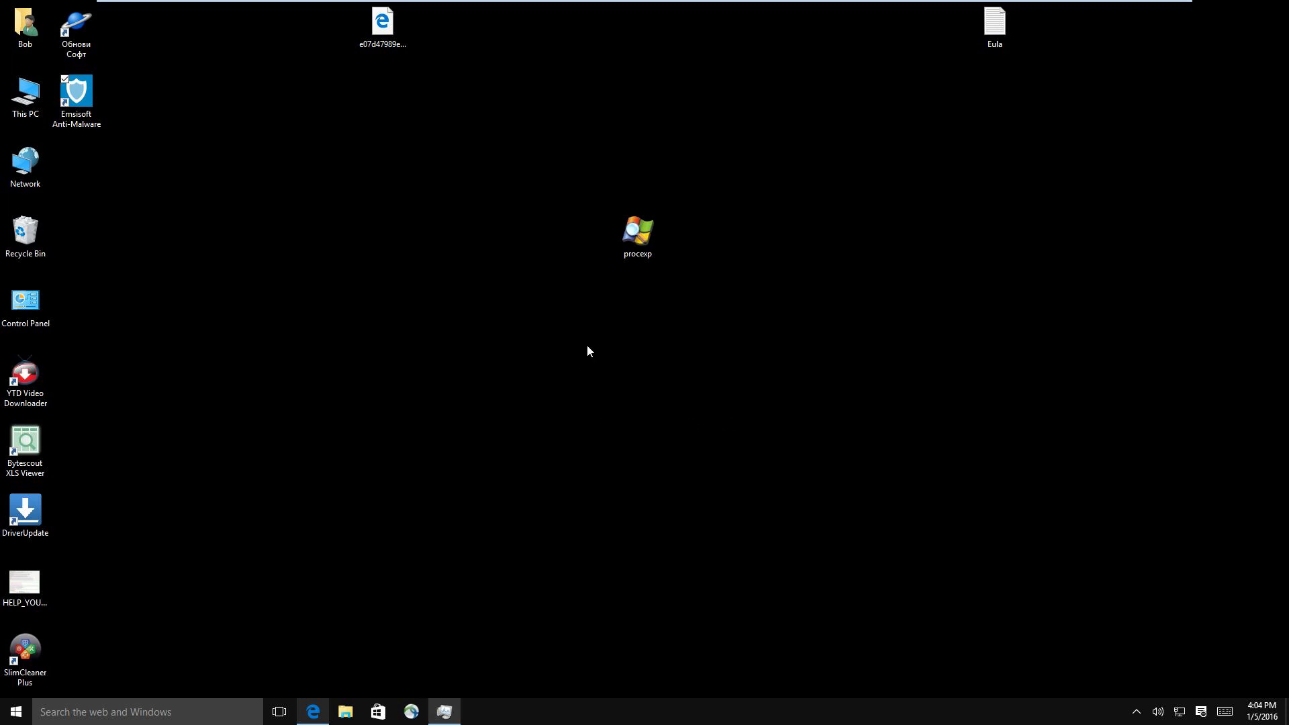
mouse_move(564, 370)
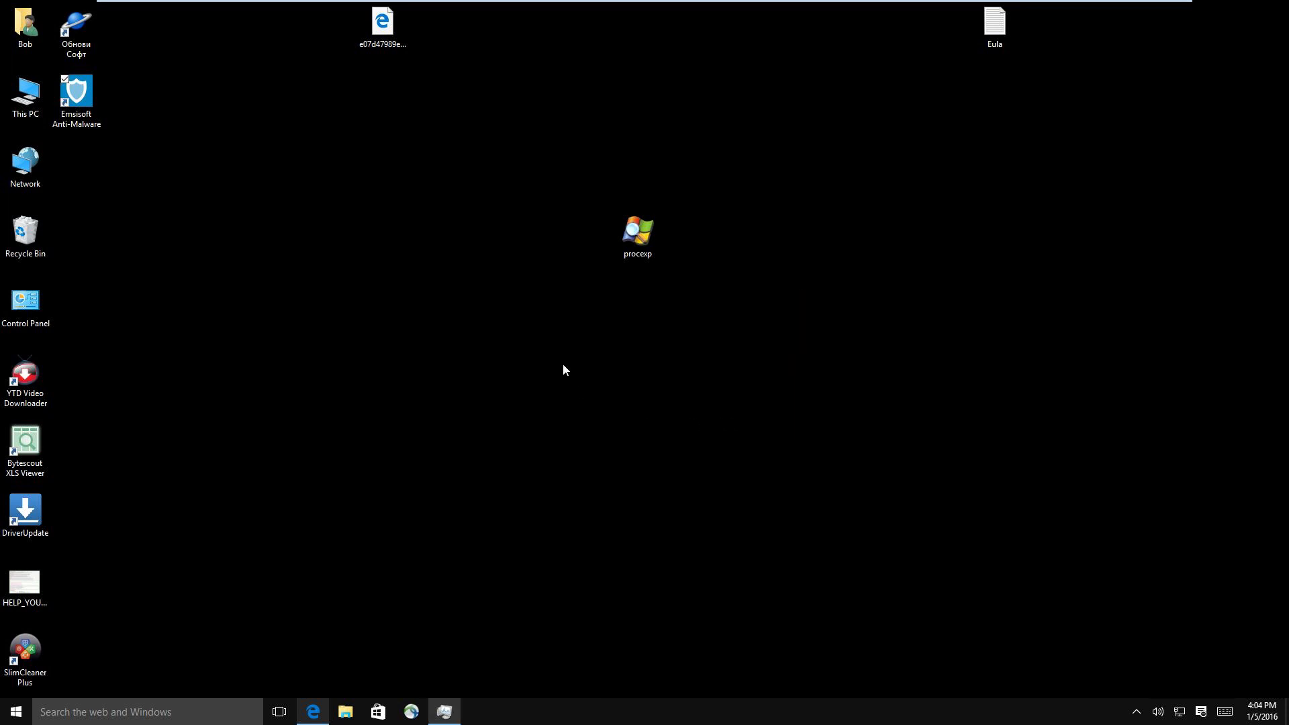
click(1136, 712)
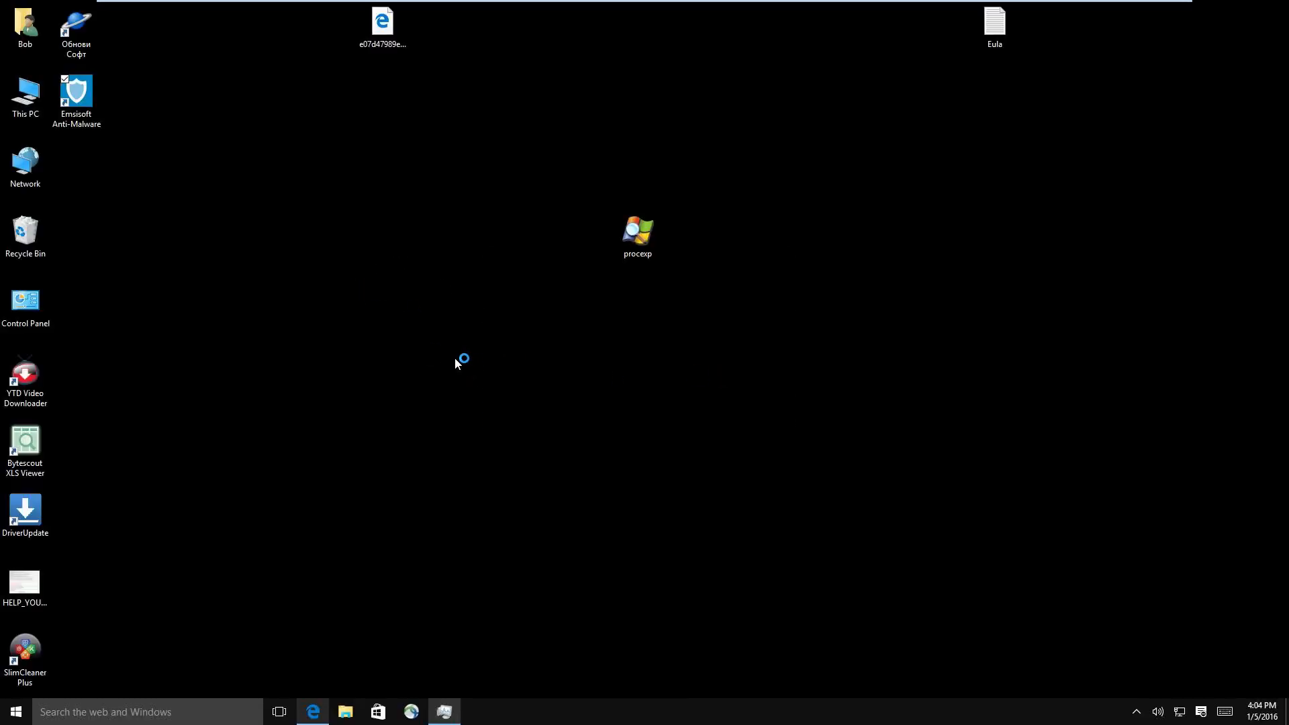
mouse_move(453, 360)
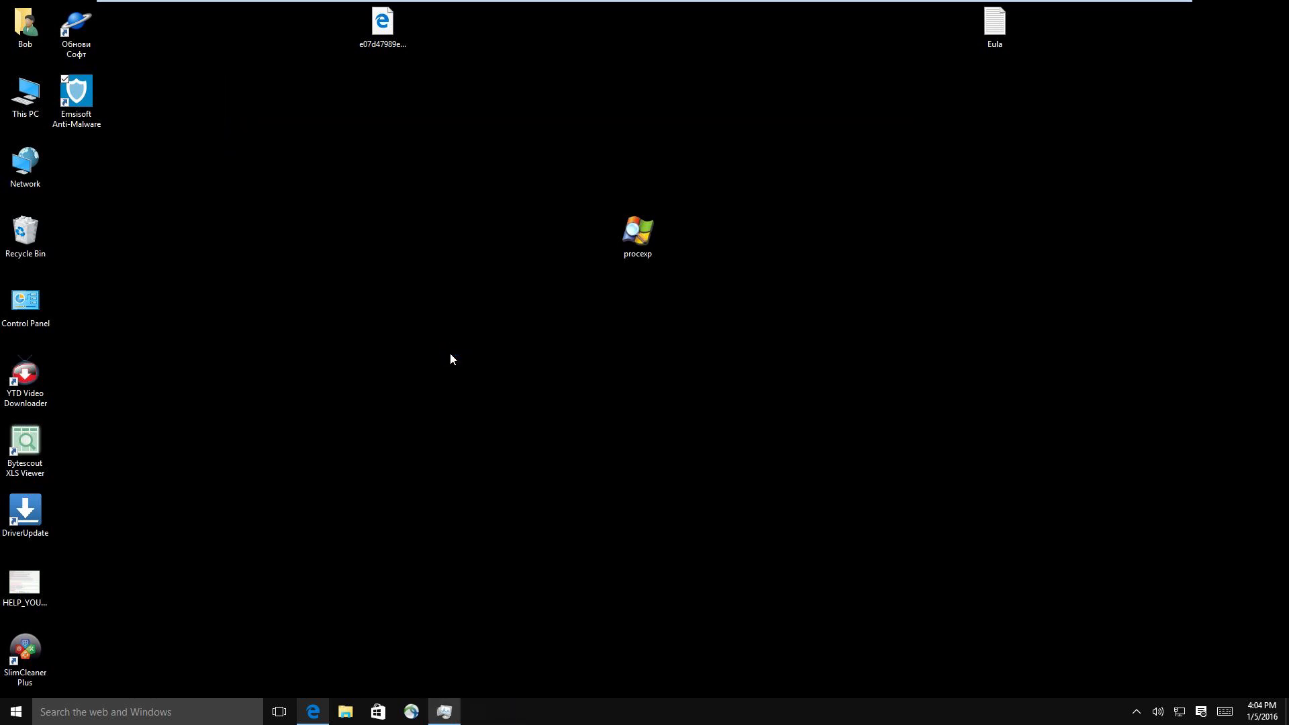
double_click(77, 93)
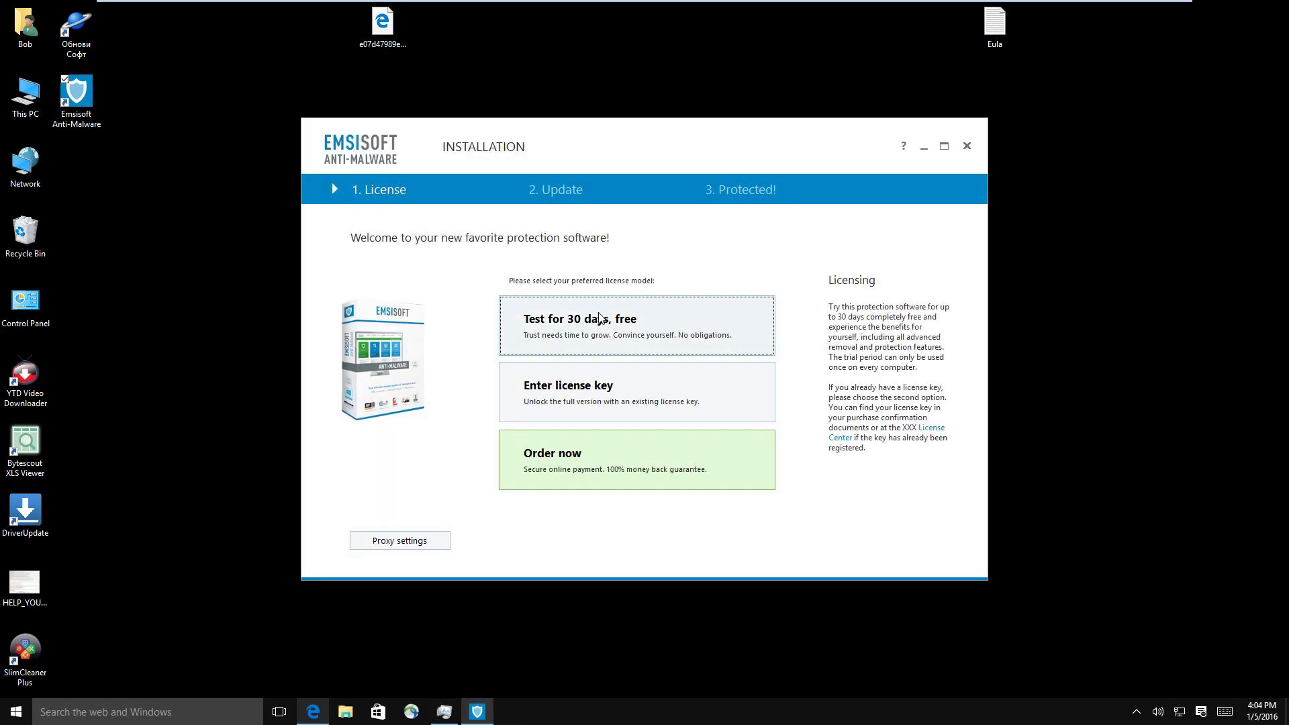
click(636, 325)
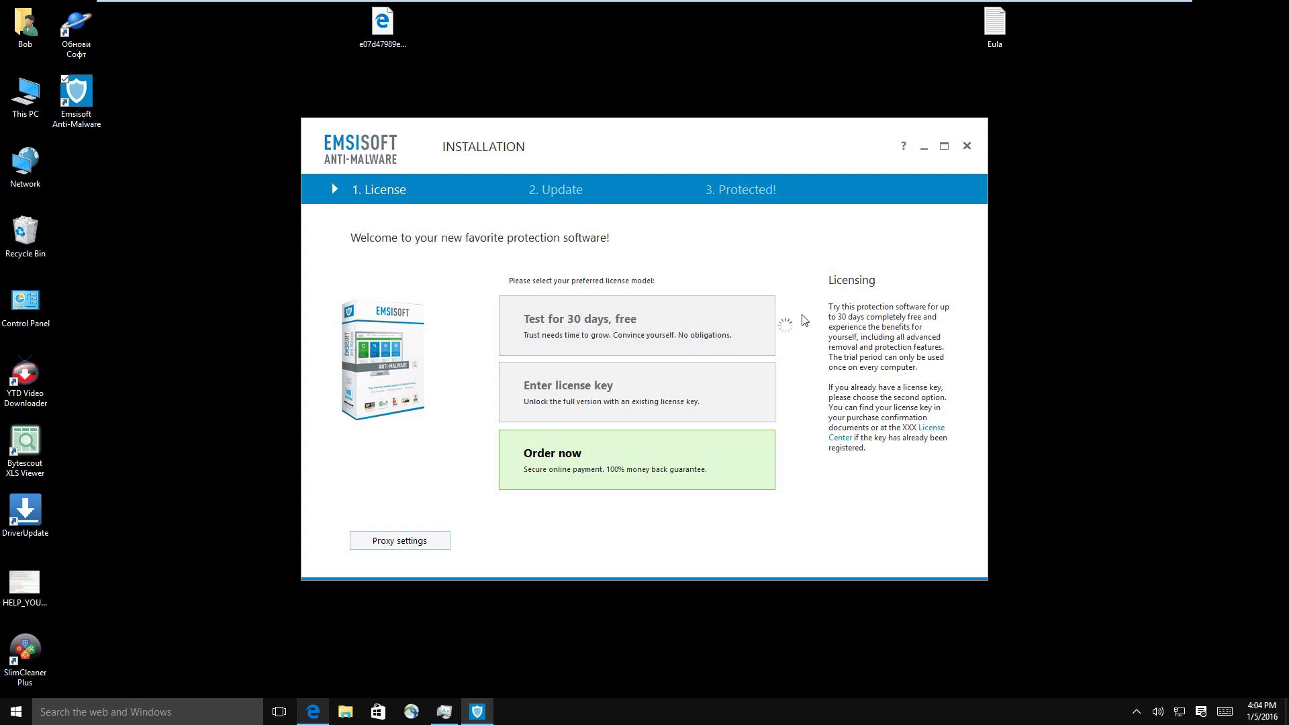
click(635, 325)
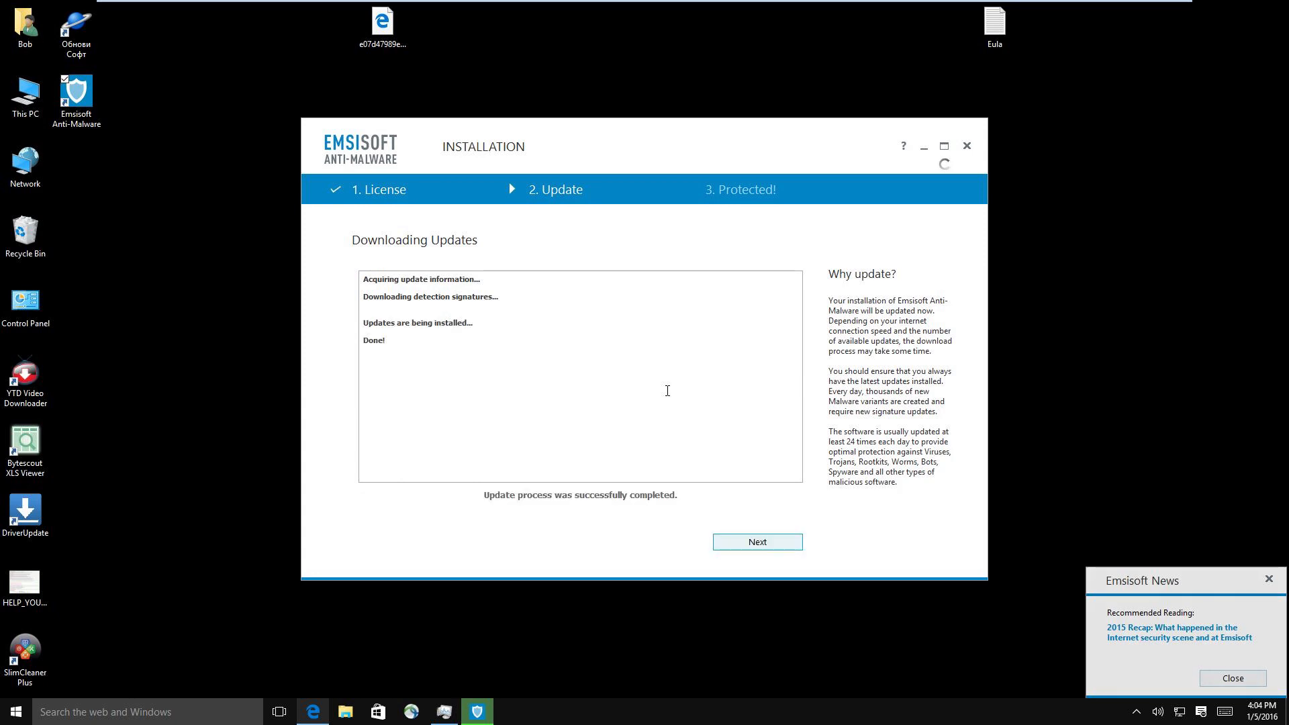
click(757, 541)
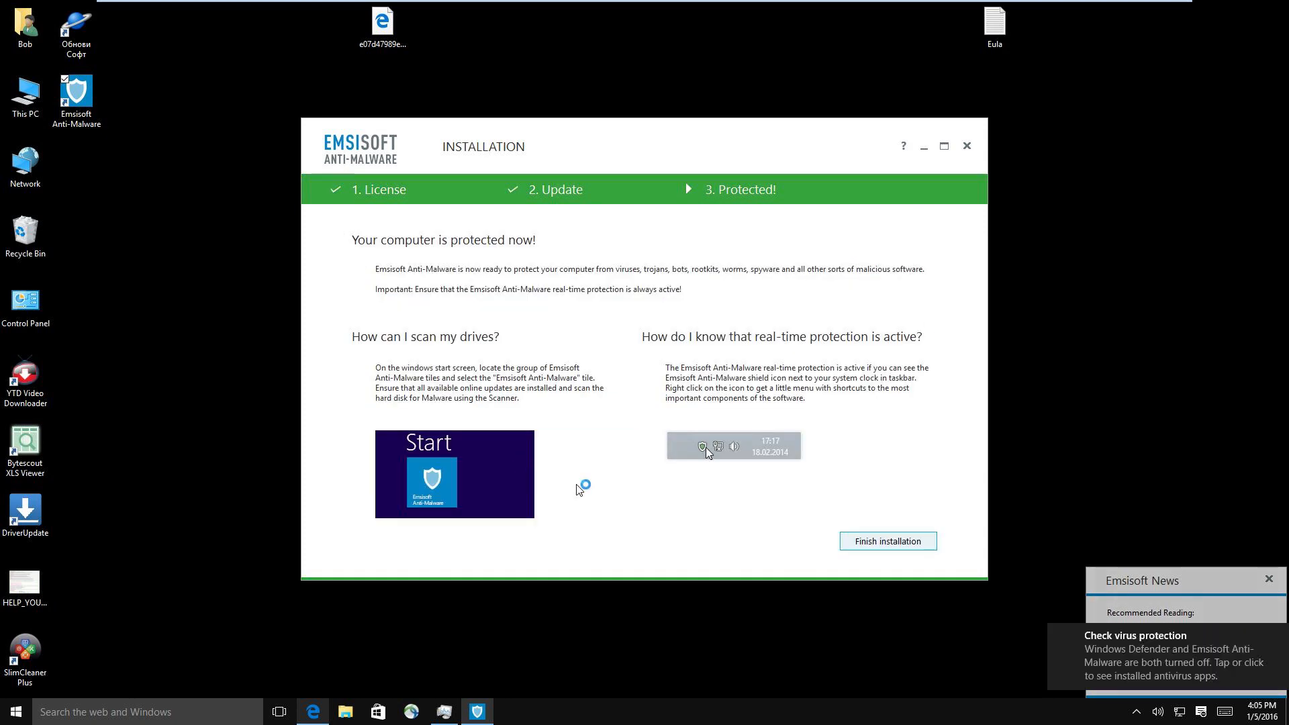
mouse_move(921, 522)
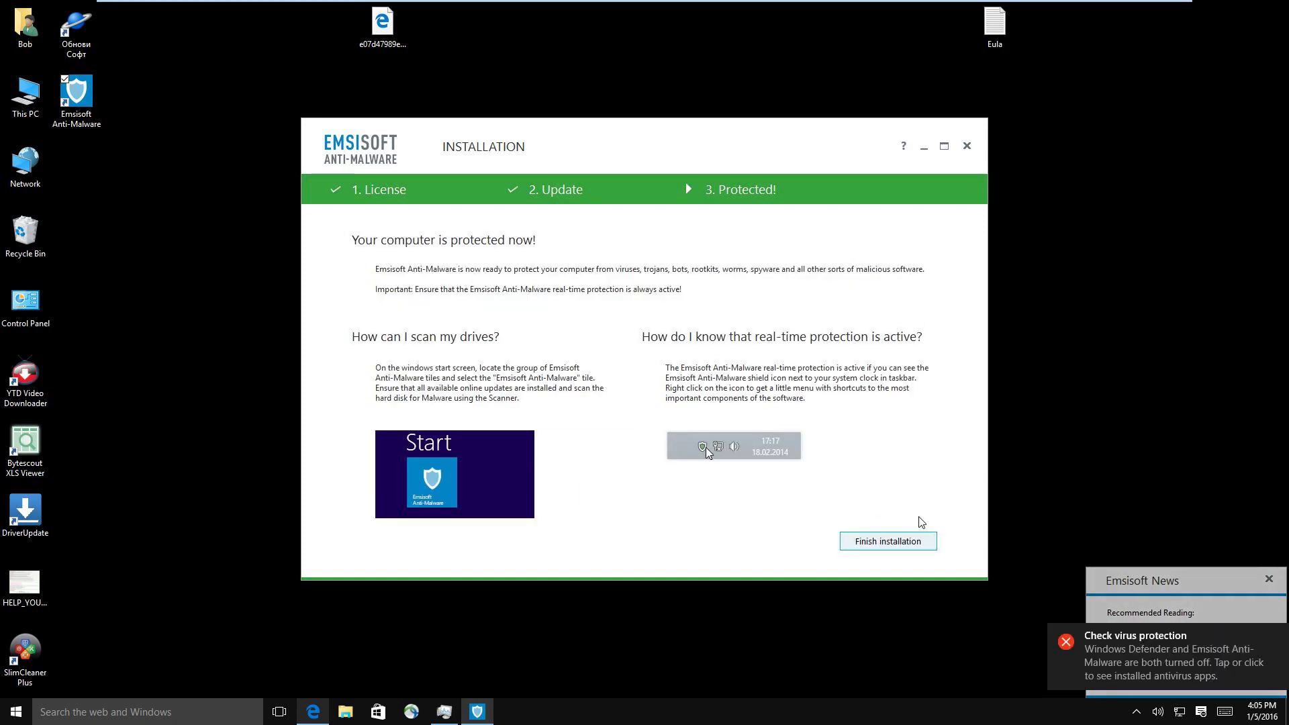
click(888, 541)
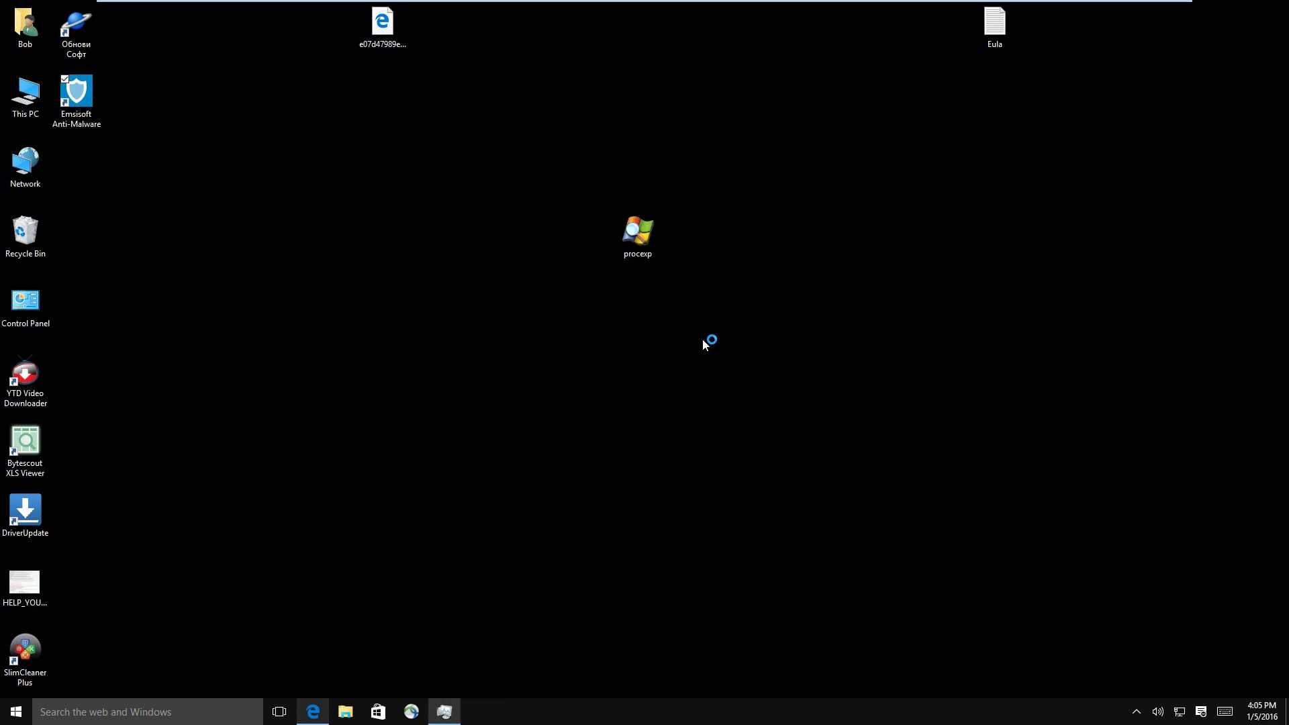
Launch Emsisoft from the desktop and run a custom scan of C:\ with default options.
double_click(75, 93)
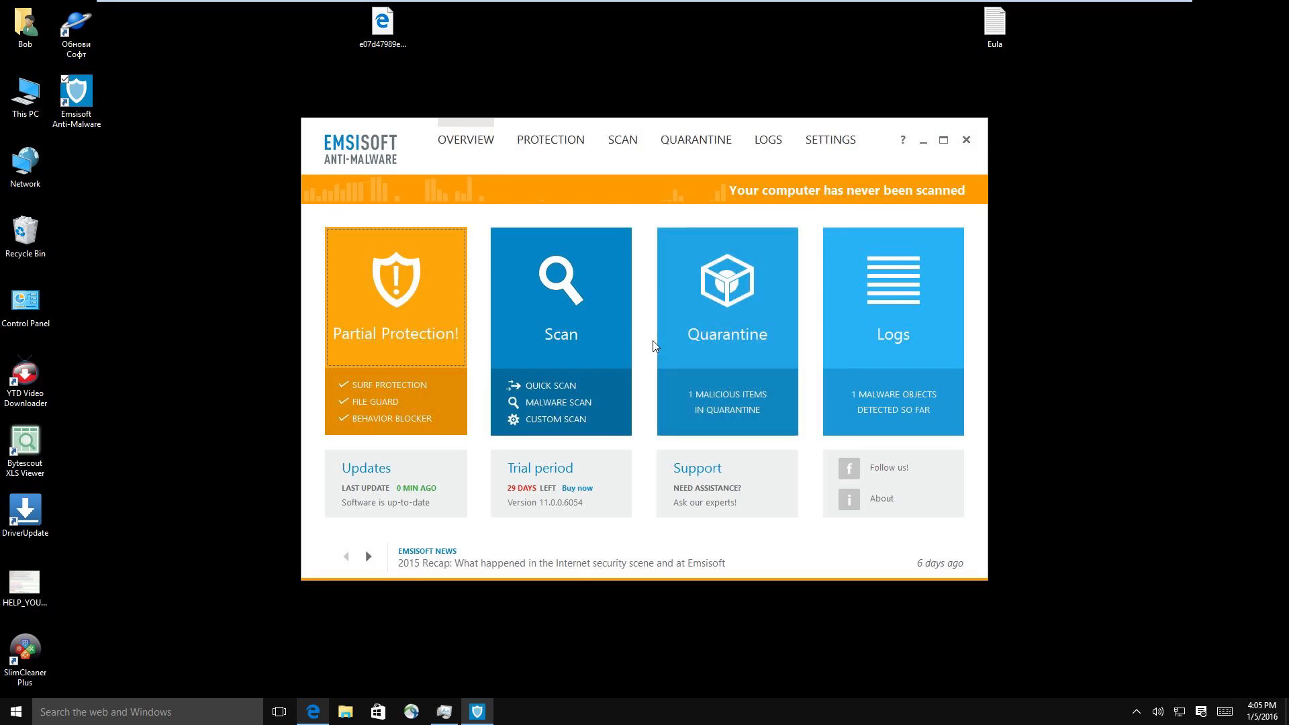
mouse_move(634, 274)
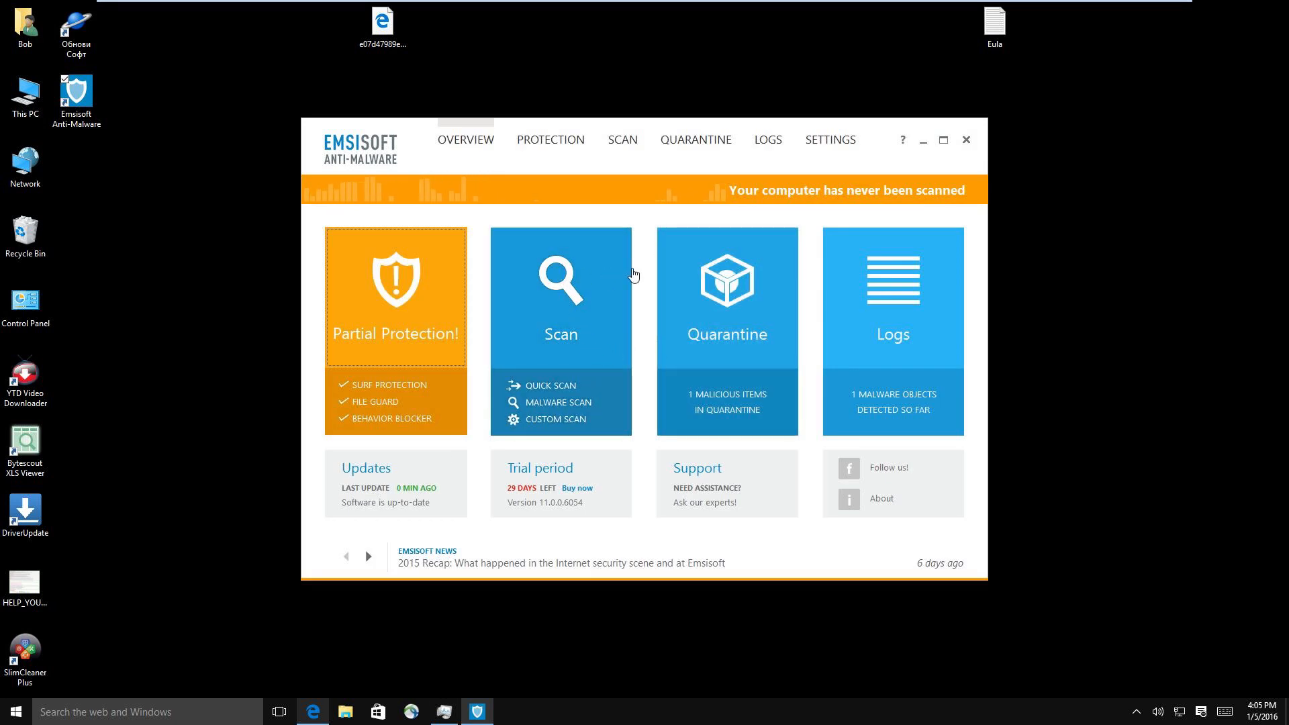
mouse_move(750, 215)
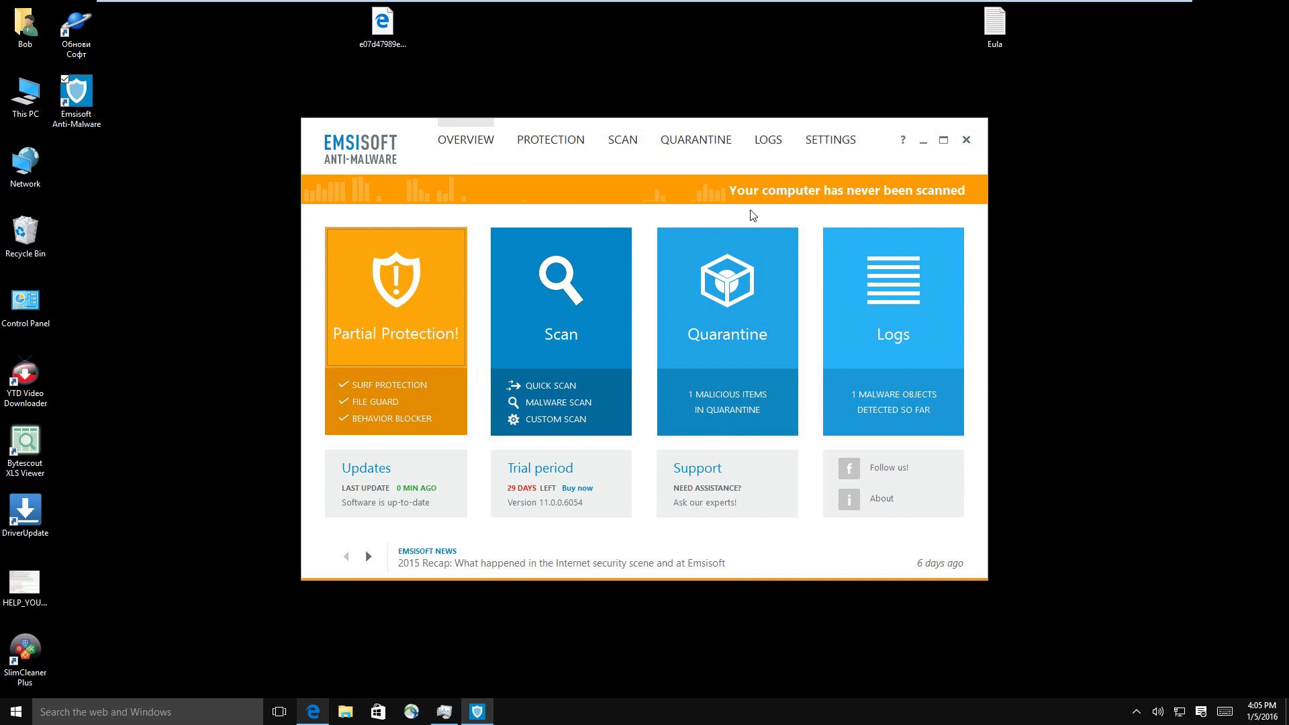
mouse_move(562, 408)
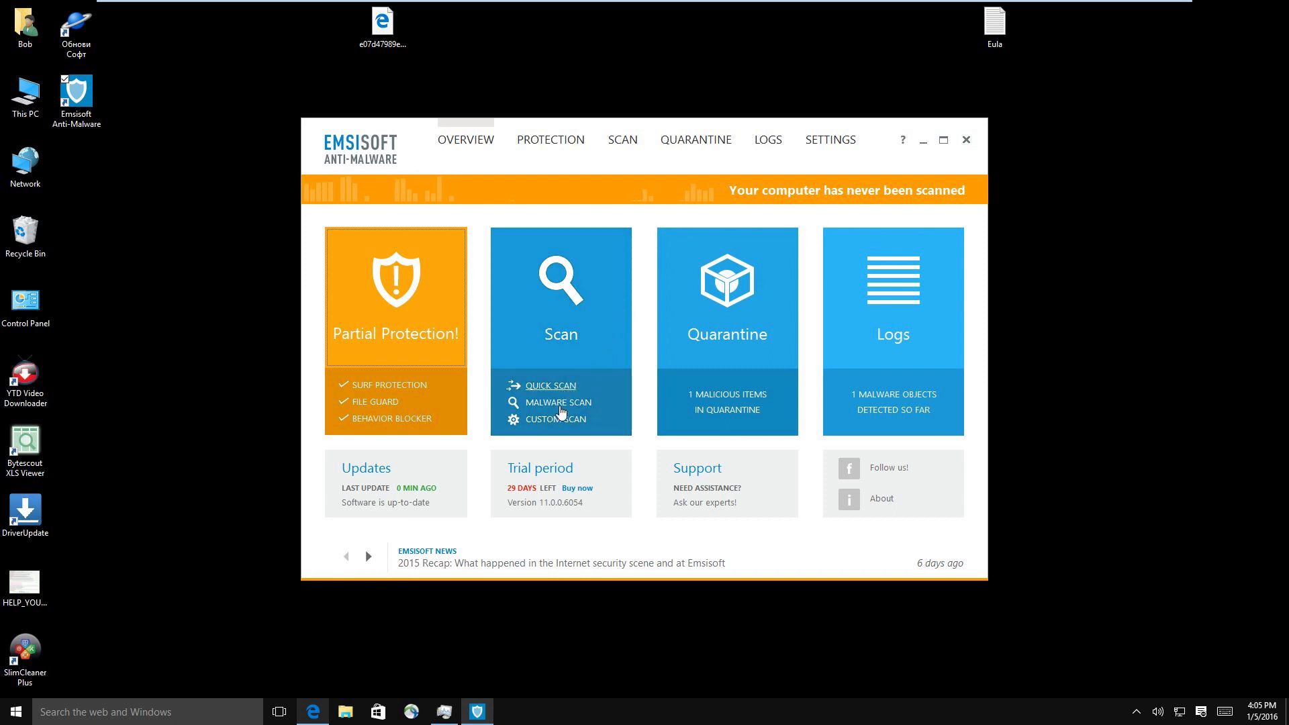
mouse_move(562, 423)
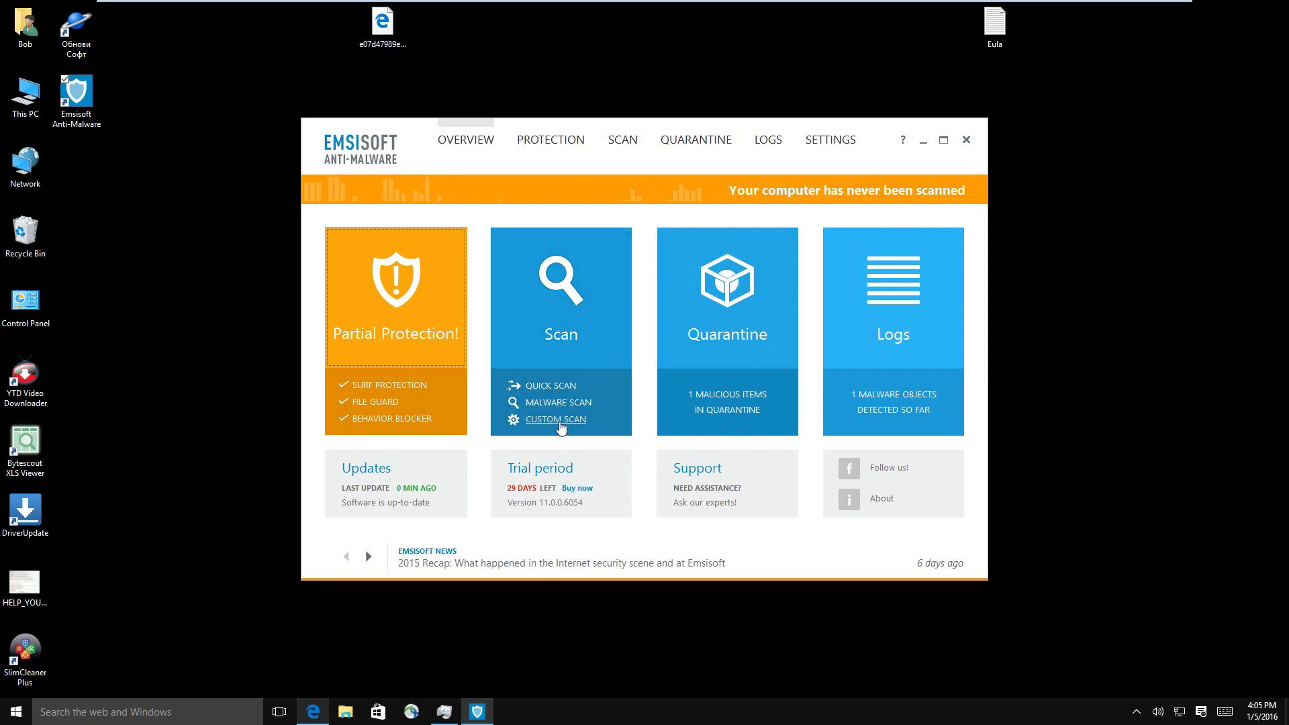
click(557, 419)
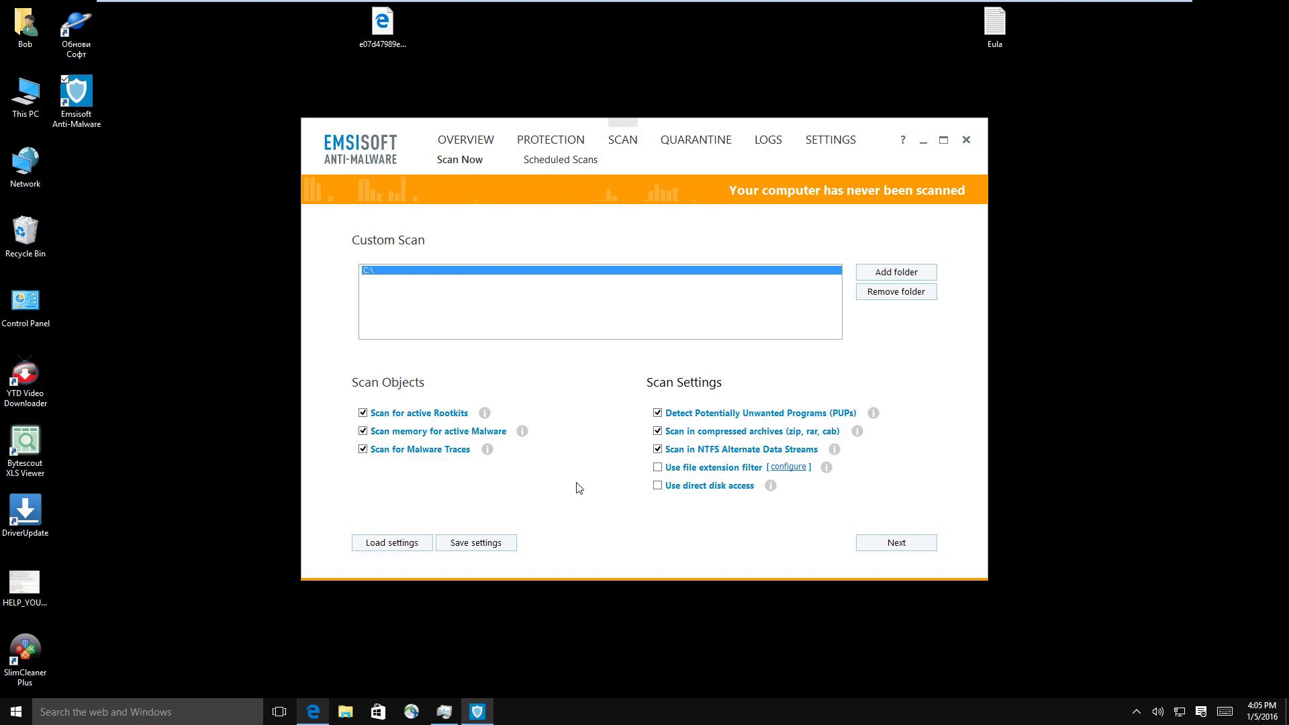
mouse_move(615, 470)
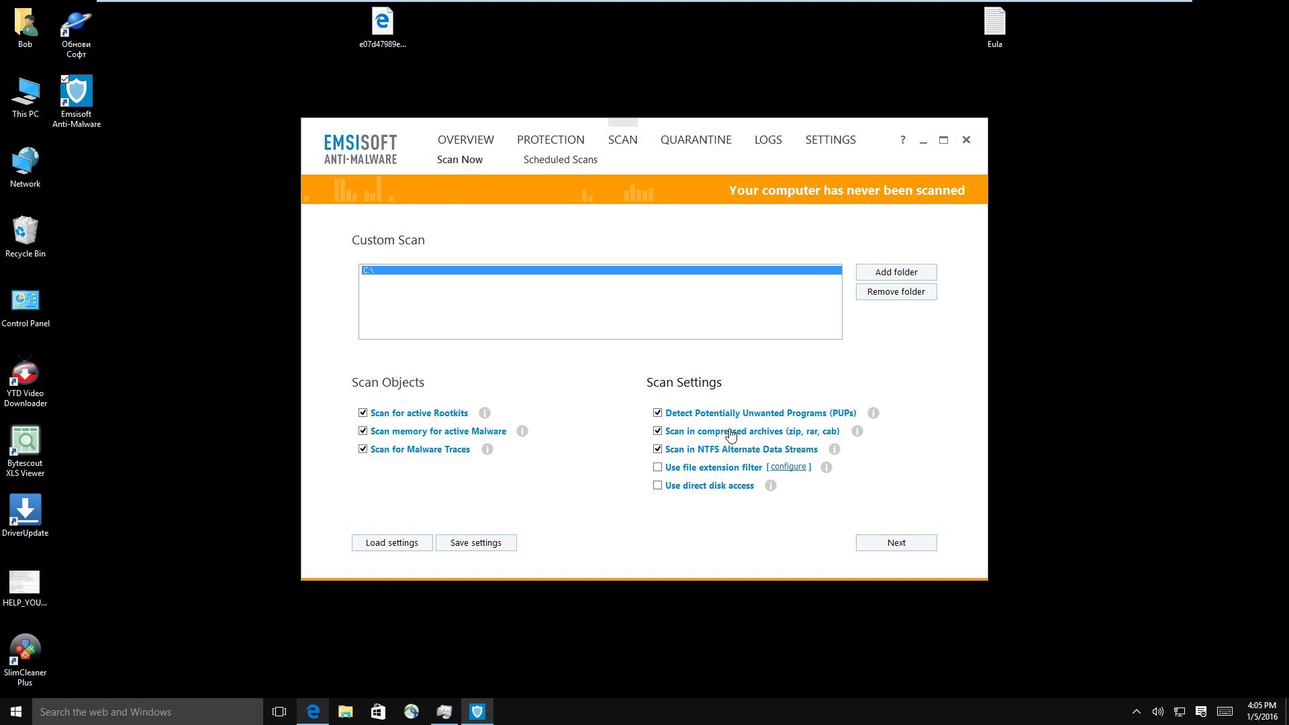
mouse_move(673, 459)
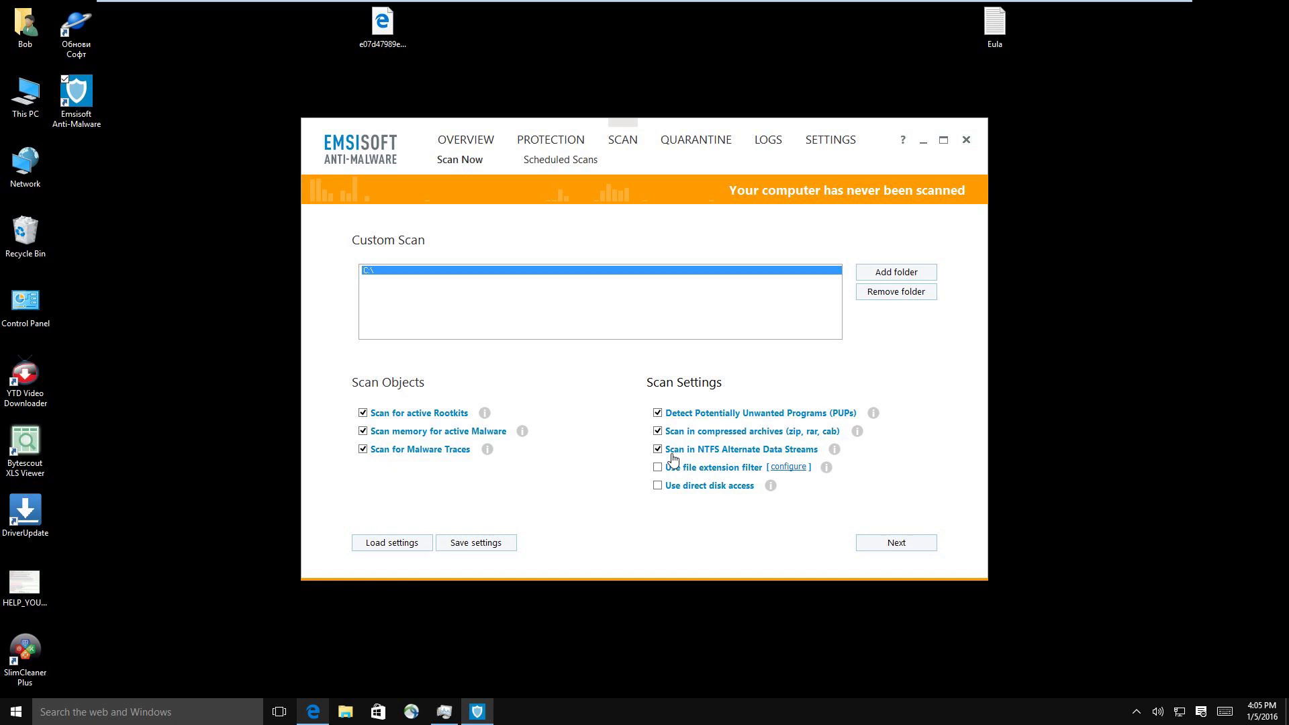
mouse_move(781, 477)
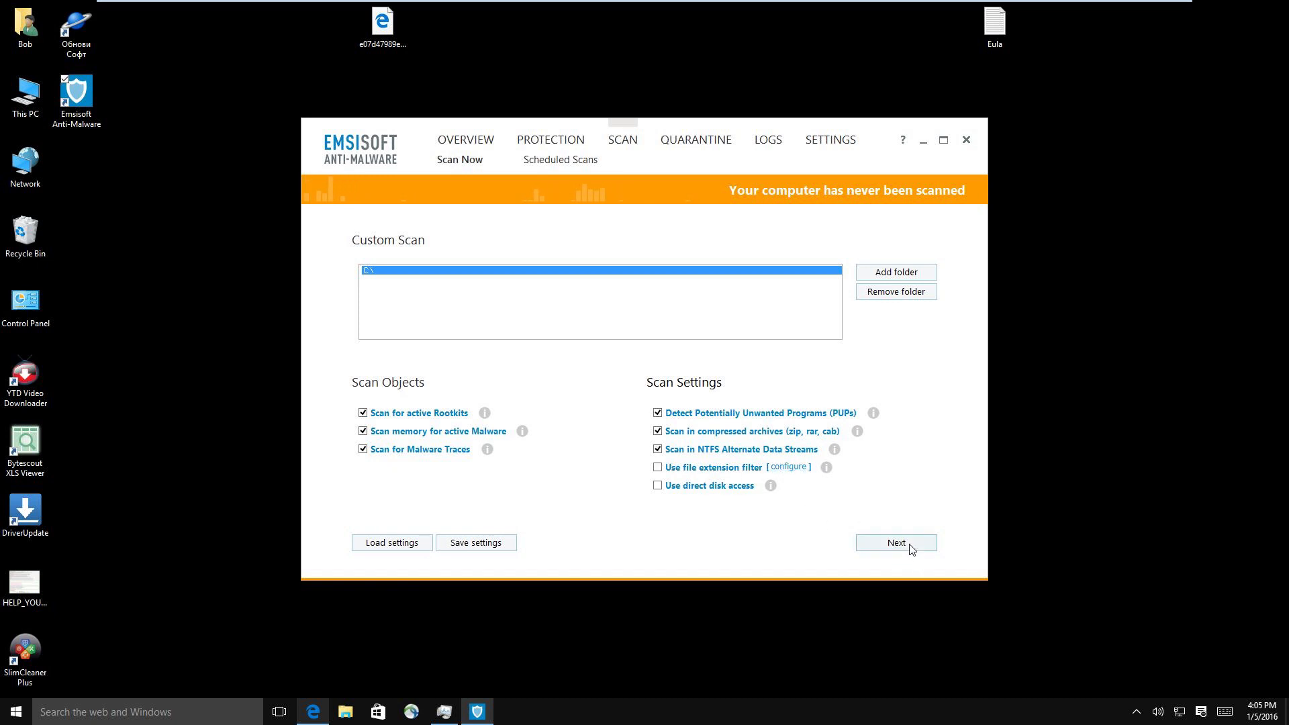
click(896, 542)
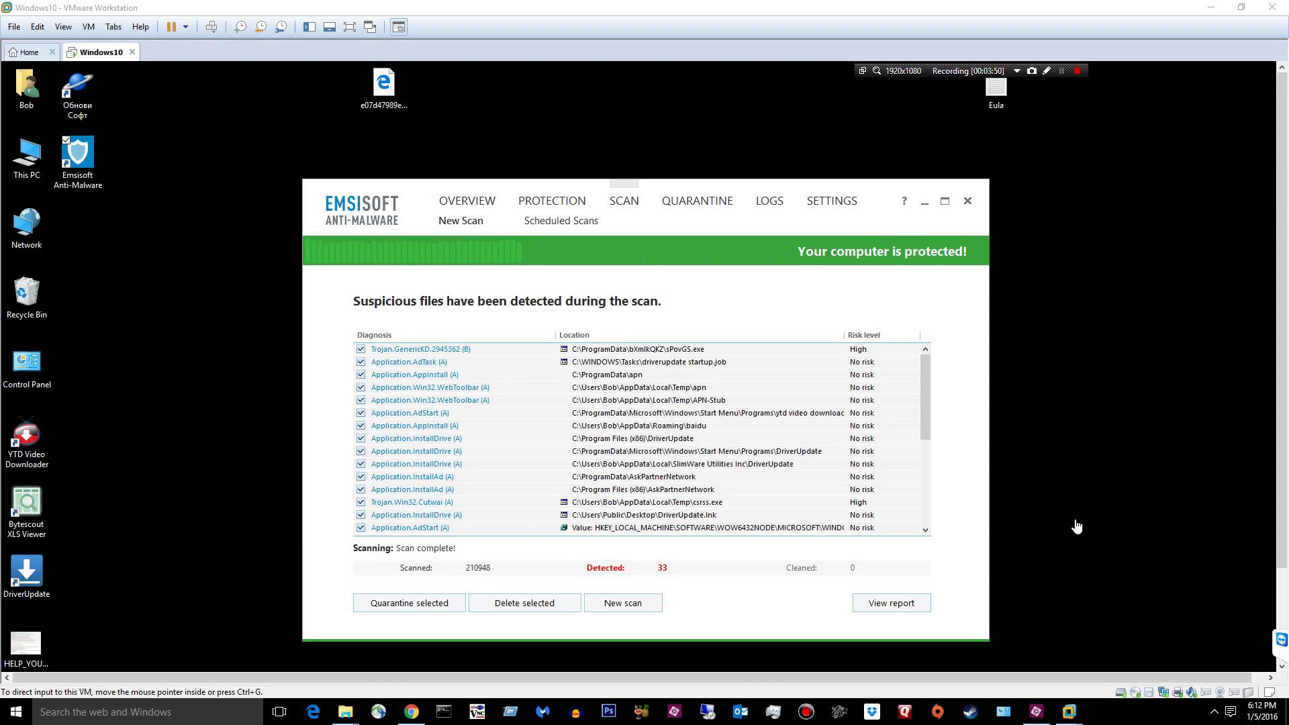
mouse_move(940, 549)
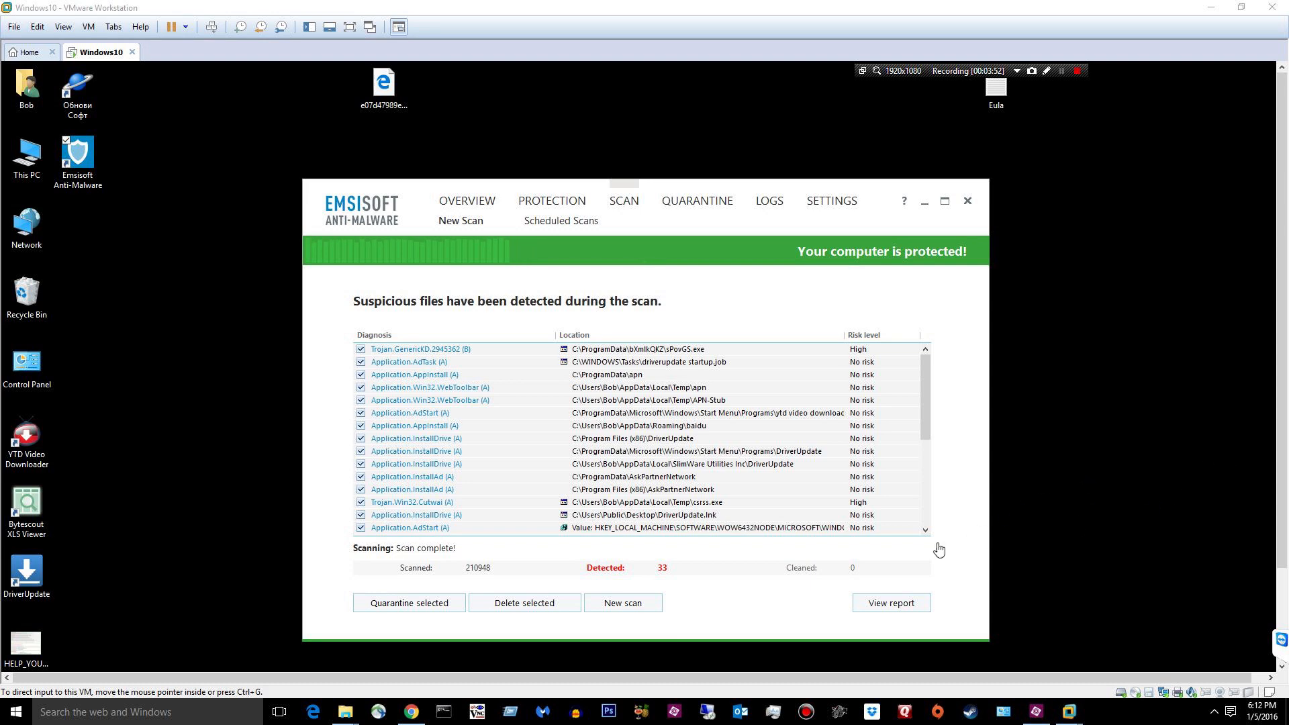
mouse_move(441, 610)
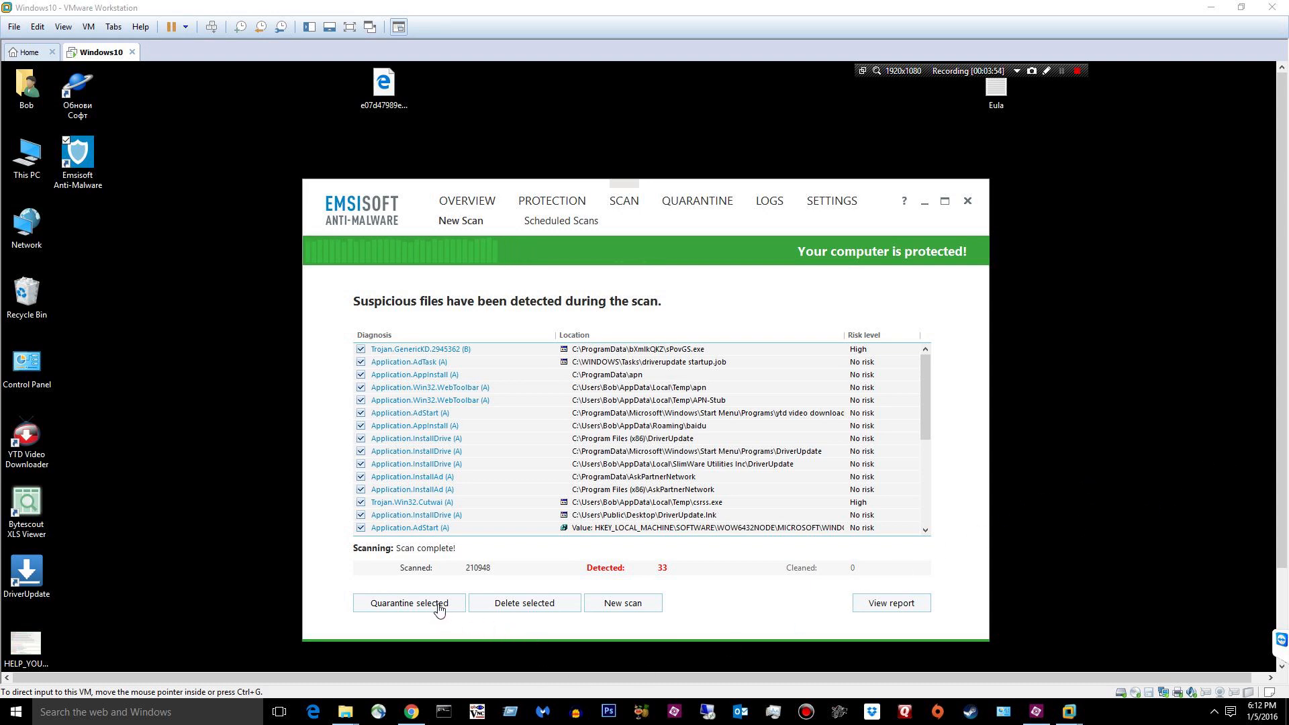
mouse_move(508, 589)
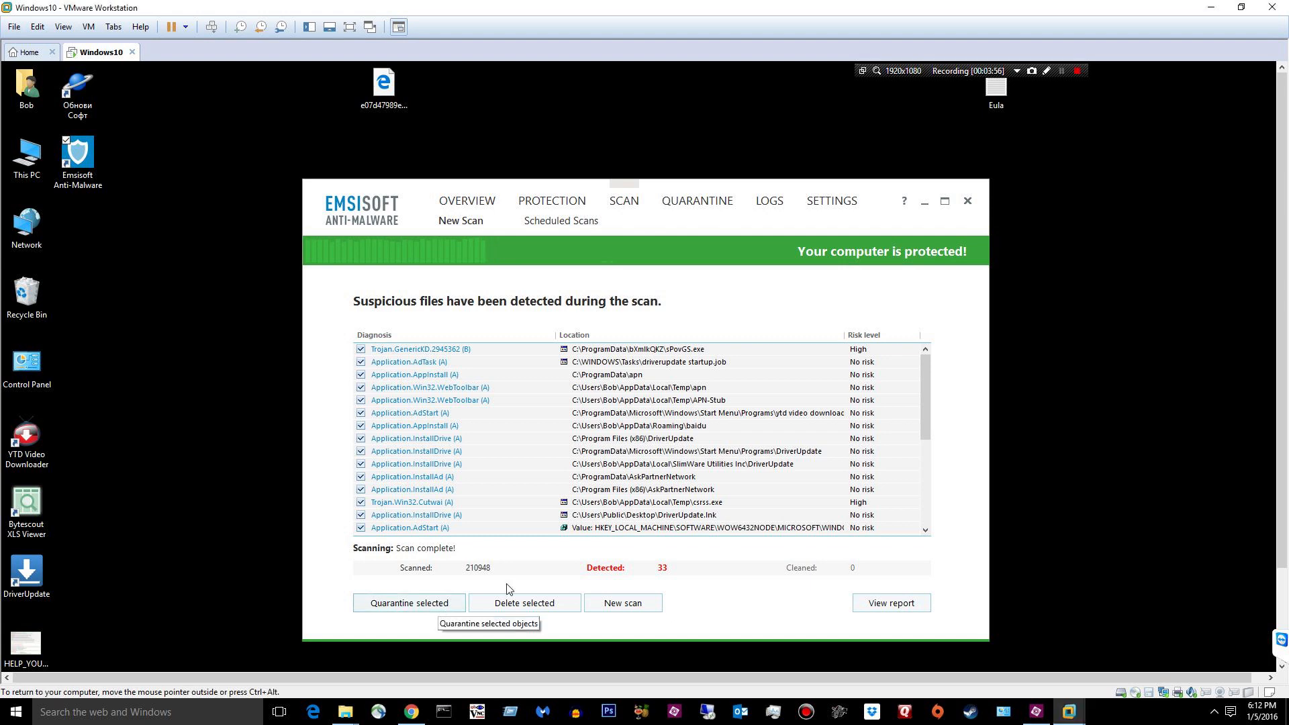
mouse_move(994, 160)
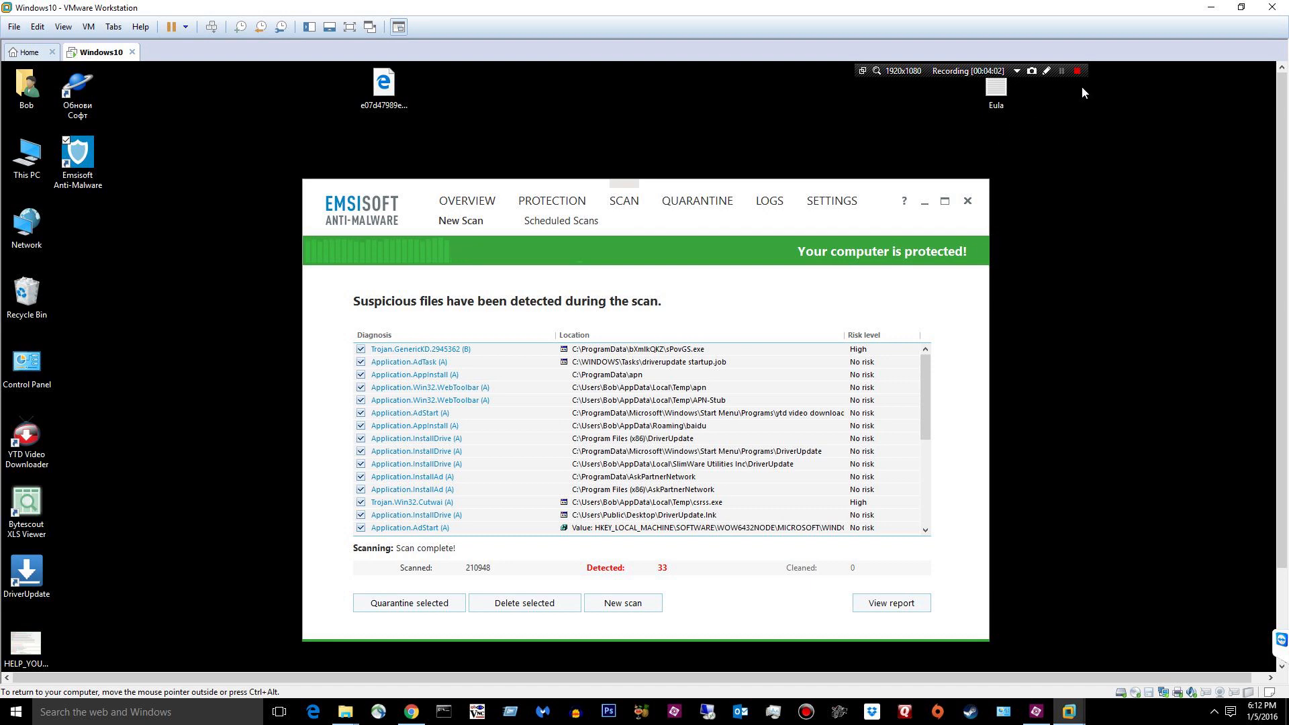
mouse_move(940, 401)
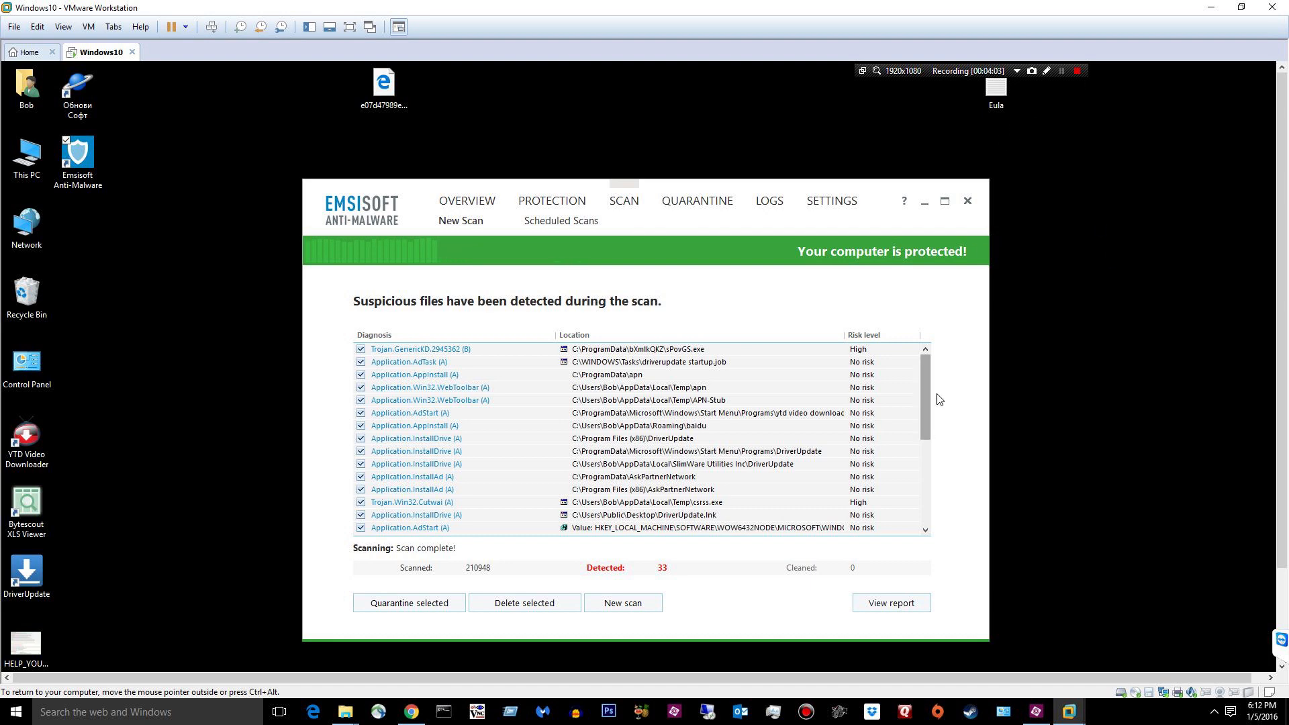
mouse_move(896, 340)
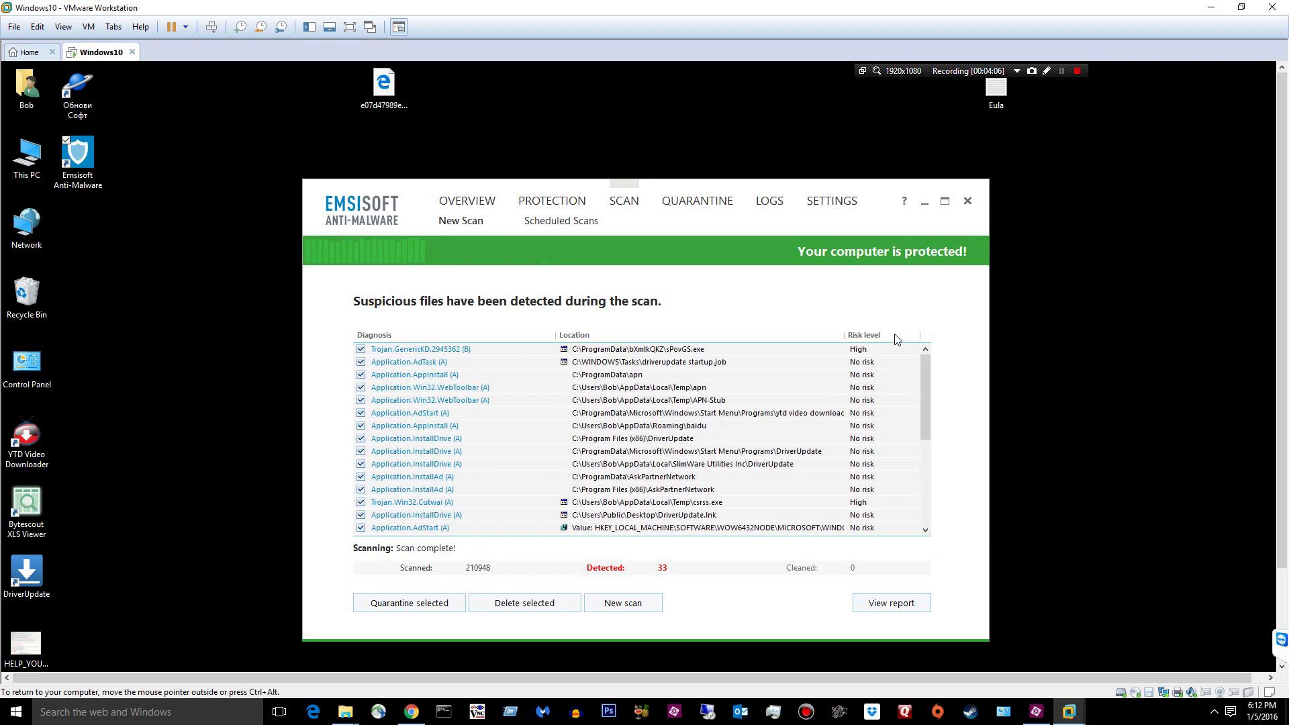
mouse_move(410, 603)
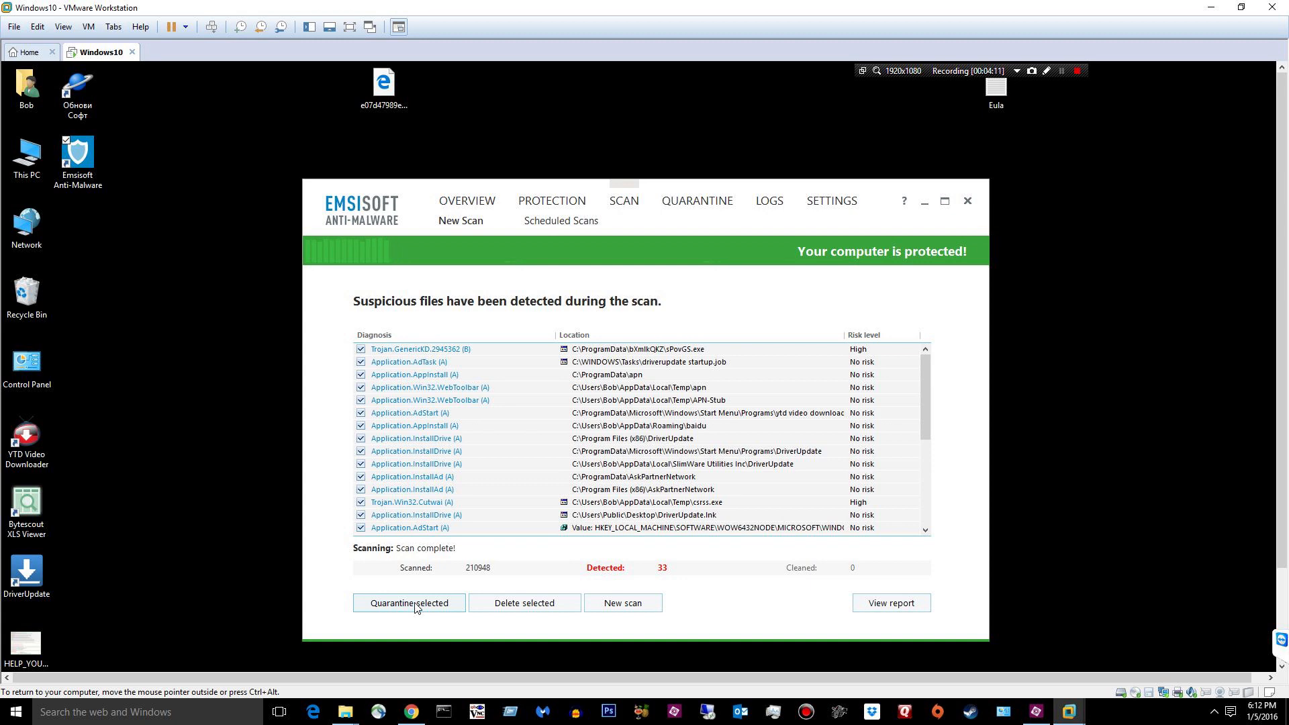
mouse_move(398, 653)
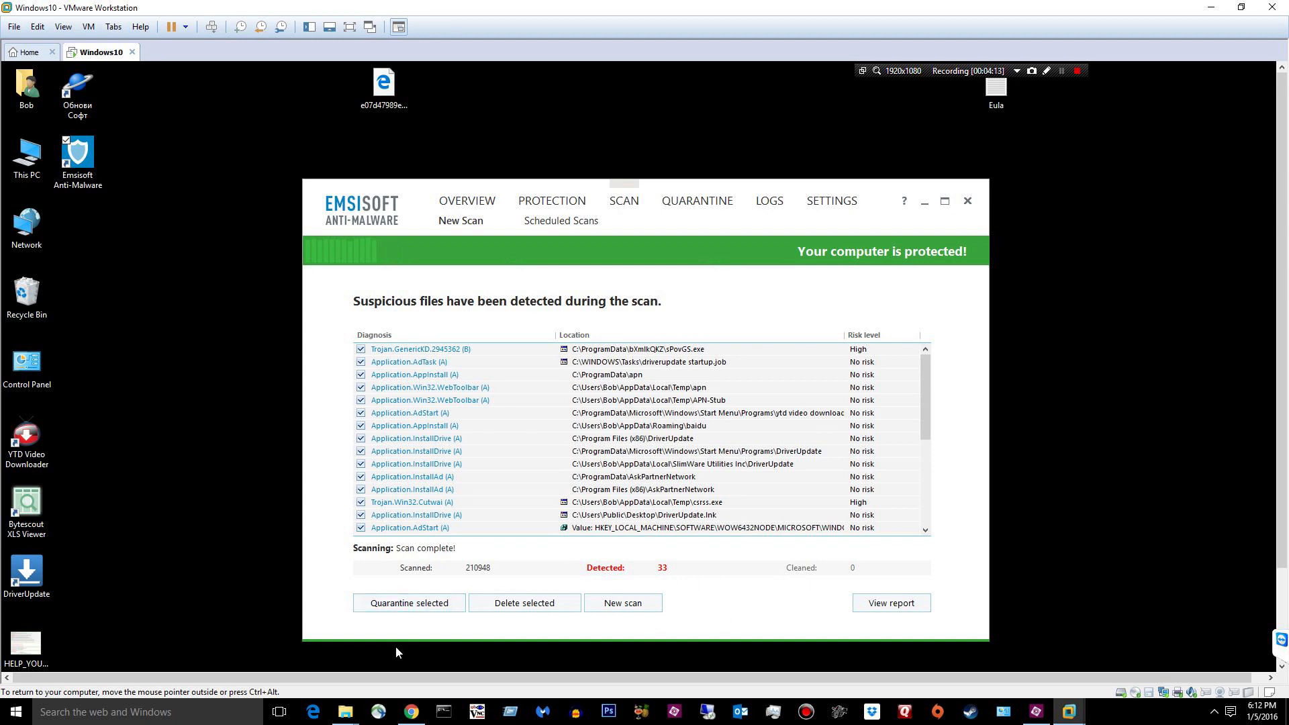
mouse_move(408, 603)
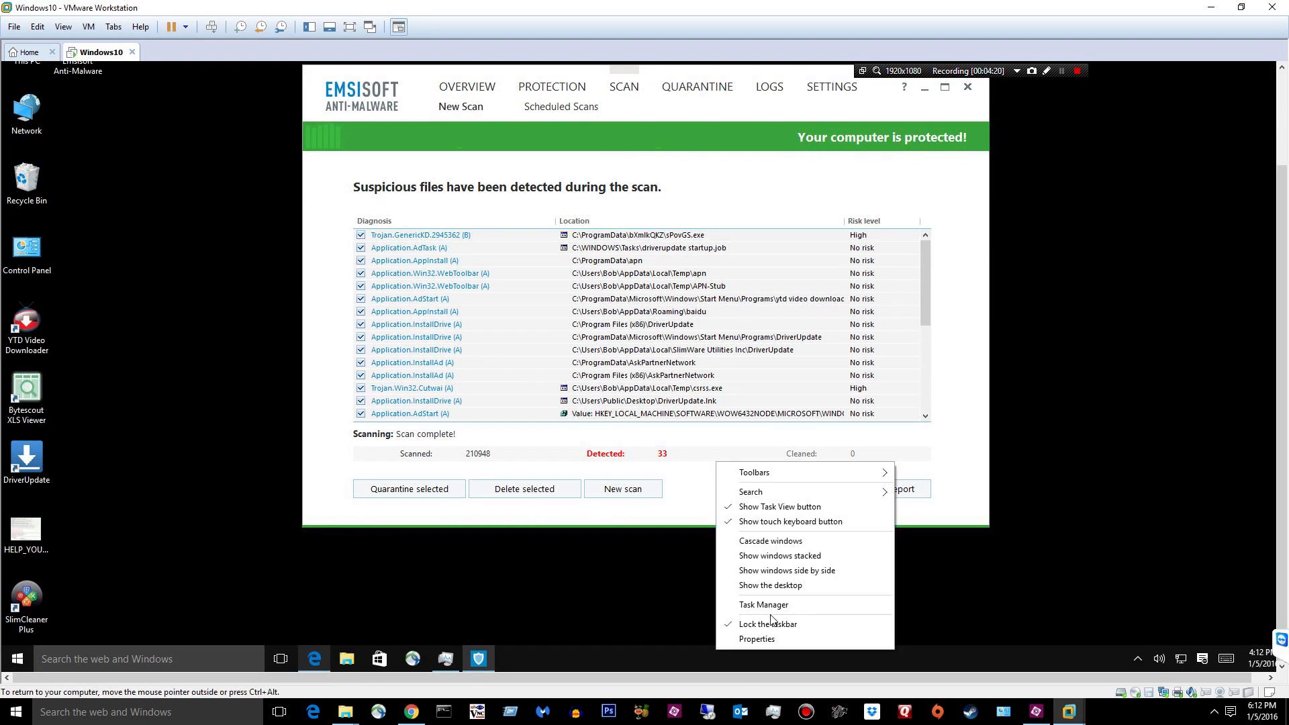
Review the 33 detections and quarantine all selected items.
click(763, 609)
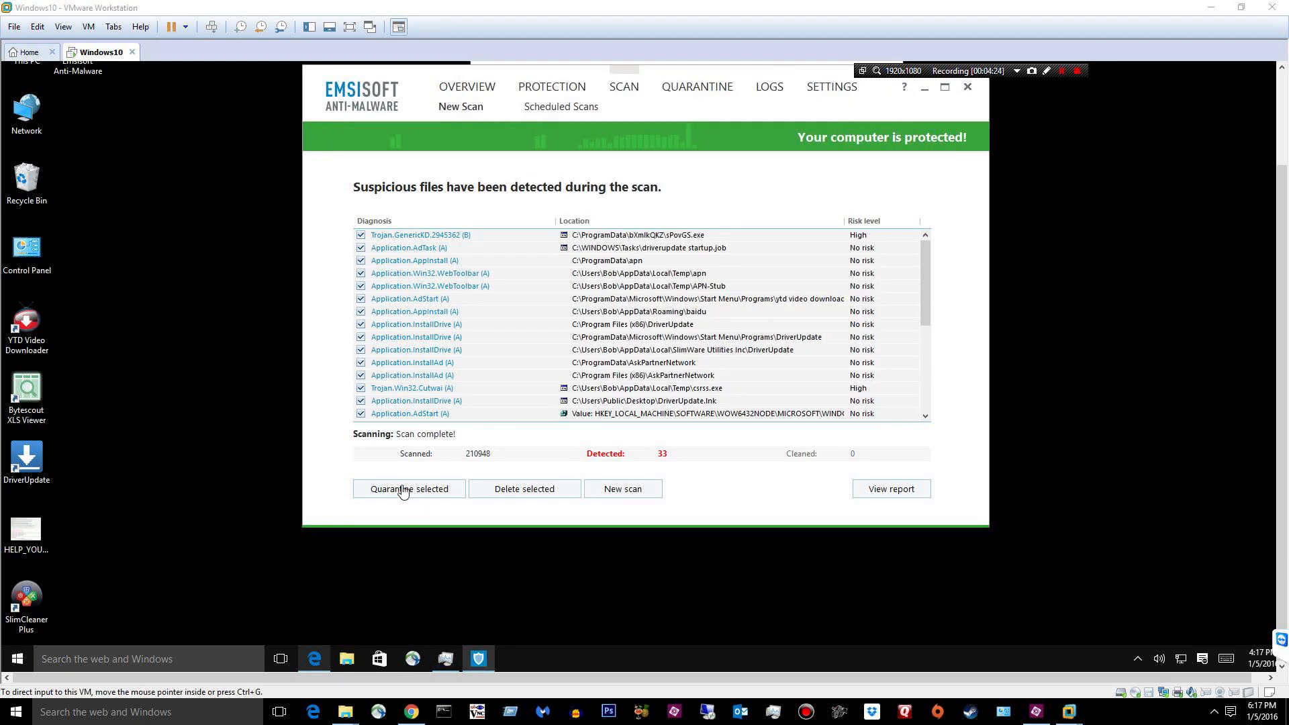
mouse_move(461, 540)
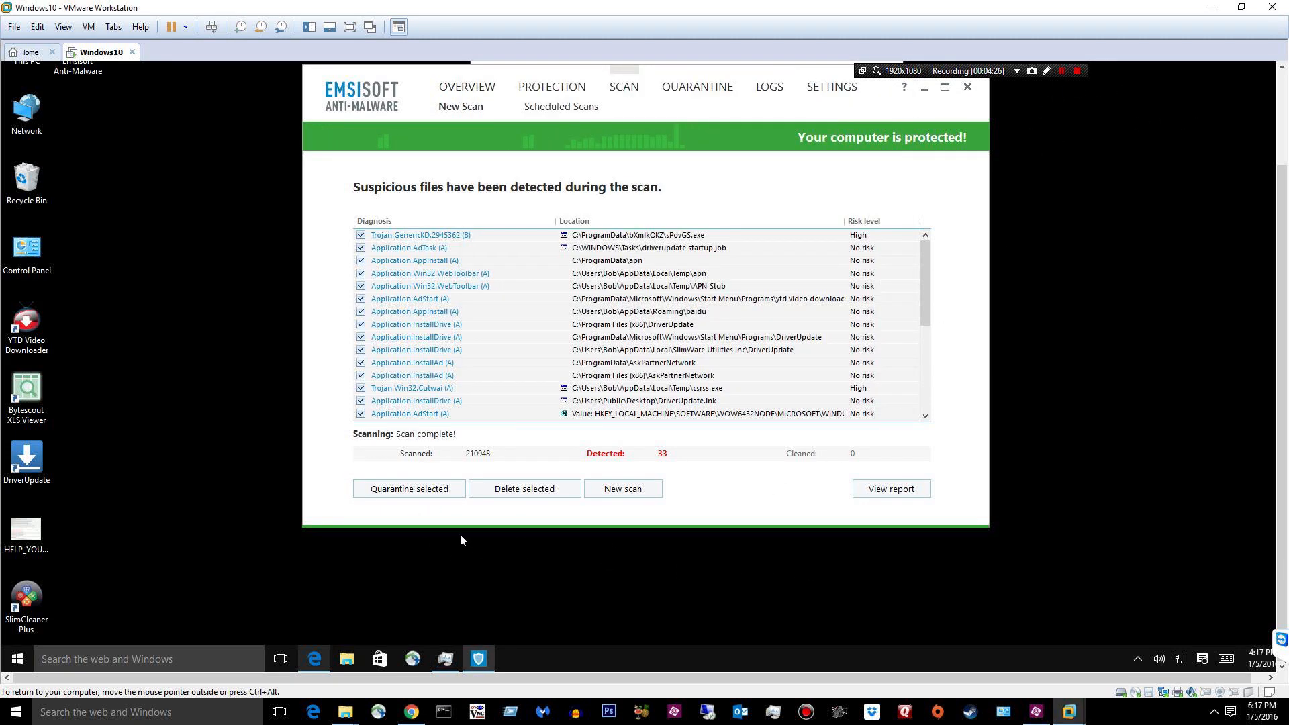
scroll(down, 3)
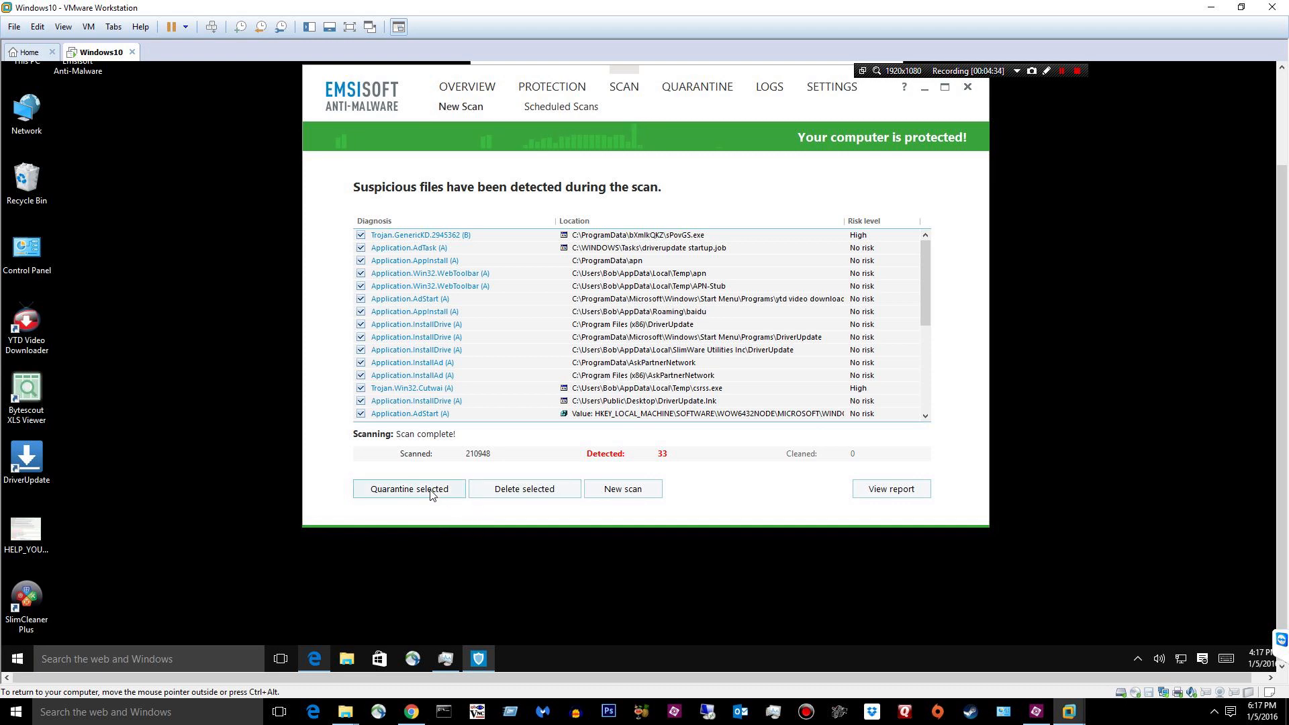
mouse_move(444, 492)
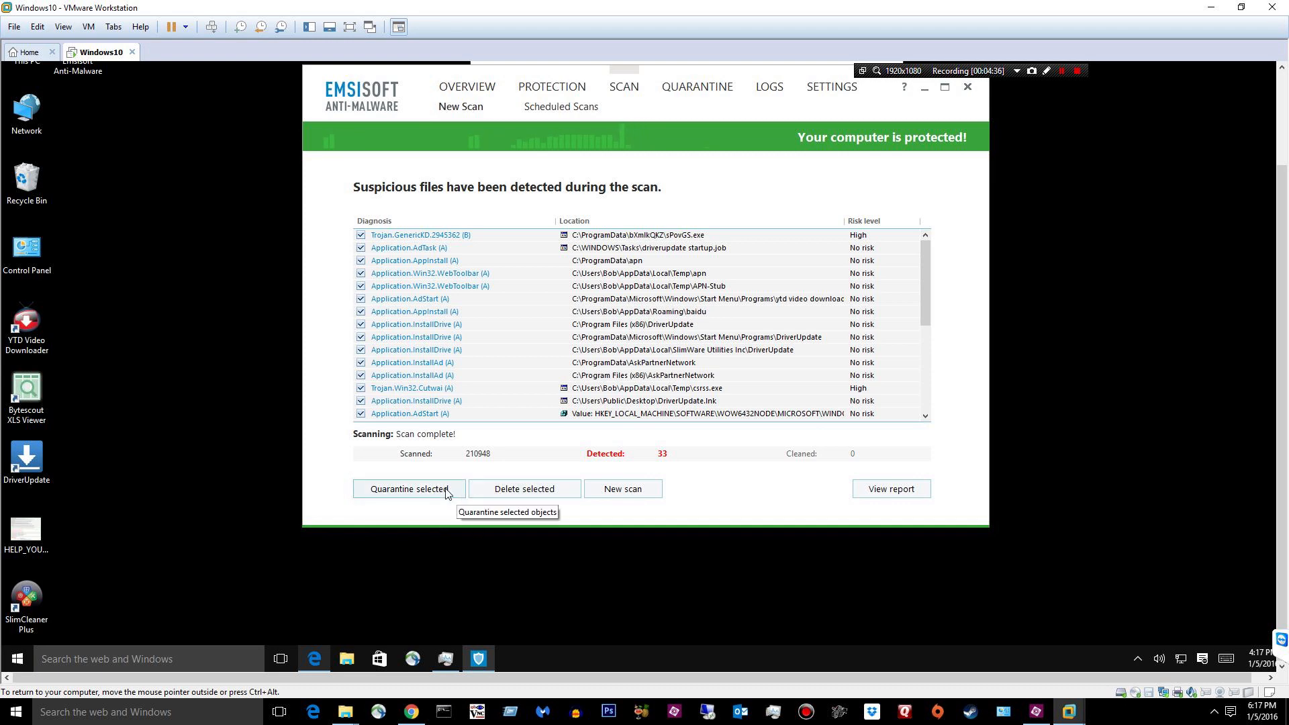
click(408, 489)
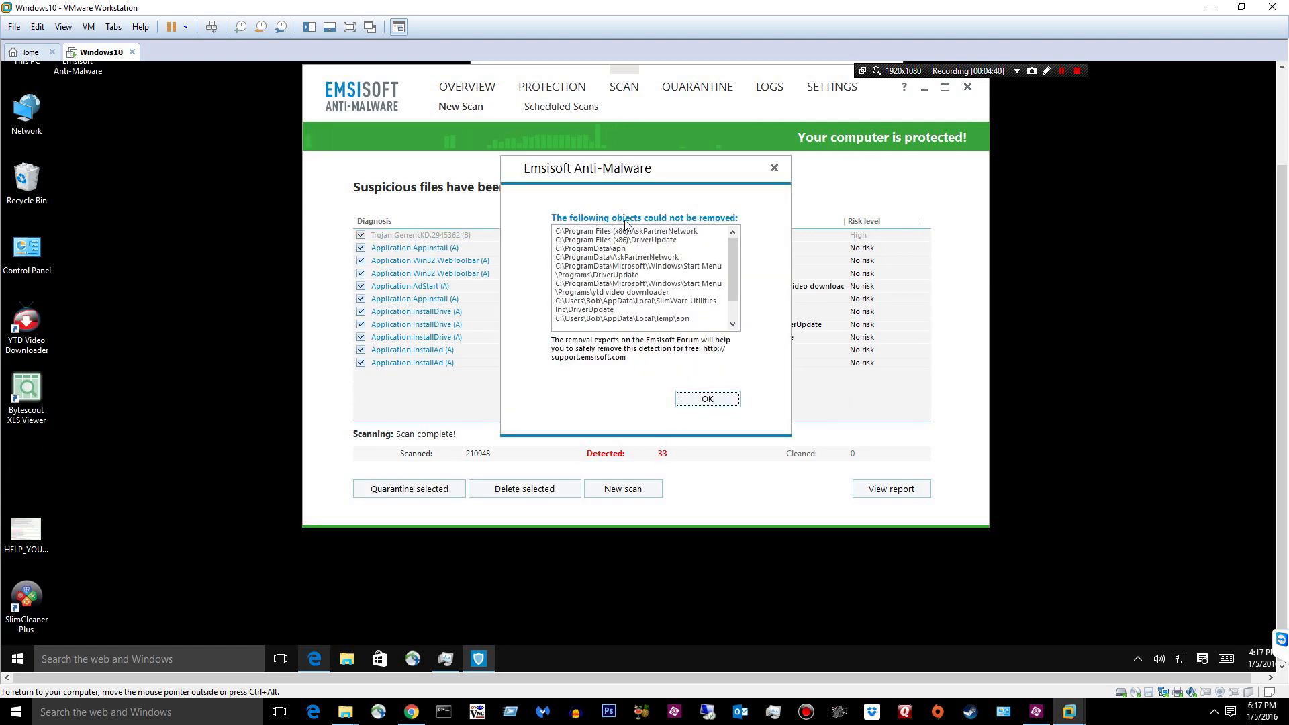
mouse_move(607, 357)
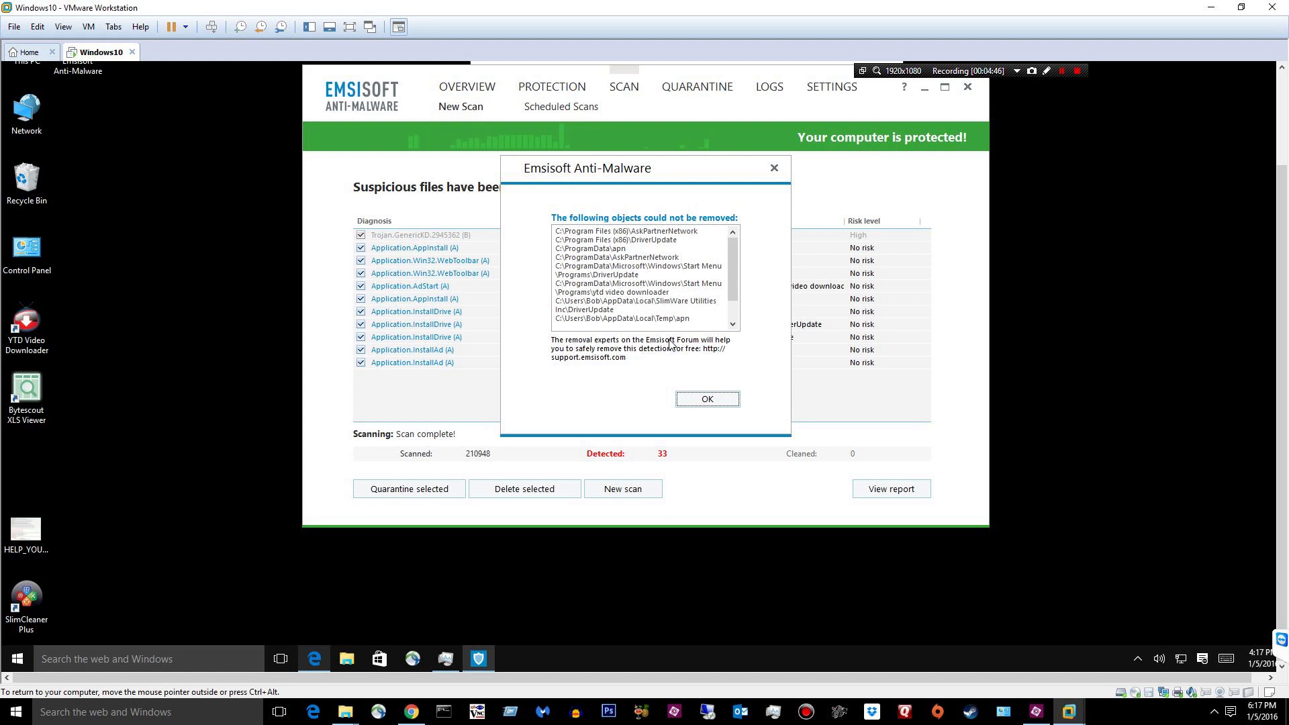
mouse_move(747, 376)
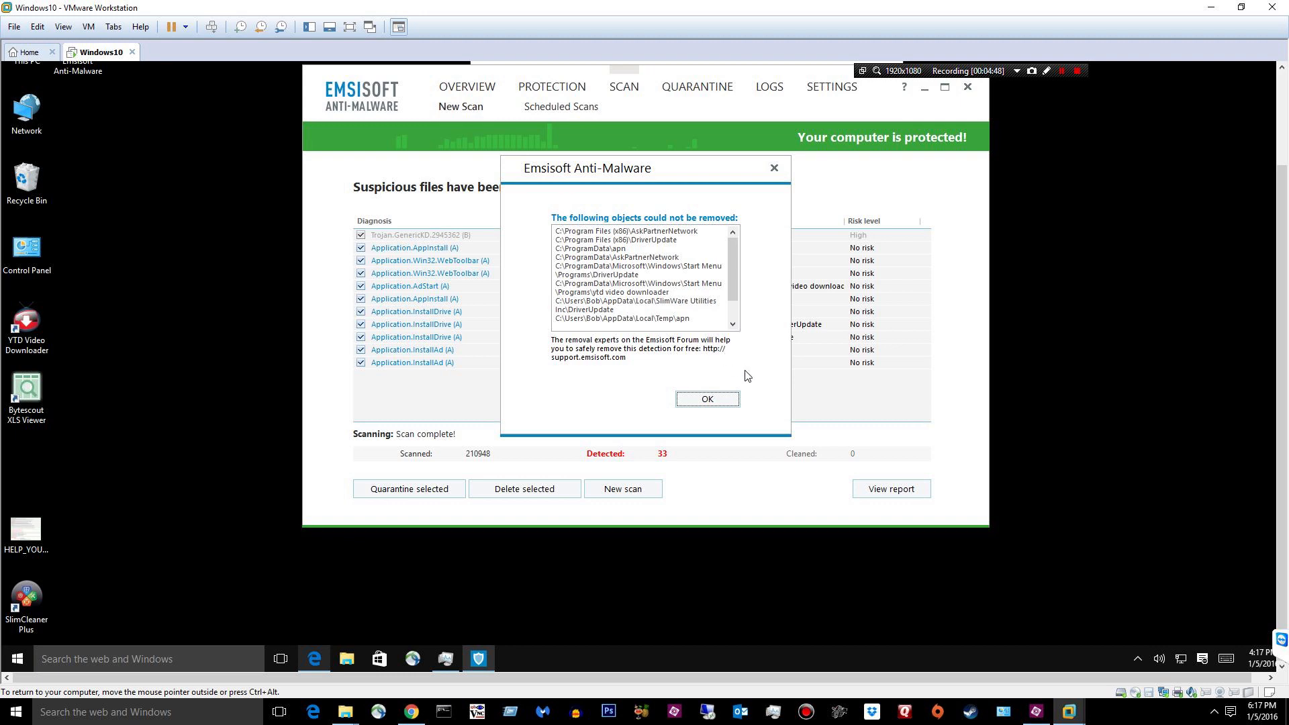
mouse_move(745, 378)
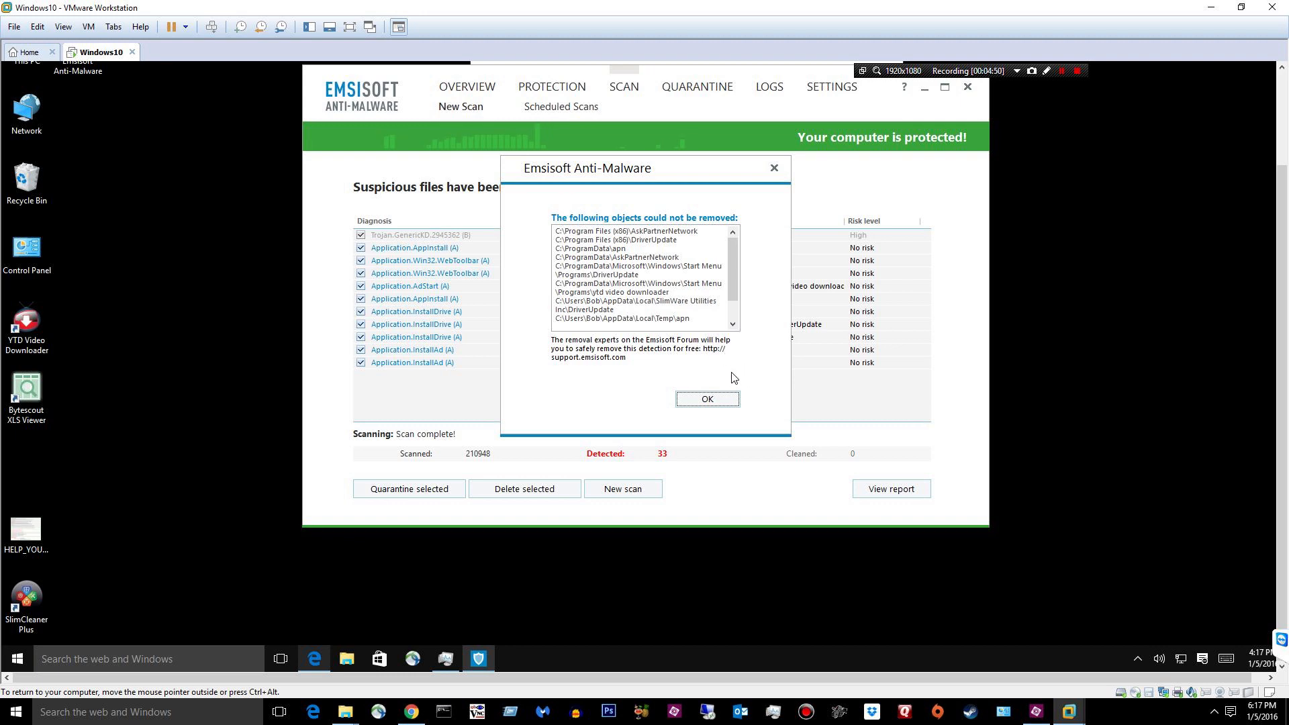
Acknowledge the unremovable objects and agree to restart the computer to finish cleanup.
click(705, 399)
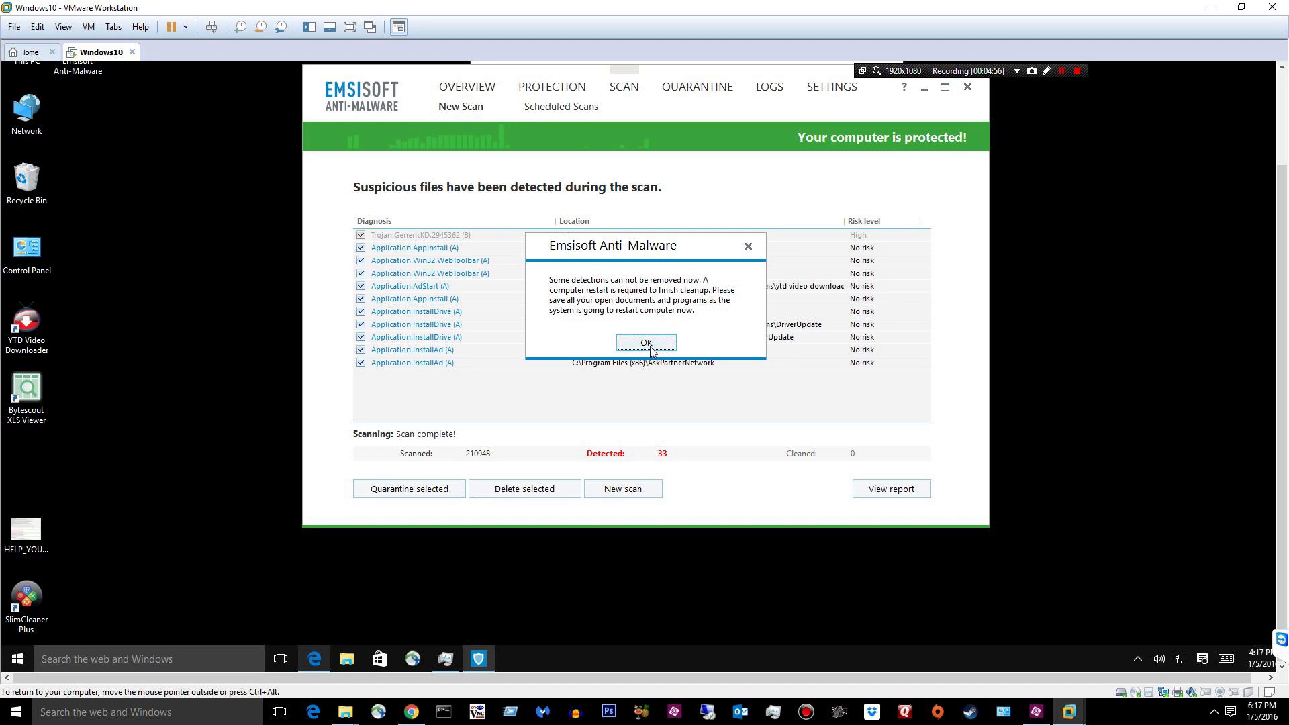
click(646, 342)
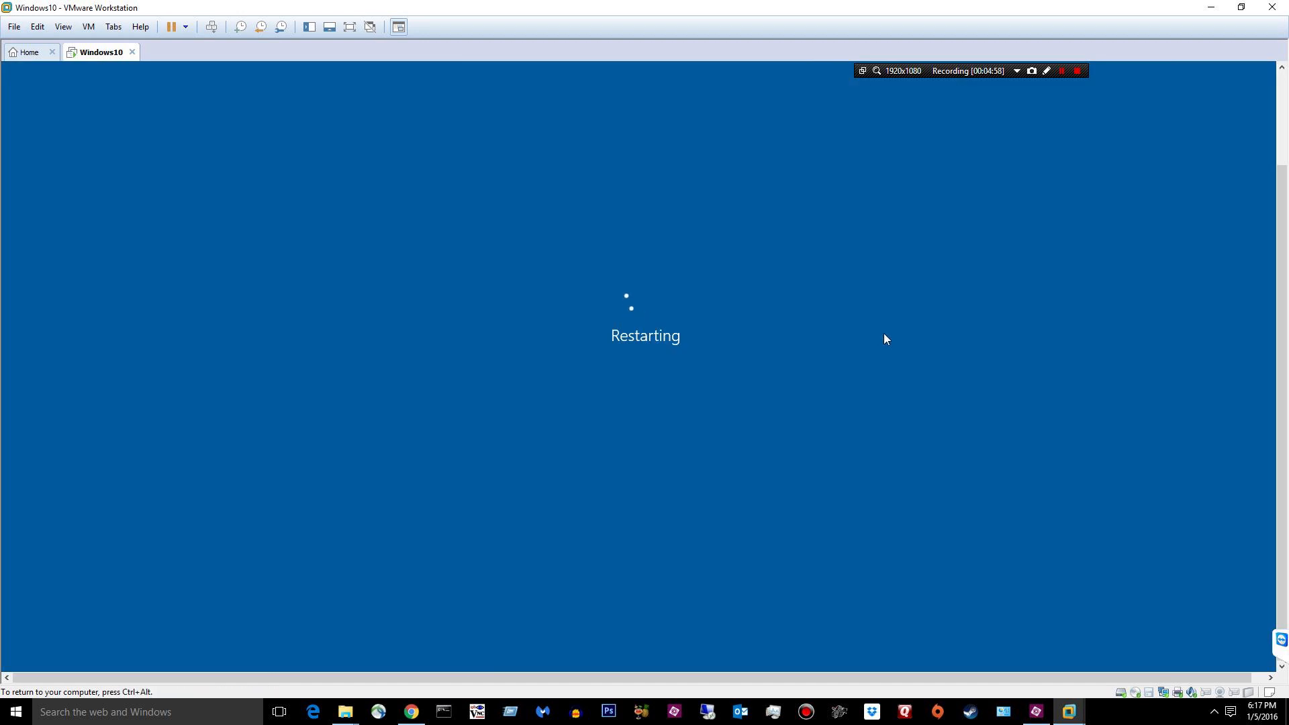
mouse_move(799, 272)
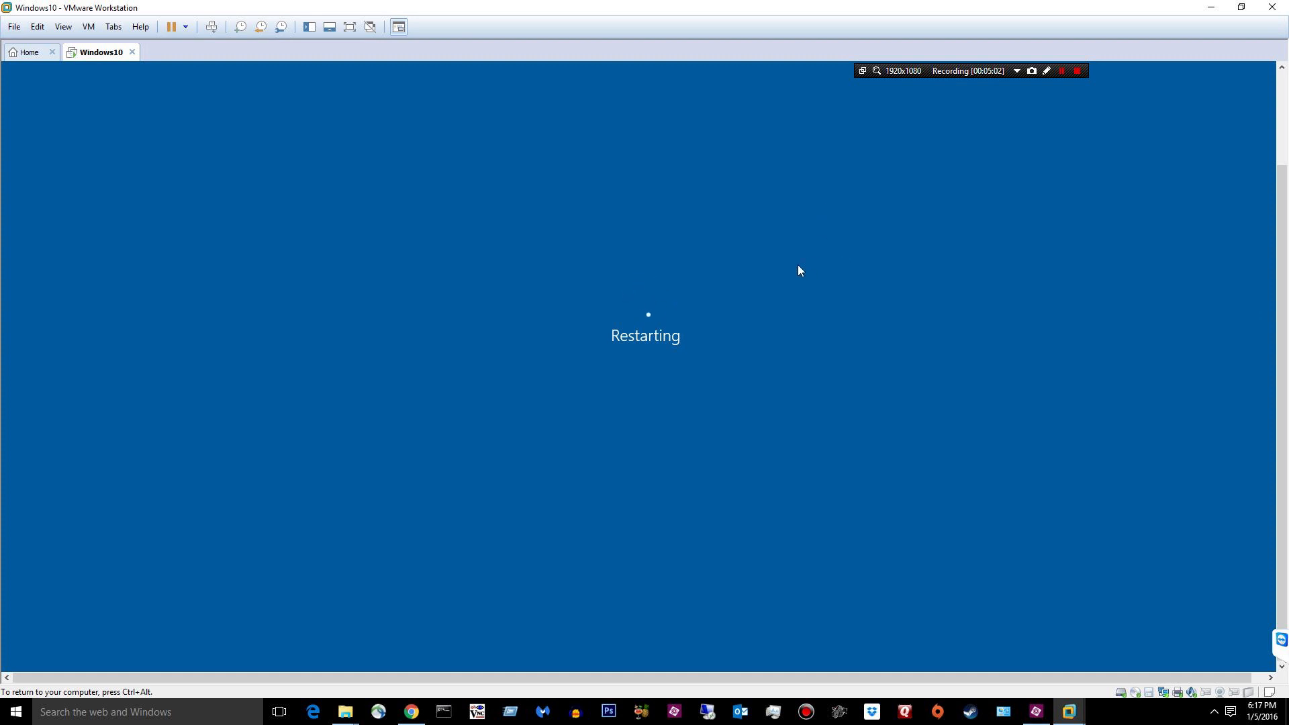
mouse_move(529, 434)
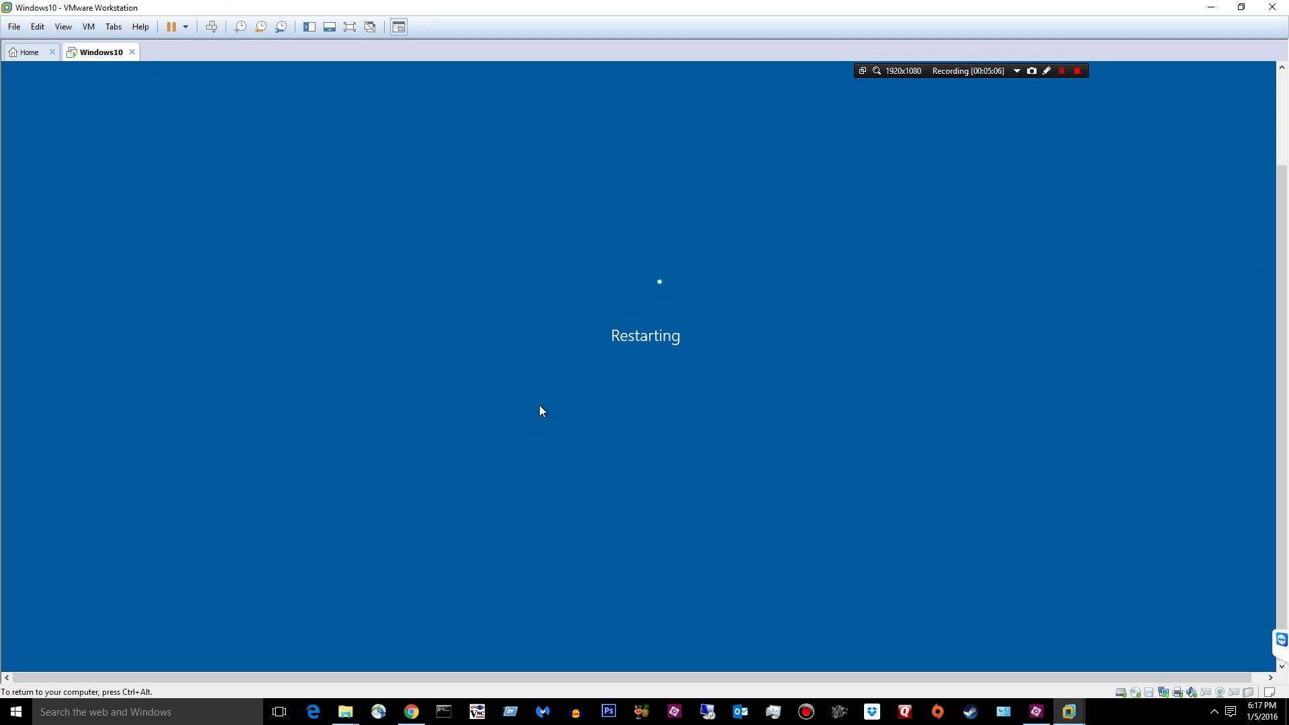
mouse_move(941, 262)
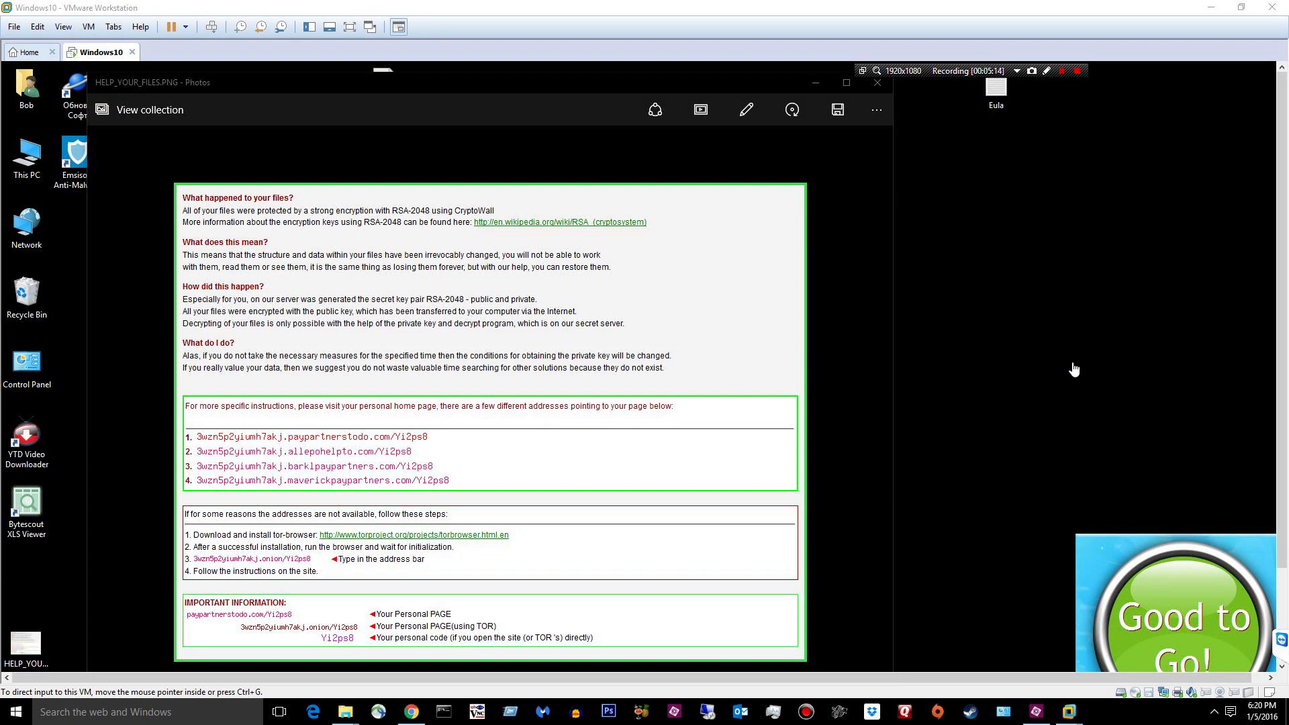
mouse_move(1036, 342)
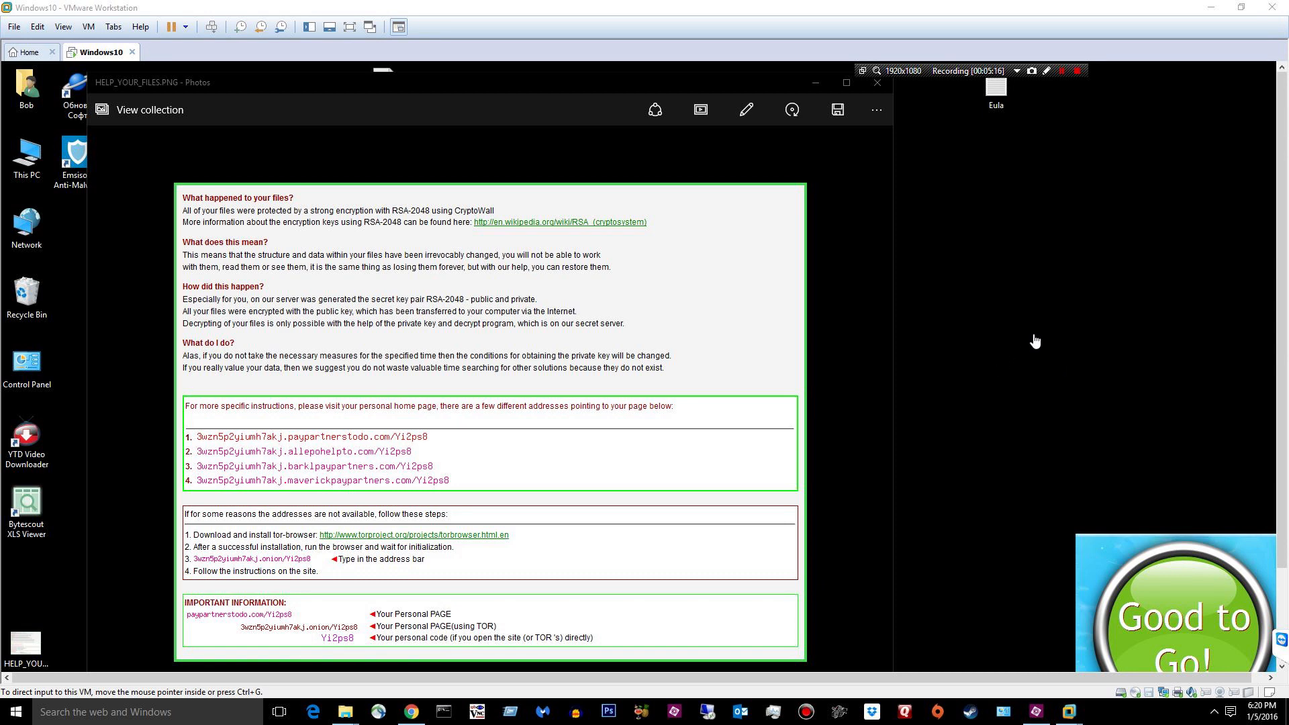
mouse_move(438, 240)
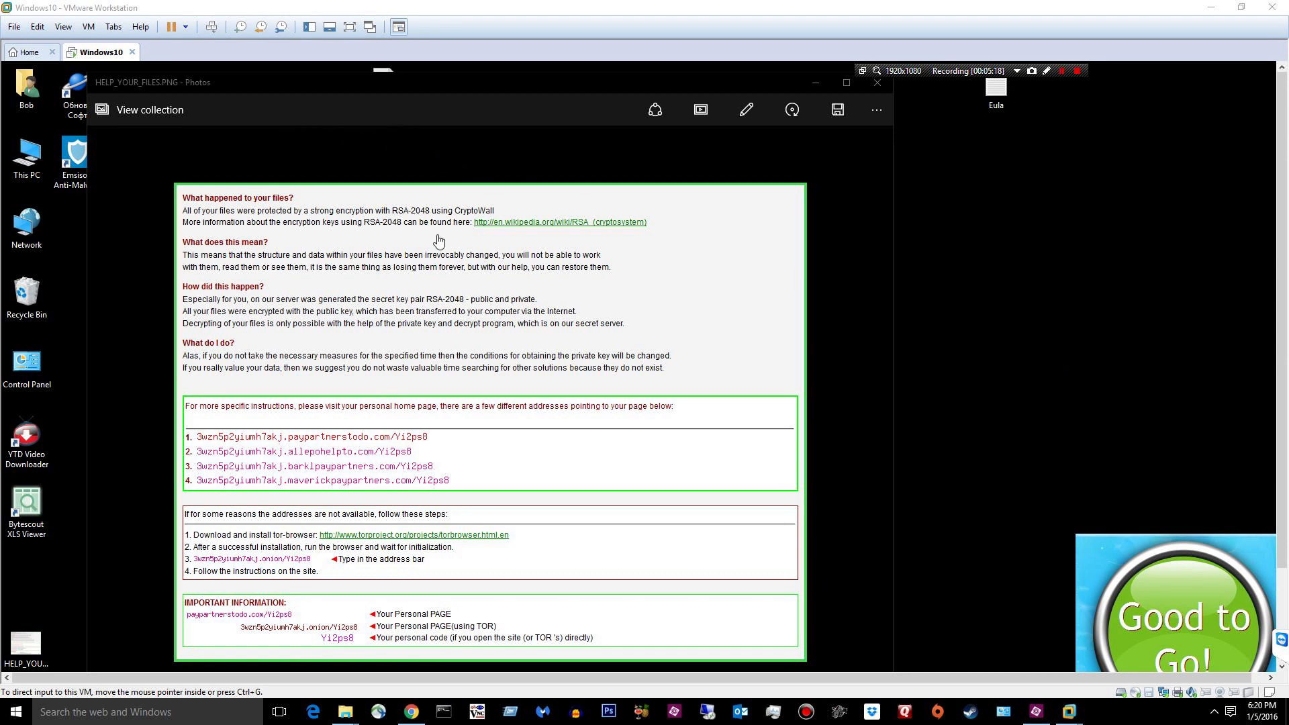
mouse_move(774, 83)
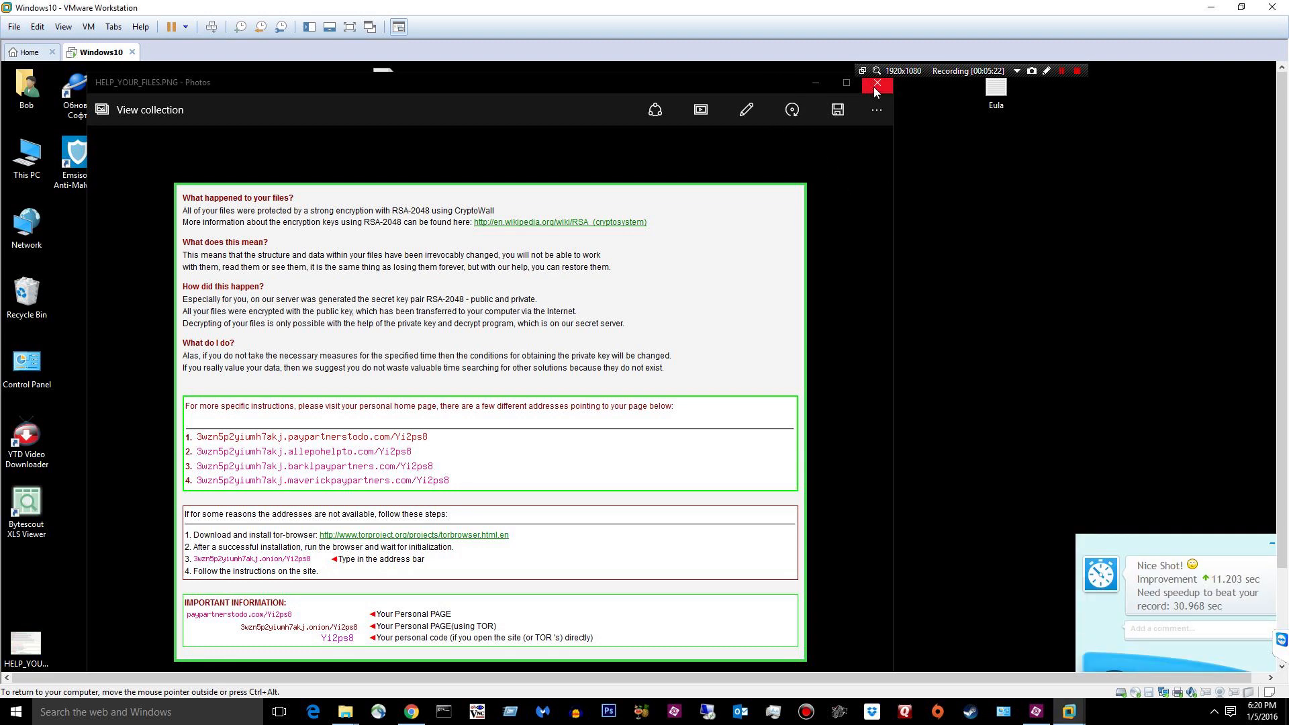
click(876, 84)
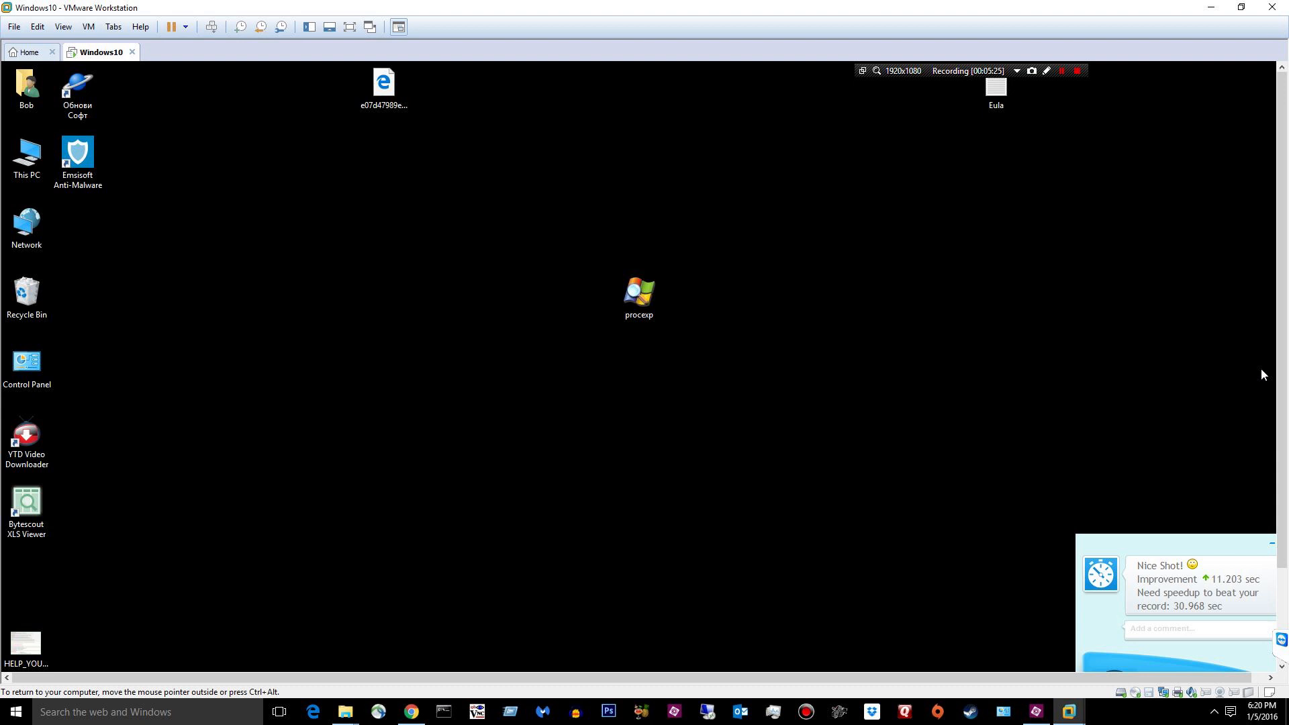
mouse_move(184, 204)
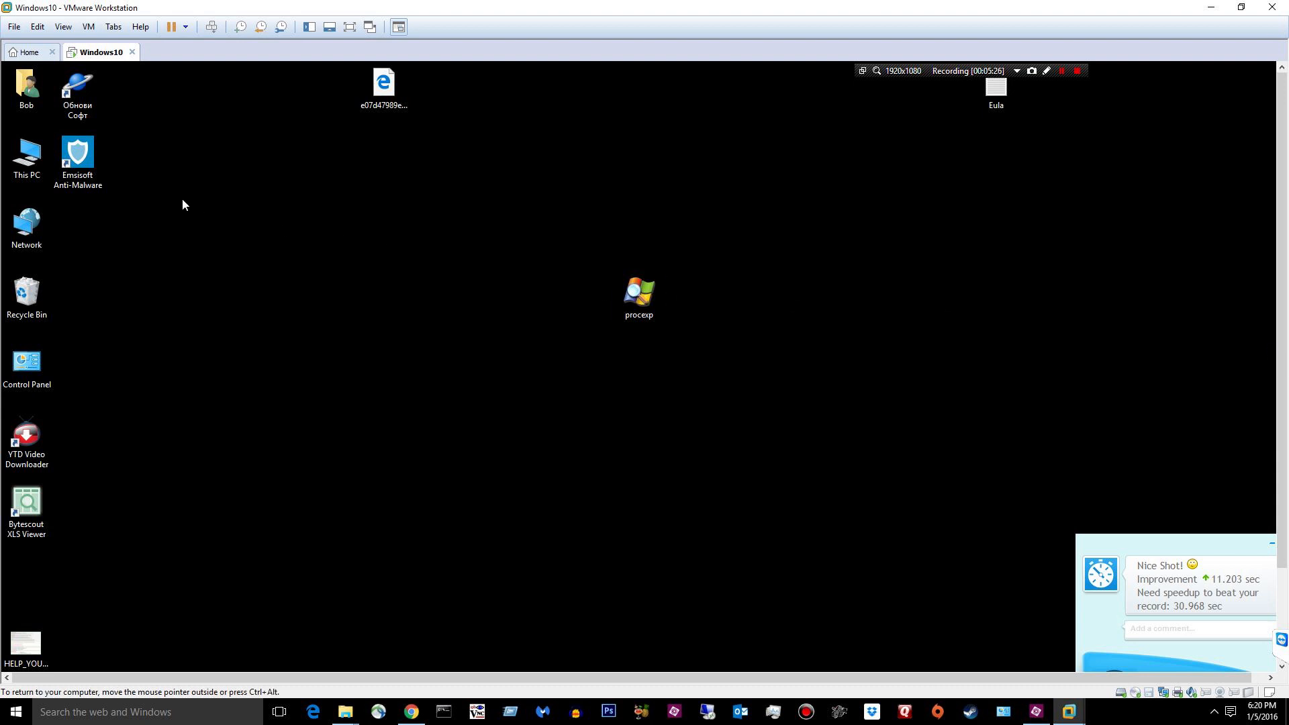
mouse_move(1085, 601)
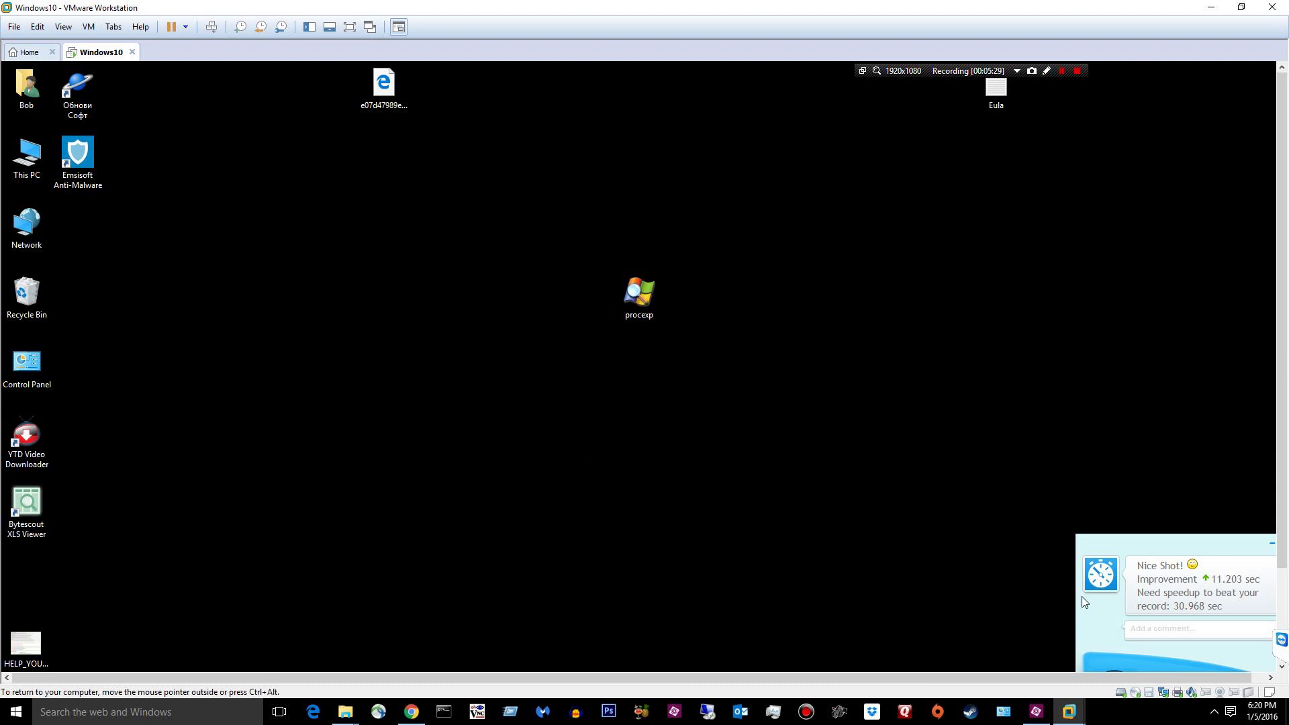
mouse_move(1238, 592)
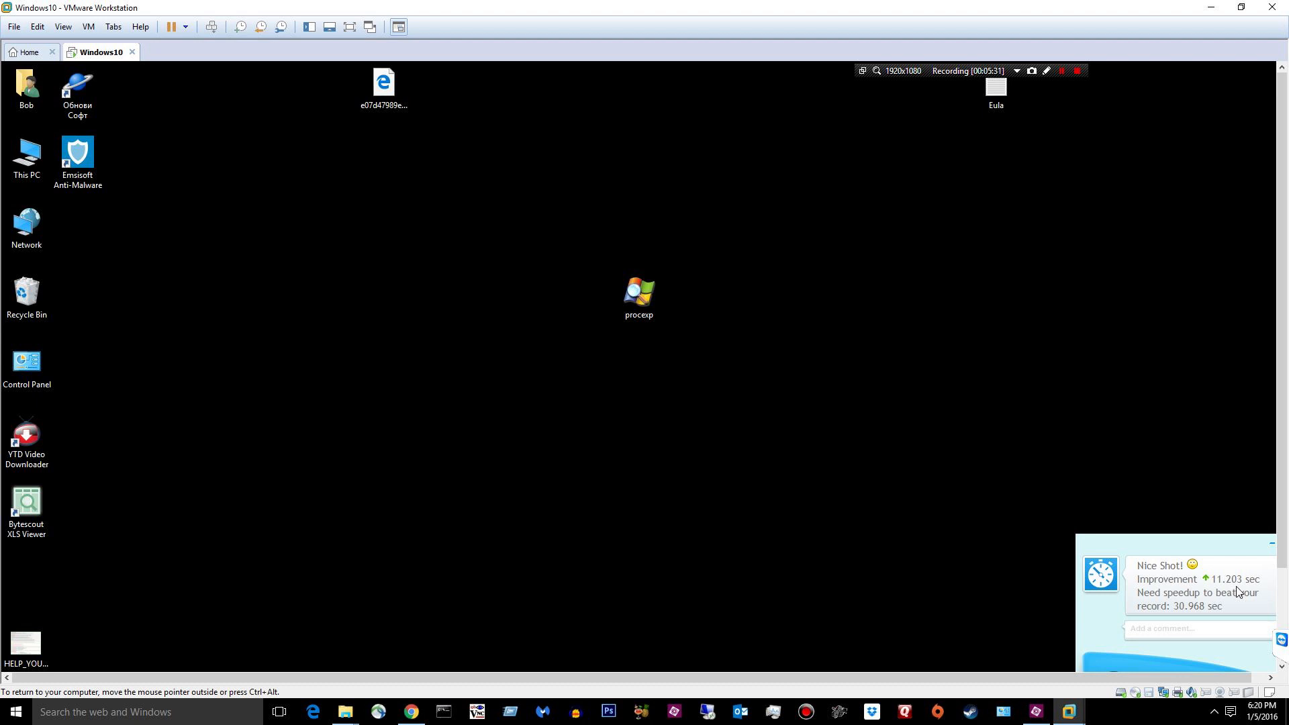
mouse_move(320, 238)
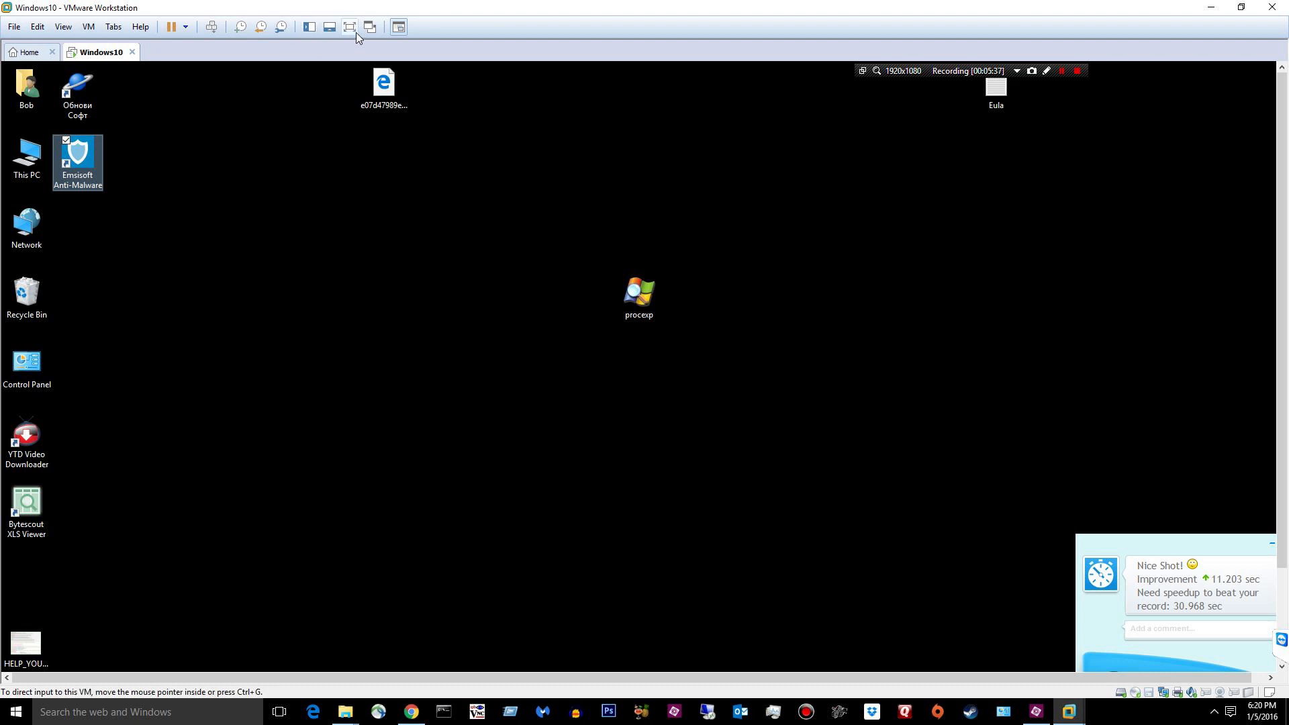
click(398, 27)
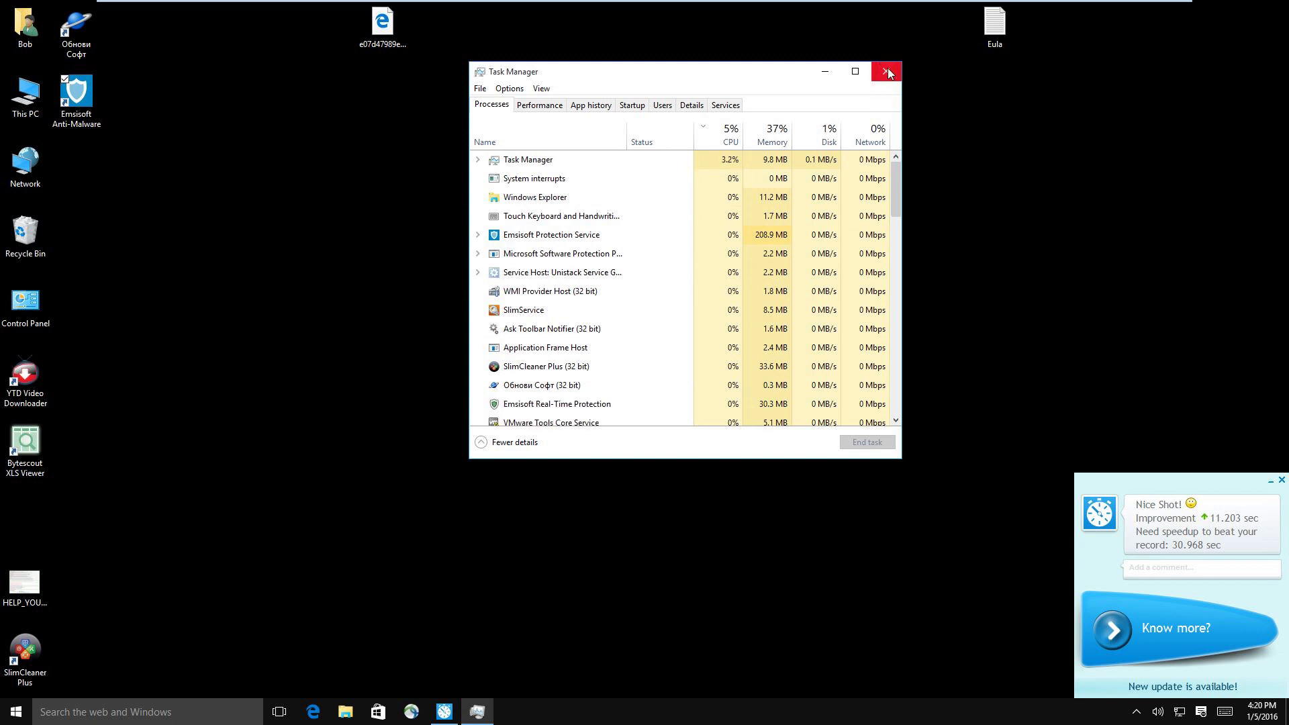
click(887, 71)
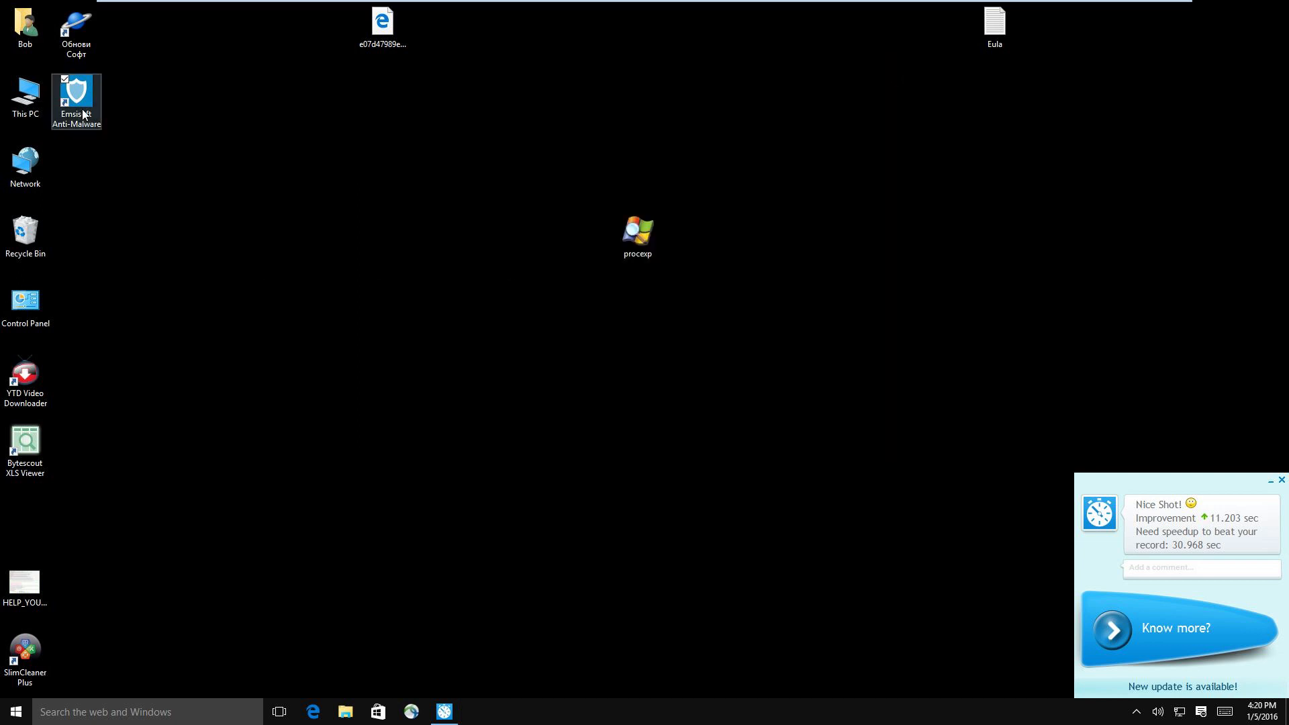
Launch Emsisoft Anti-Malware from its desktop shortcut with administrator rights.
right_click(77, 97)
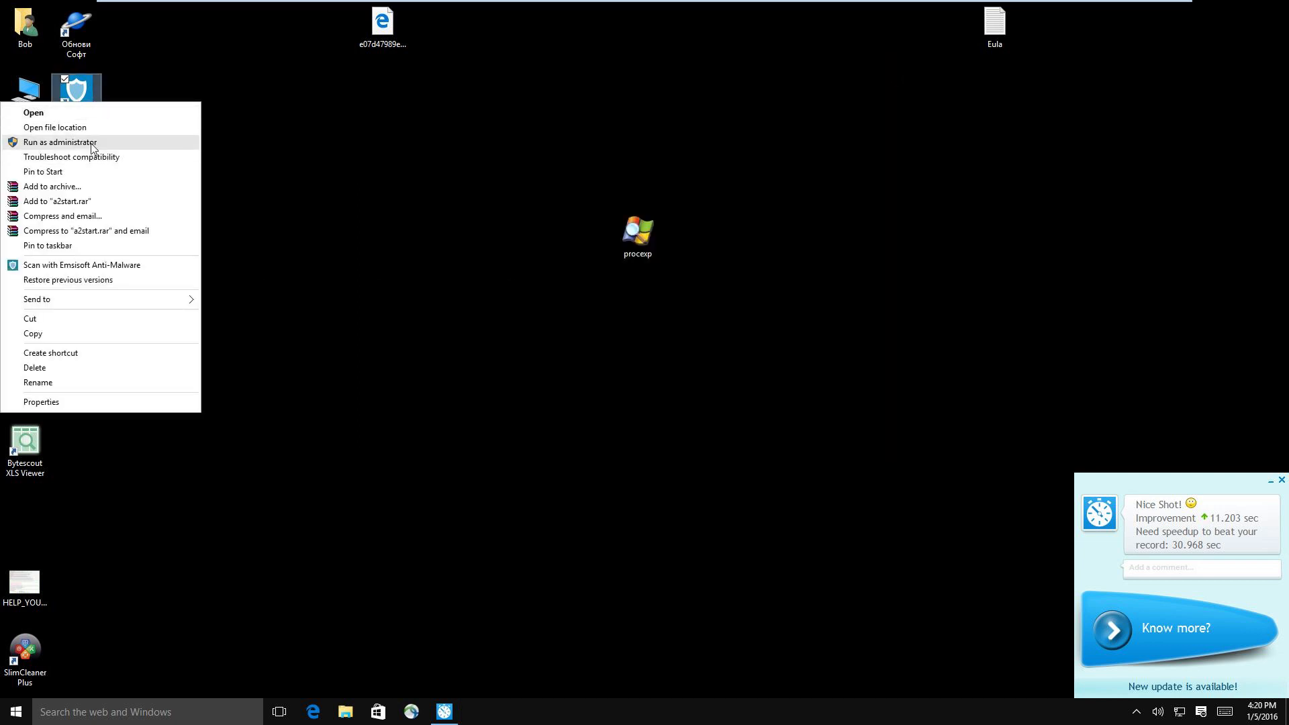
click(59, 141)
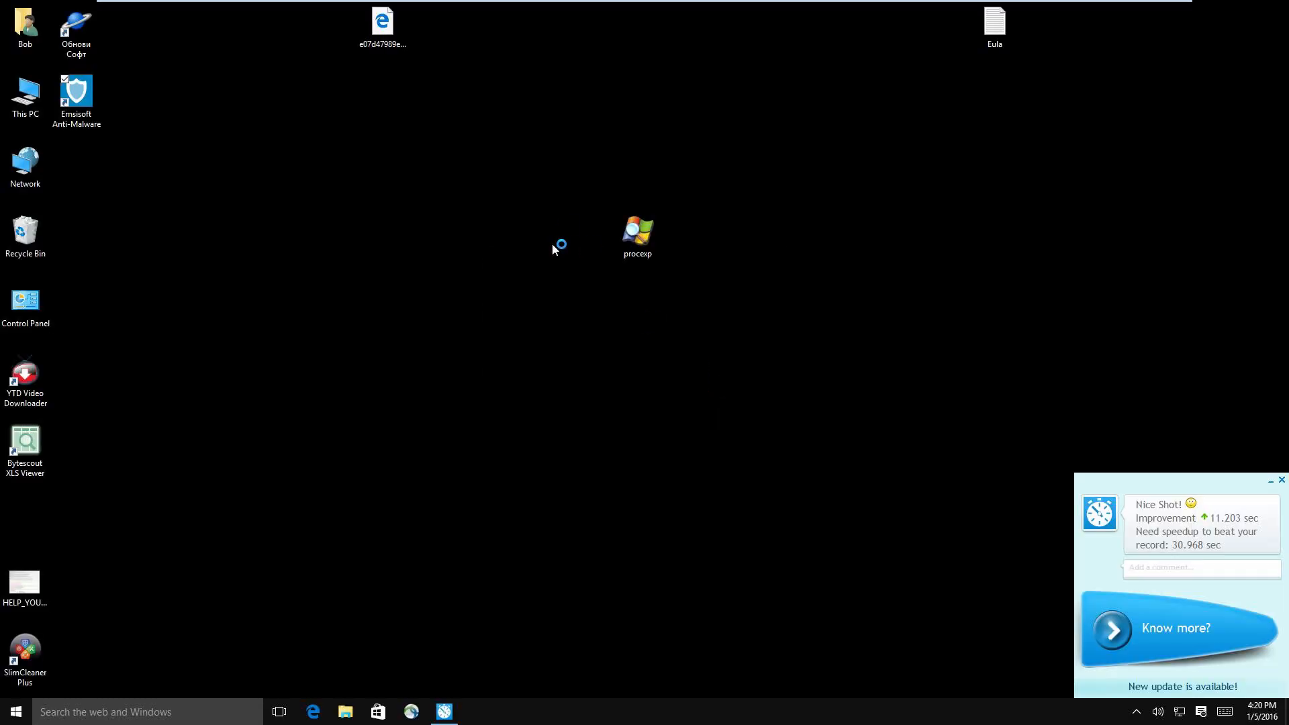
mouse_move(541, 300)
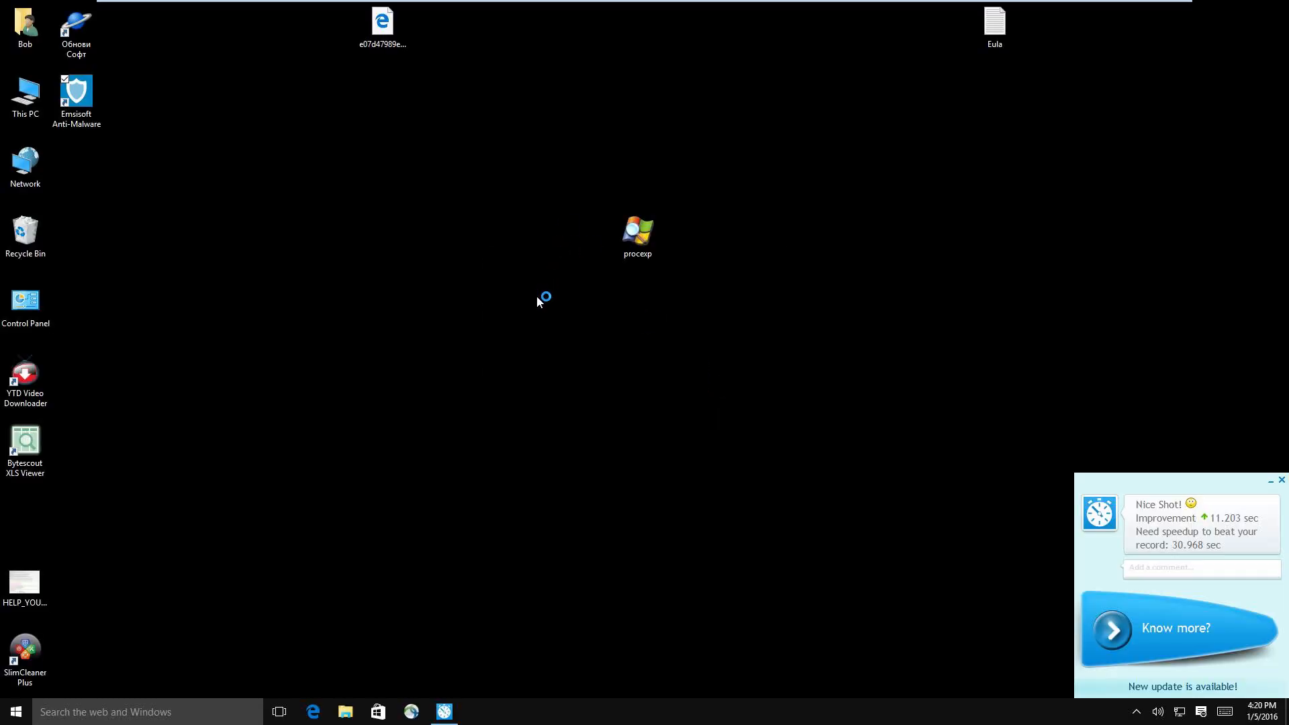
double_click(75, 93)
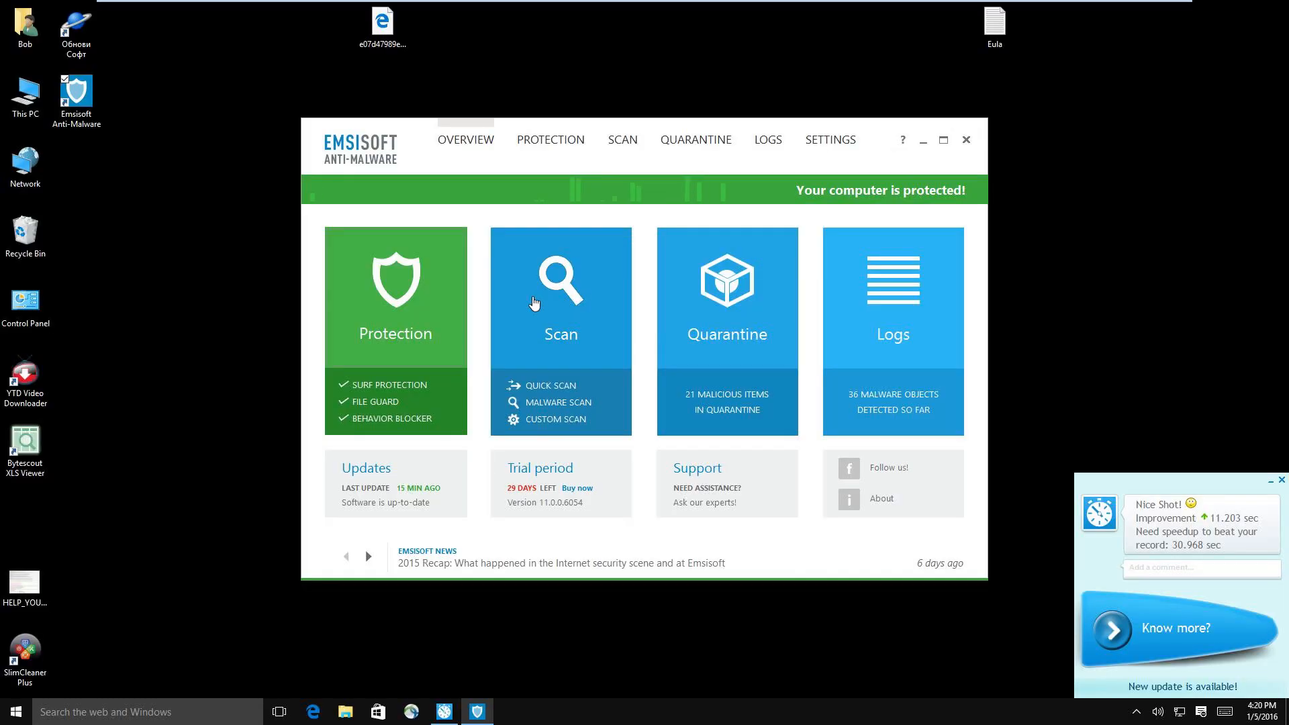
mouse_move(392, 132)
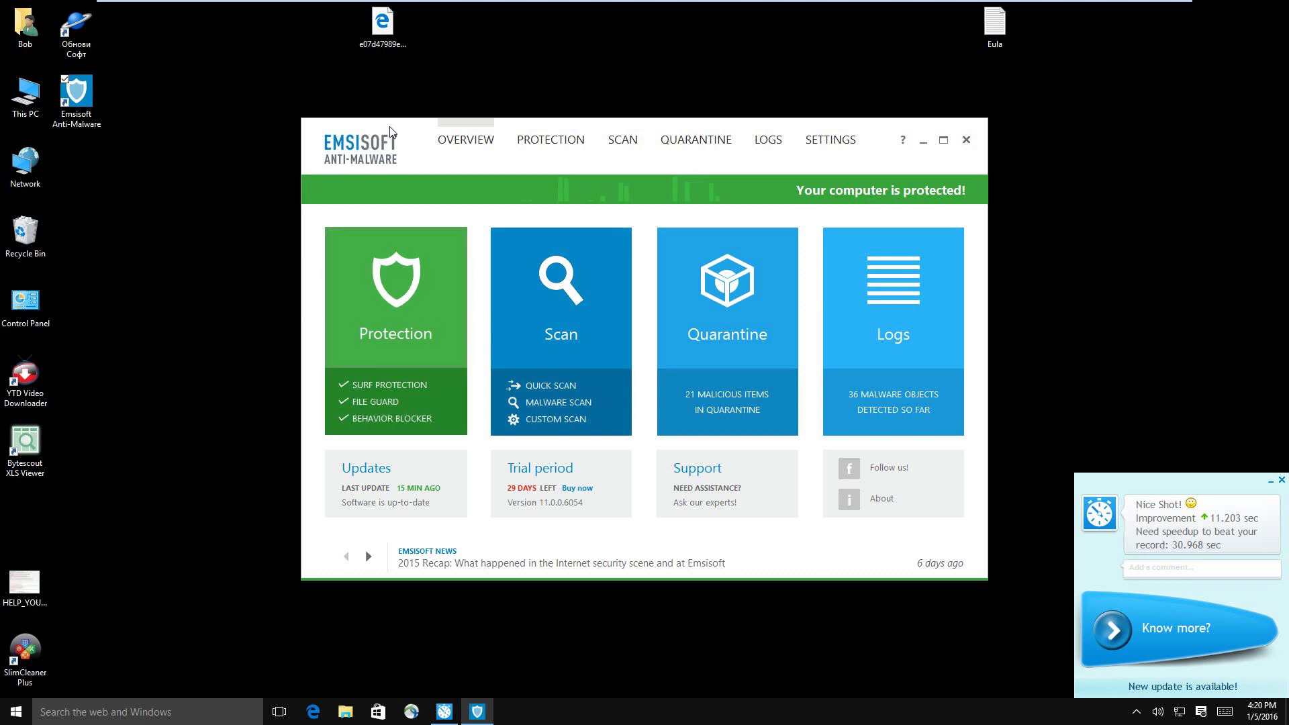
Reopen the Emsisoft window via the notification area, showing 21 quarantined items.
click(965, 140)
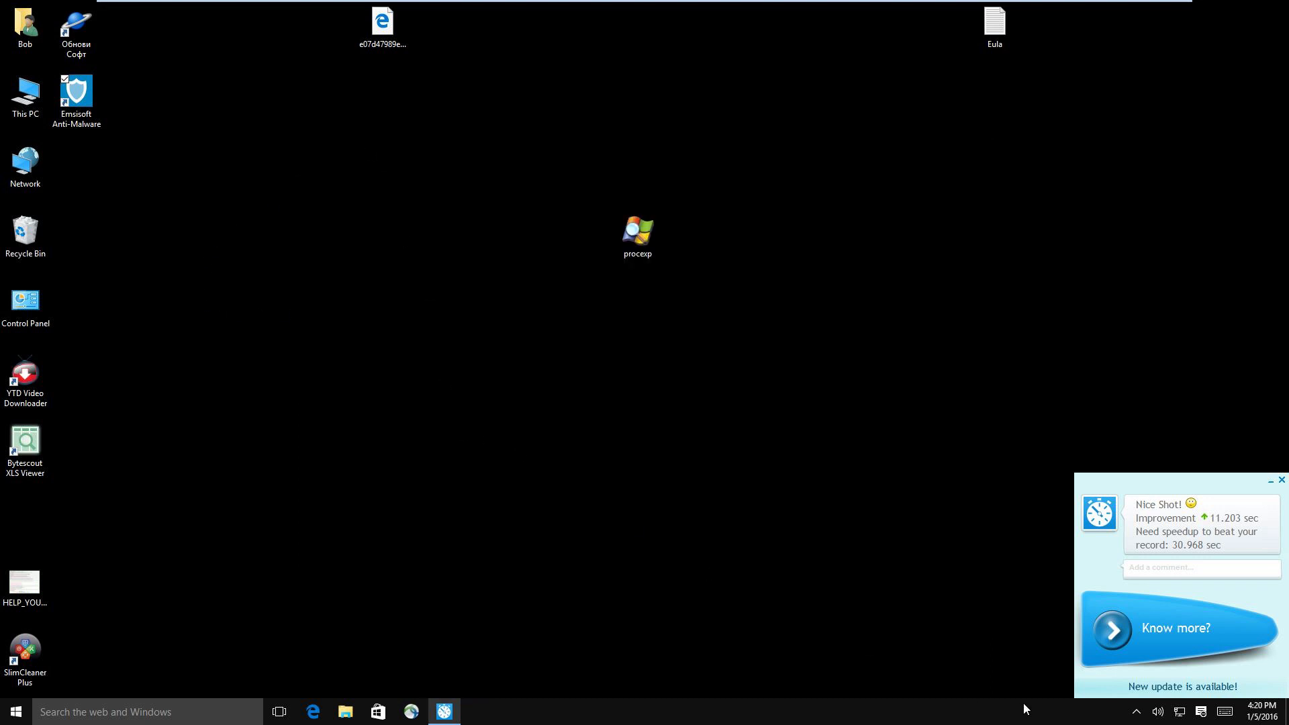
click(1136, 712)
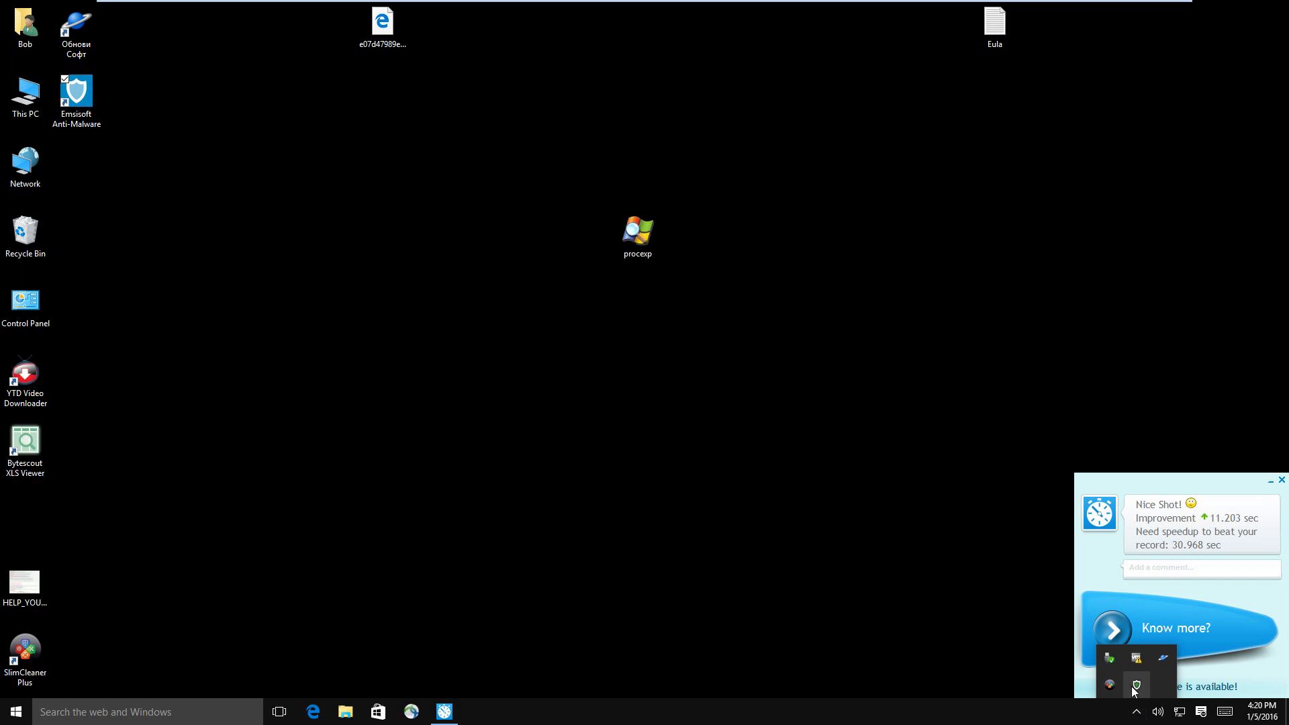
mouse_move(1136, 686)
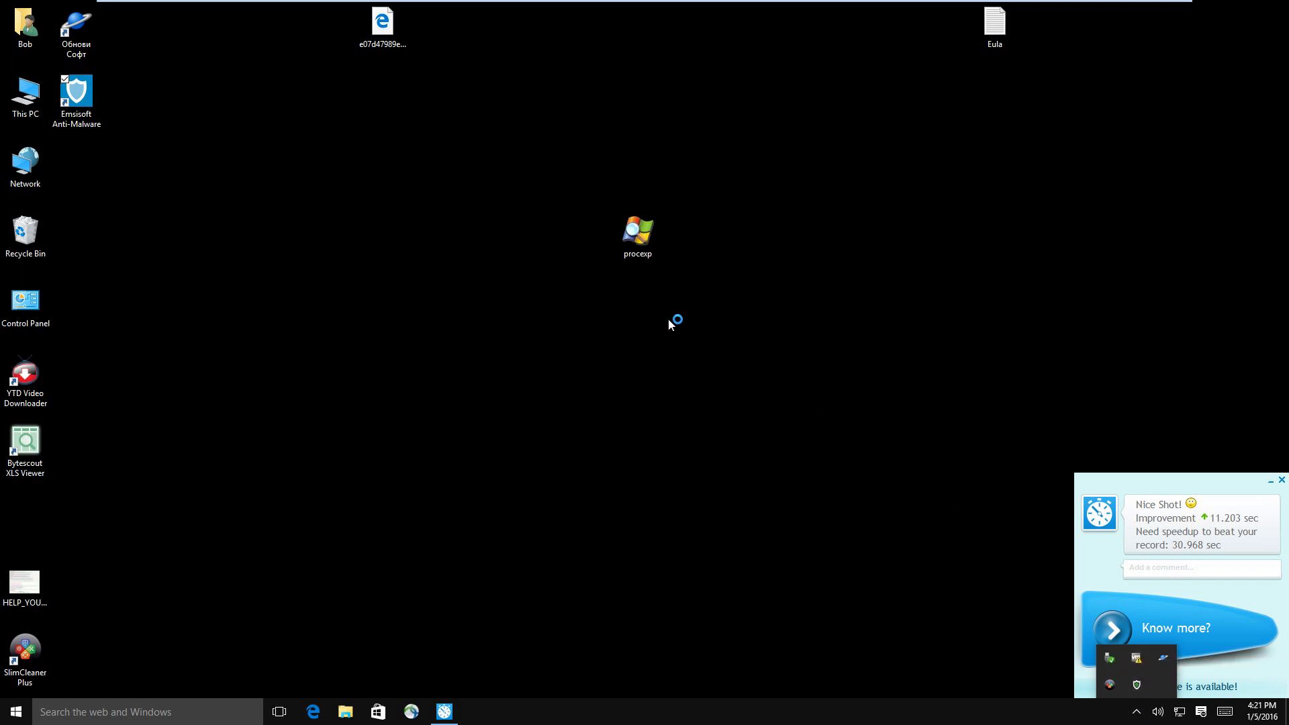
double_click(76, 92)
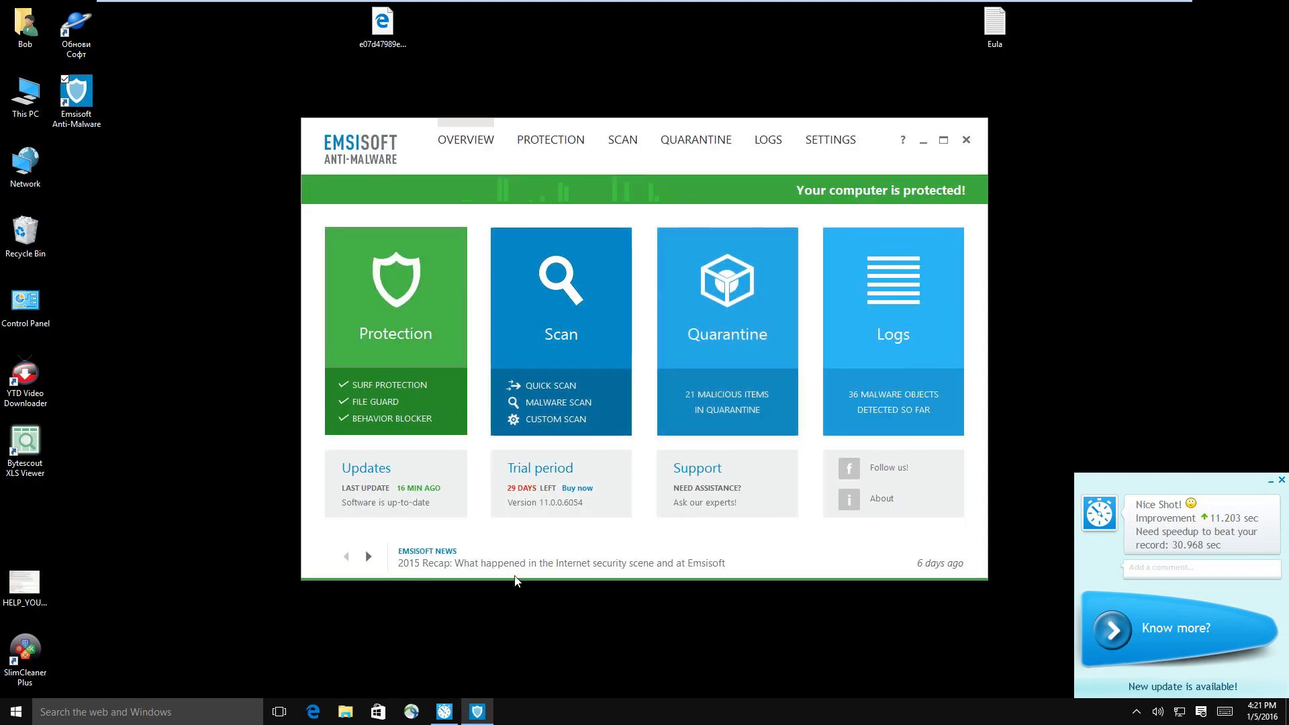
mouse_move(532, 637)
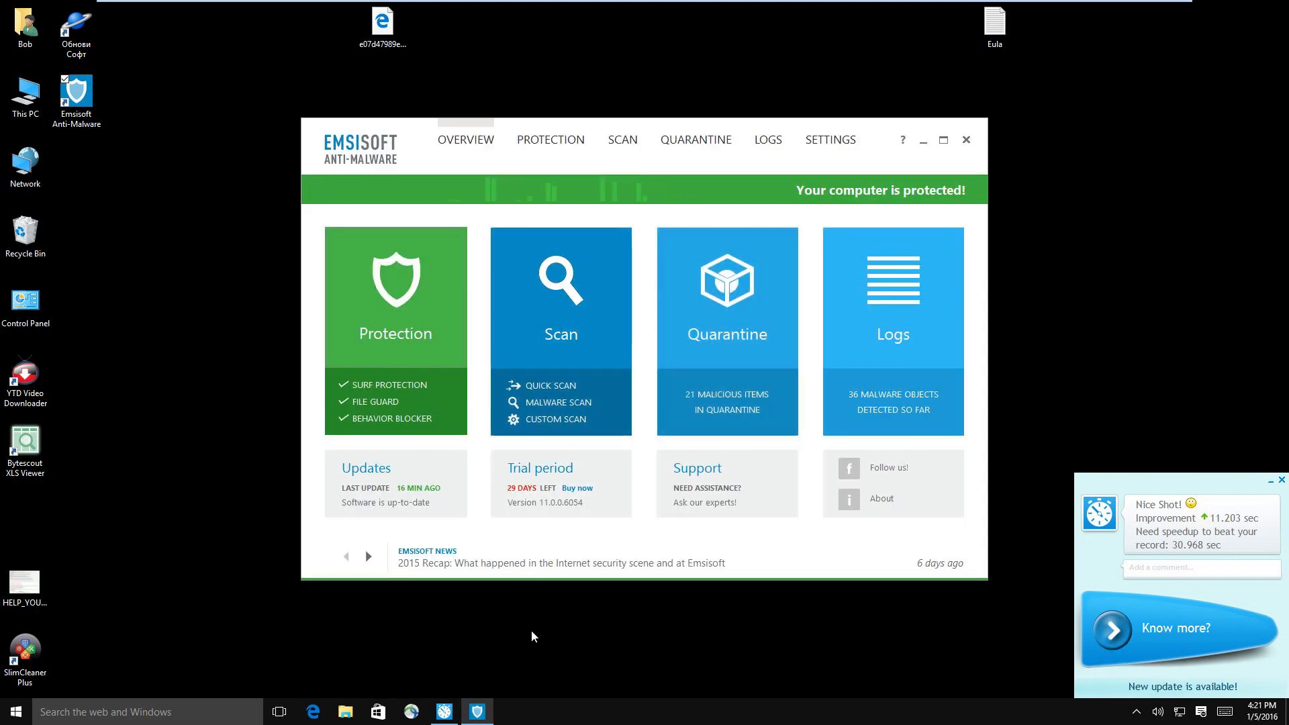
mouse_move(618, 566)
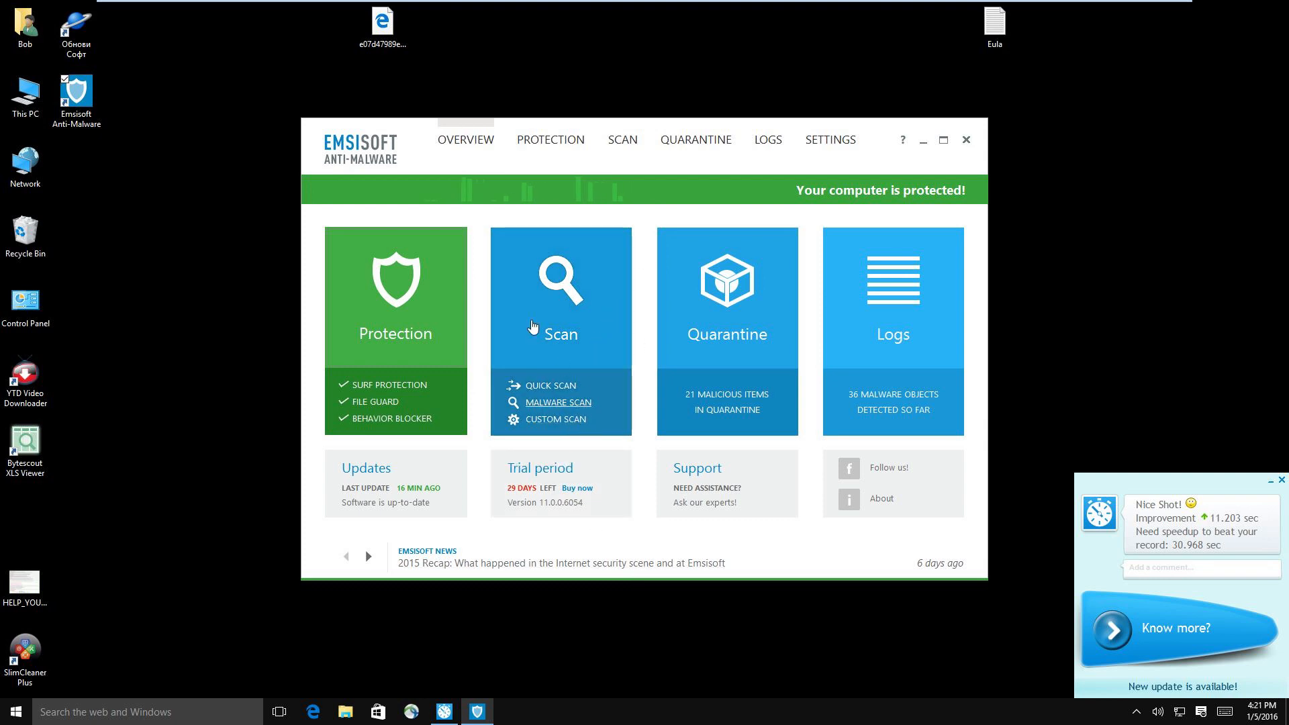
mouse_move(779, 315)
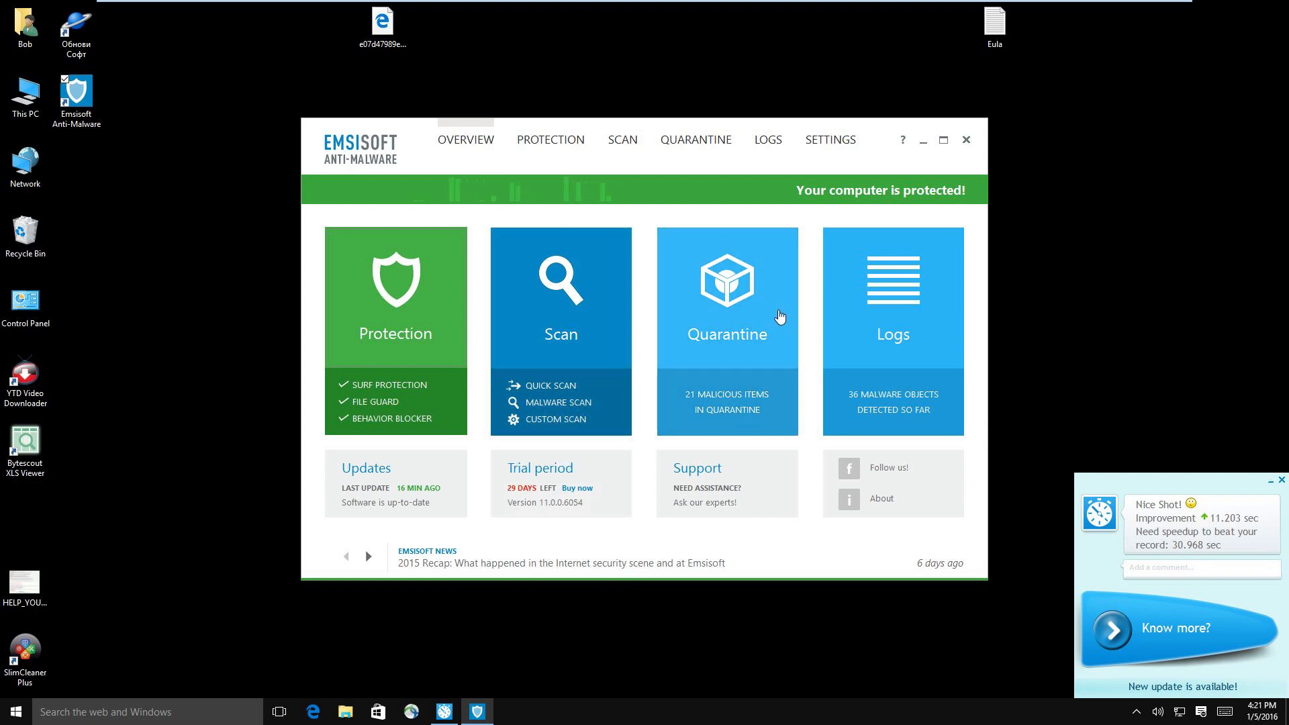
mouse_move(689, 254)
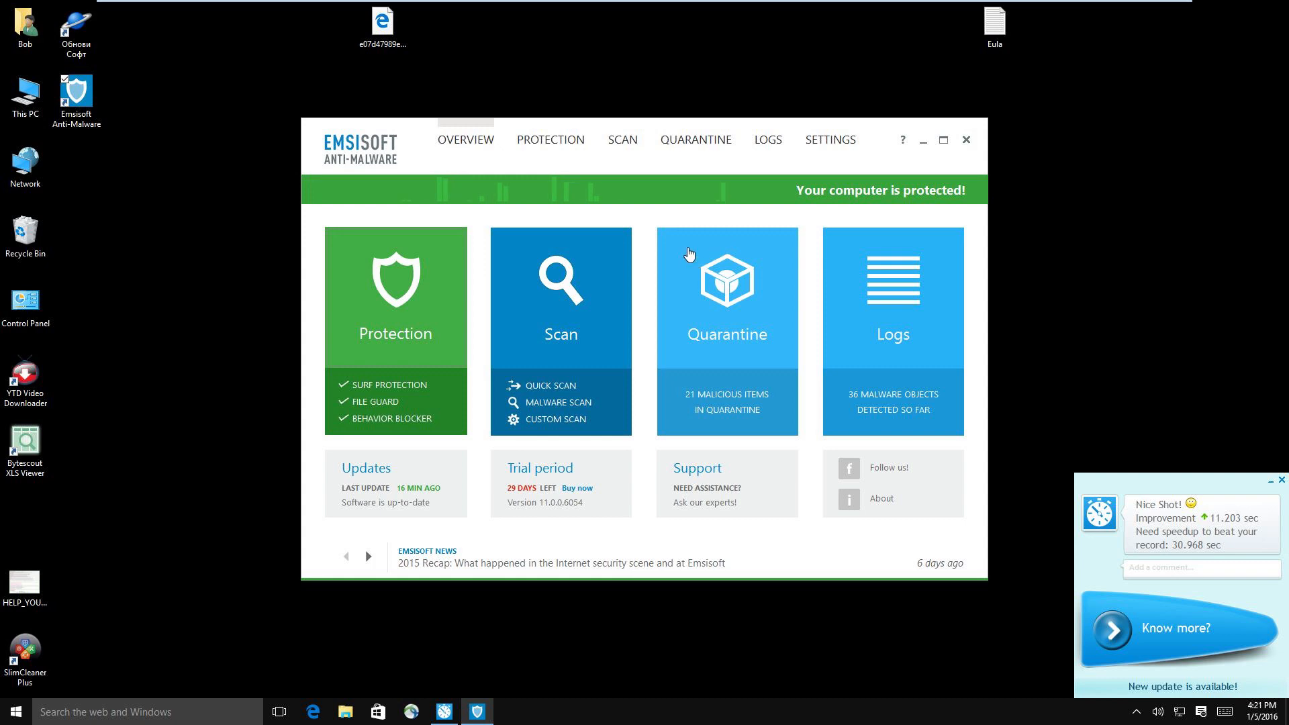
In Settings > Updates, update the software and detection patterns now.
click(549, 140)
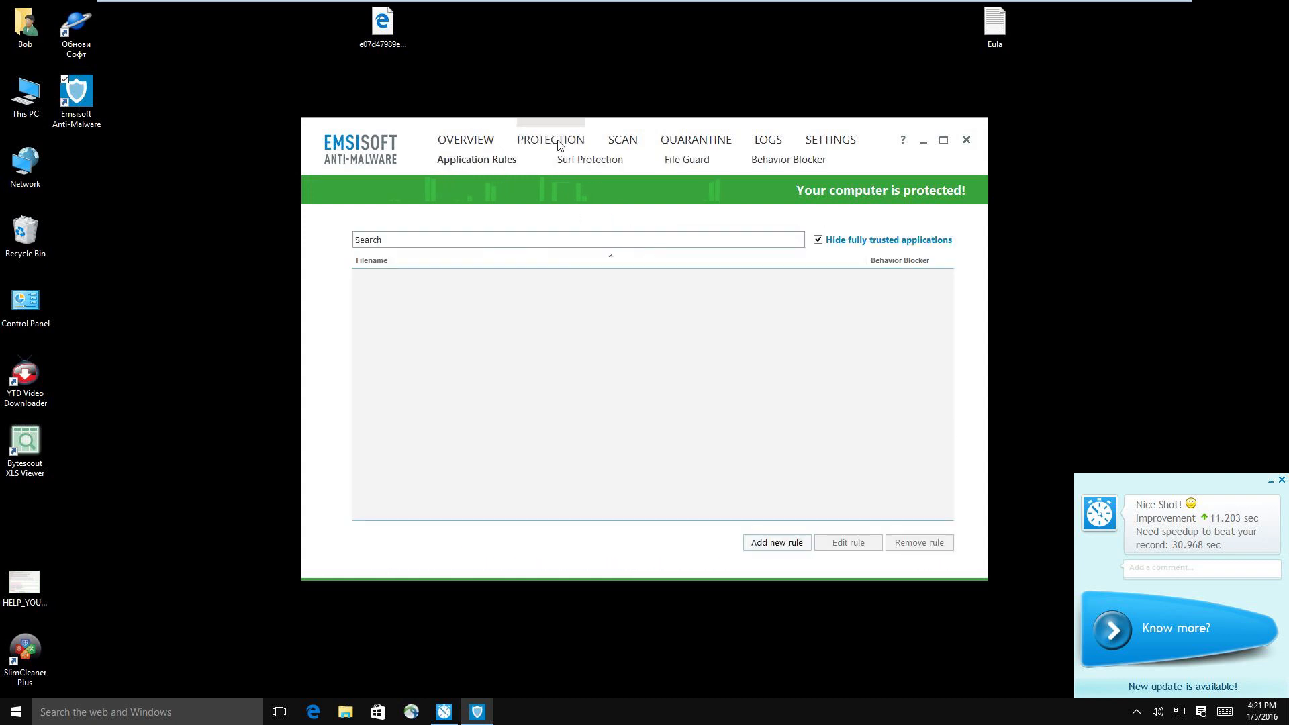
click(831, 140)
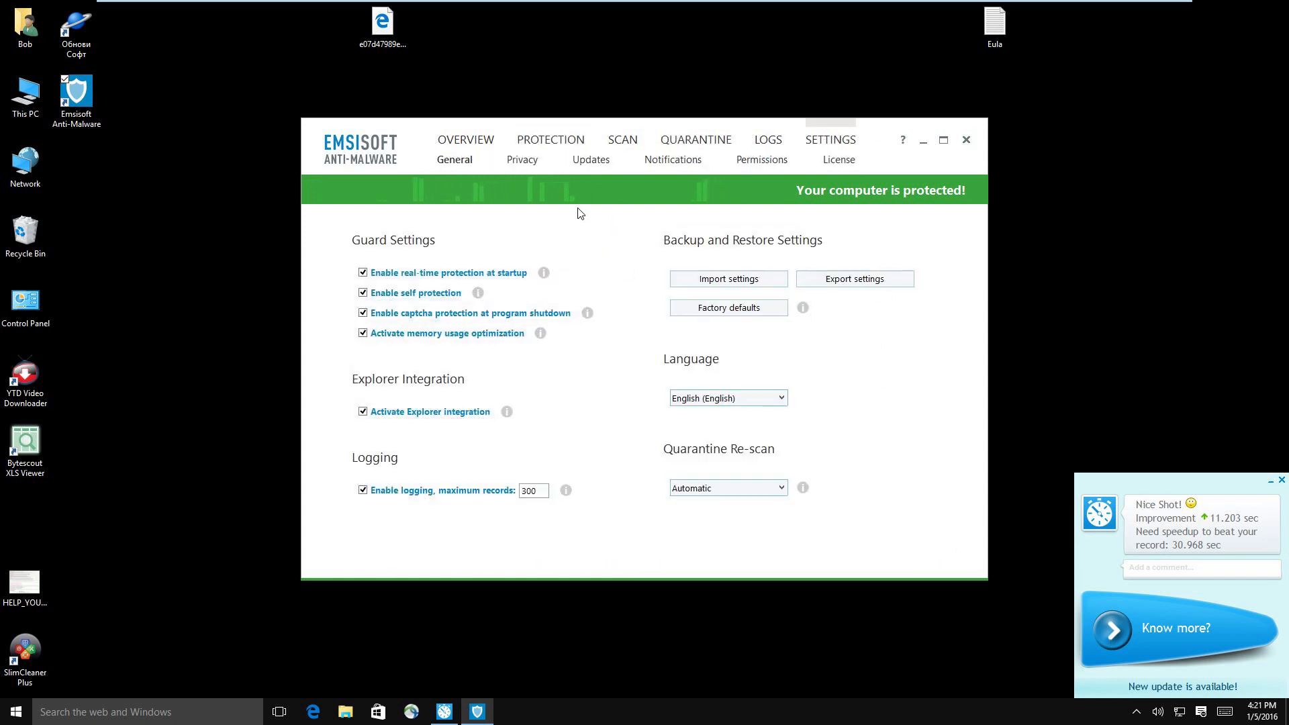
click(591, 160)
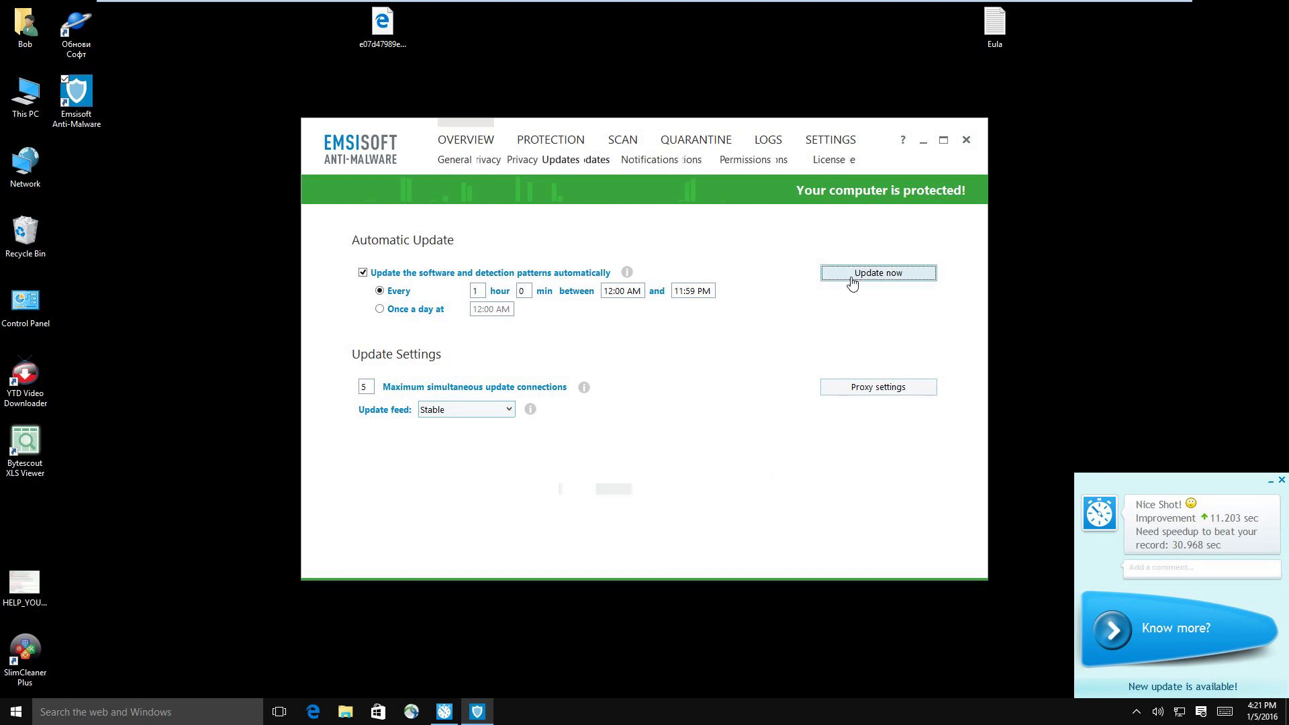
click(465, 140)
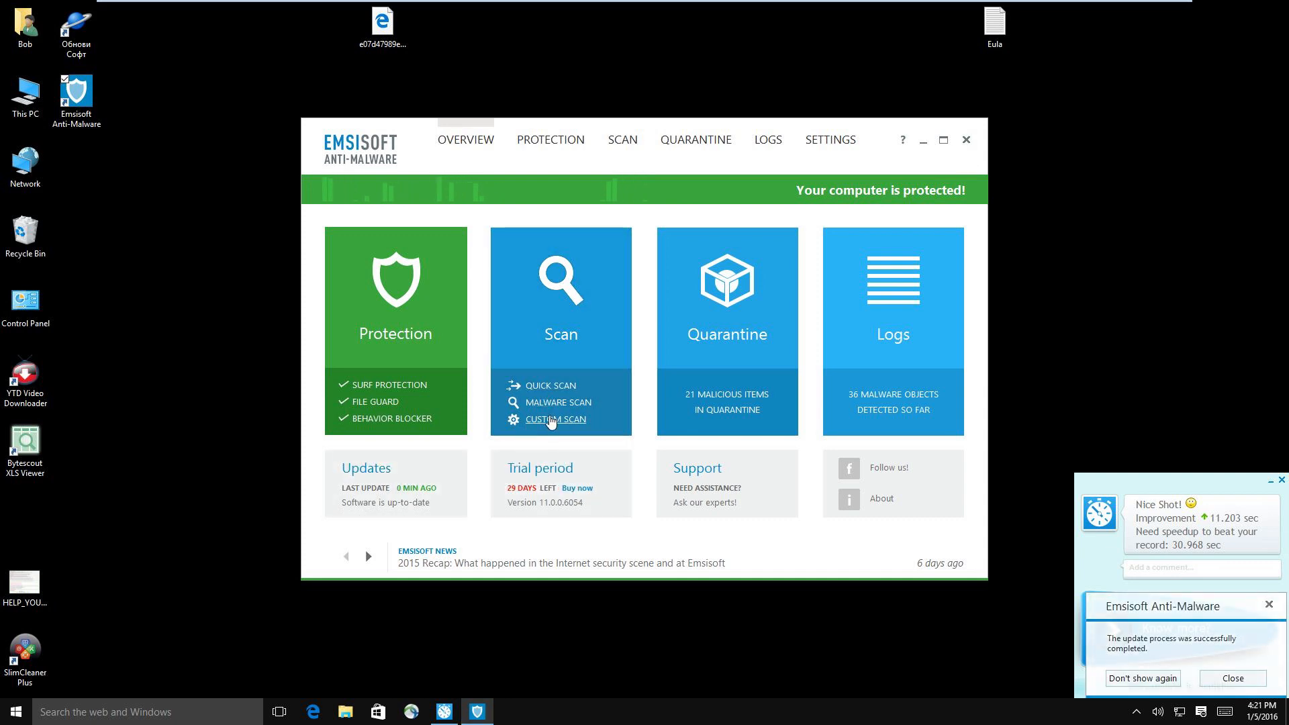
Start a second custom scan of C:\ with default rootkit, memory and trace checks.
click(557, 419)
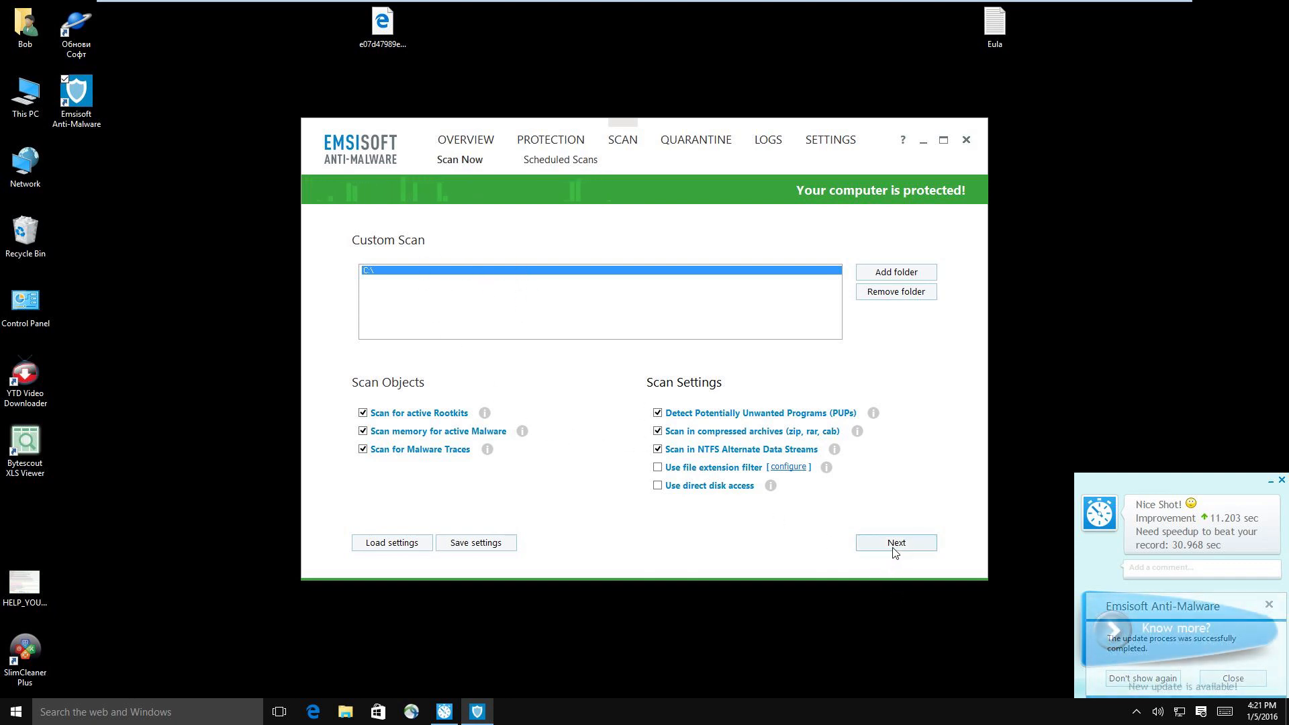
click(896, 543)
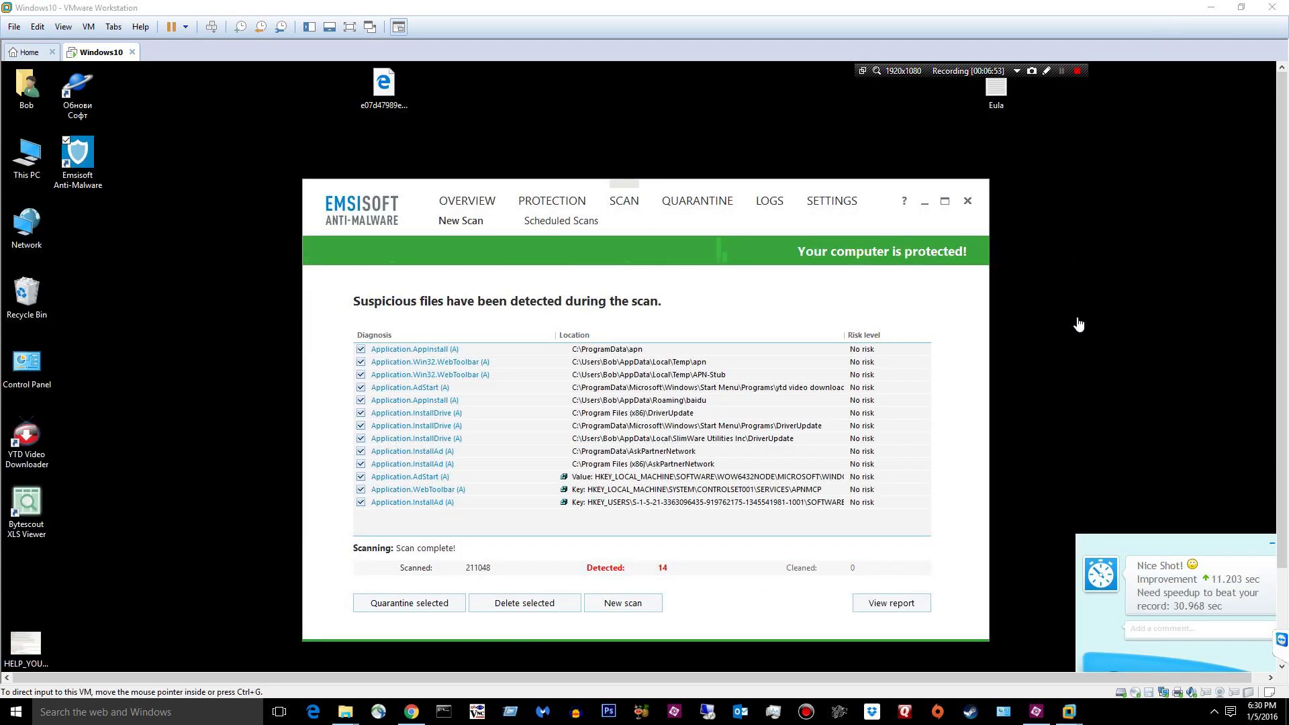
mouse_move(669, 567)
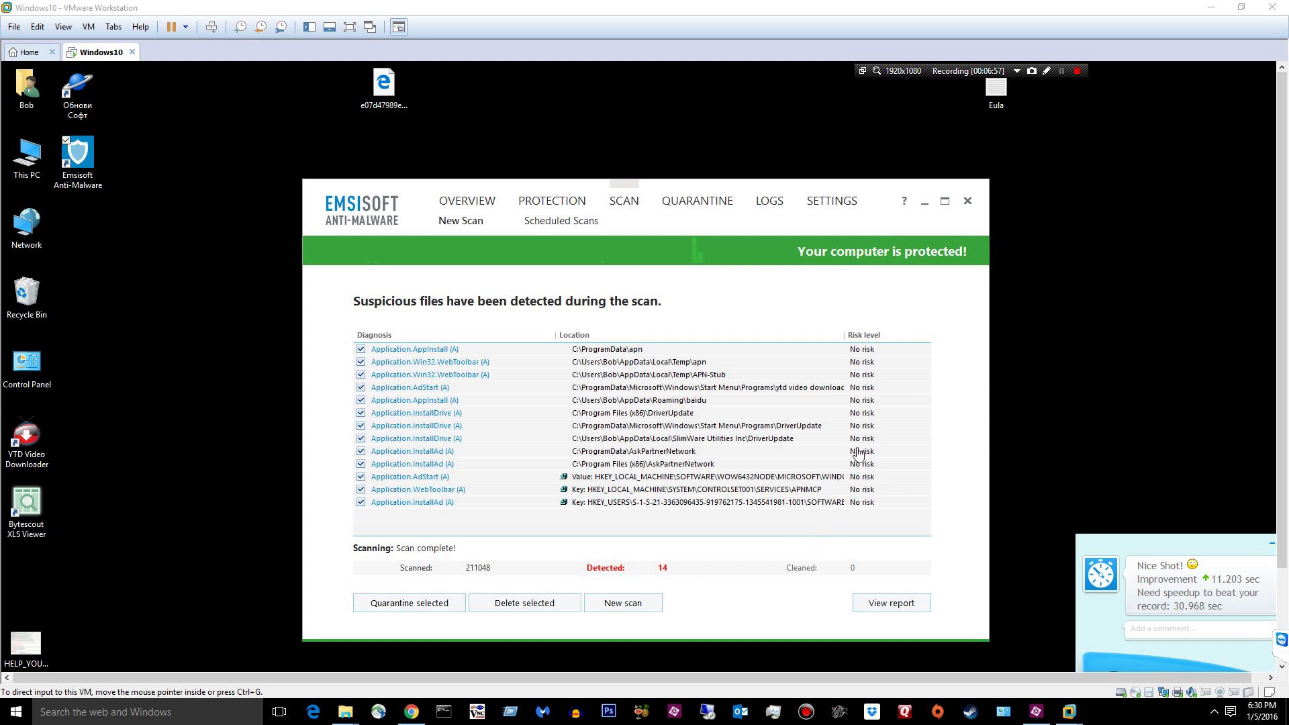
mouse_move(507, 676)
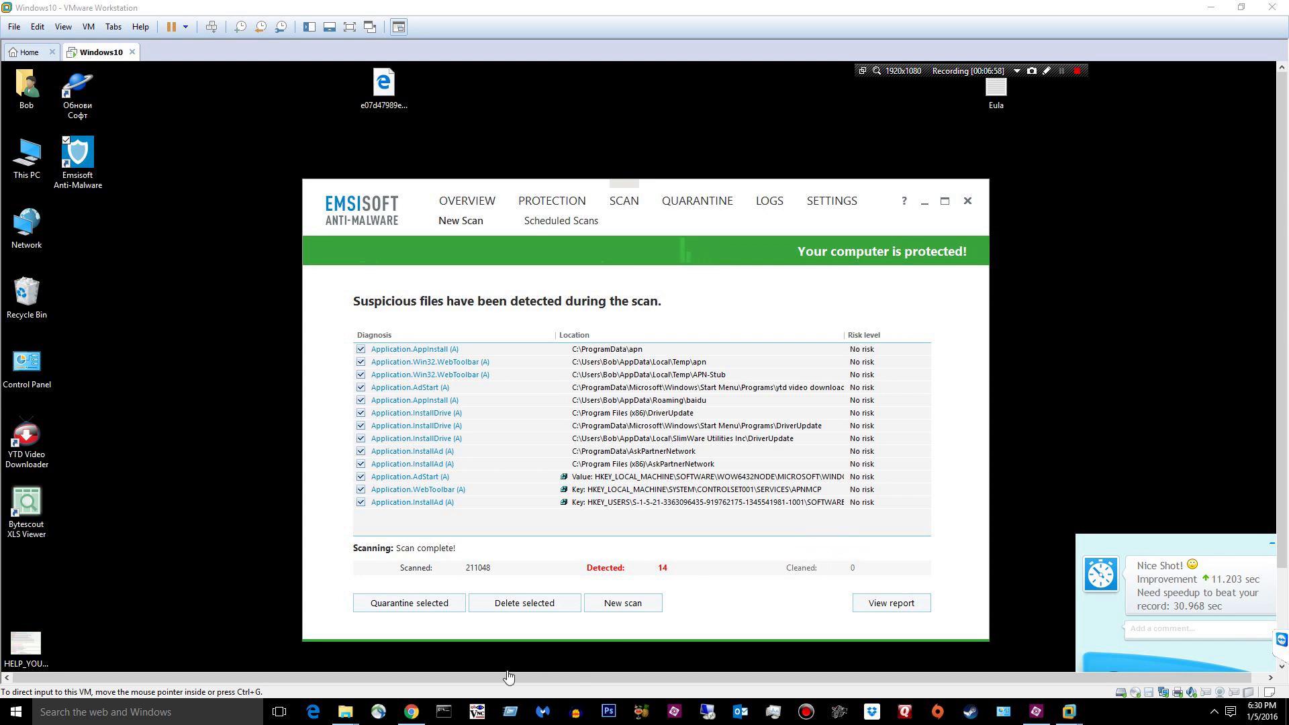
mouse_move(333, 511)
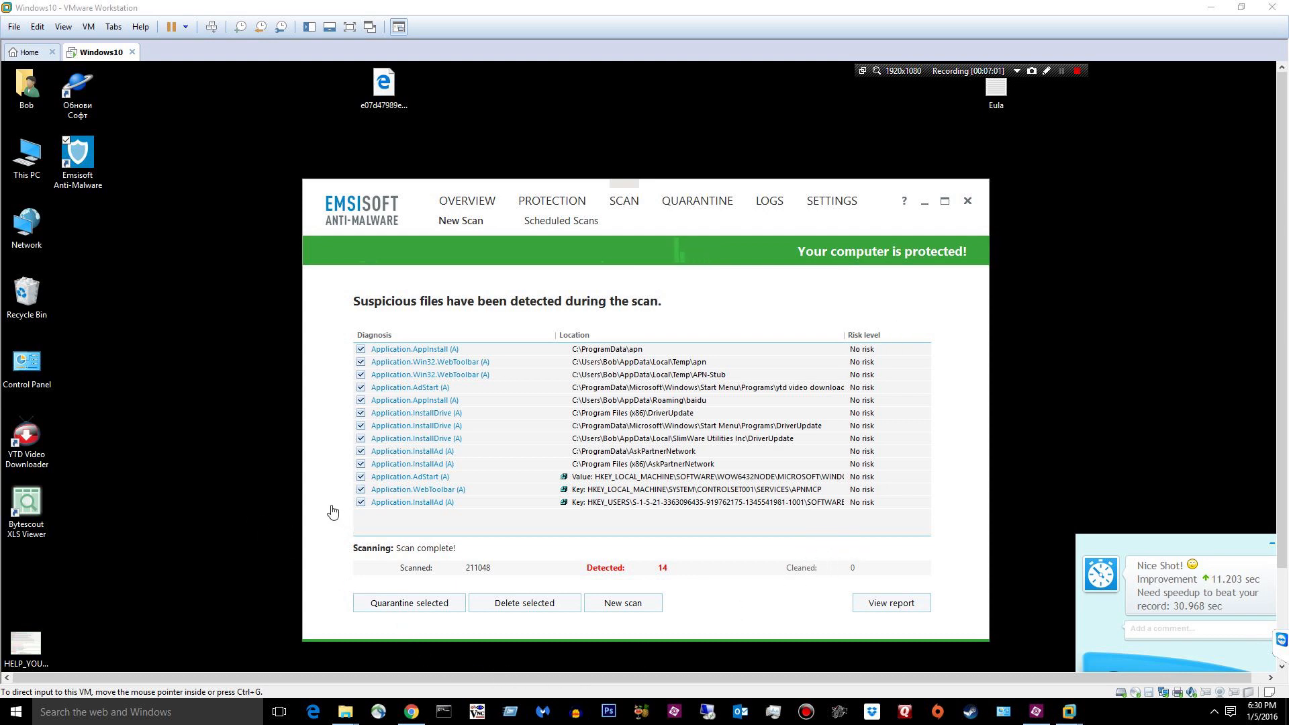
mouse_move(329, 566)
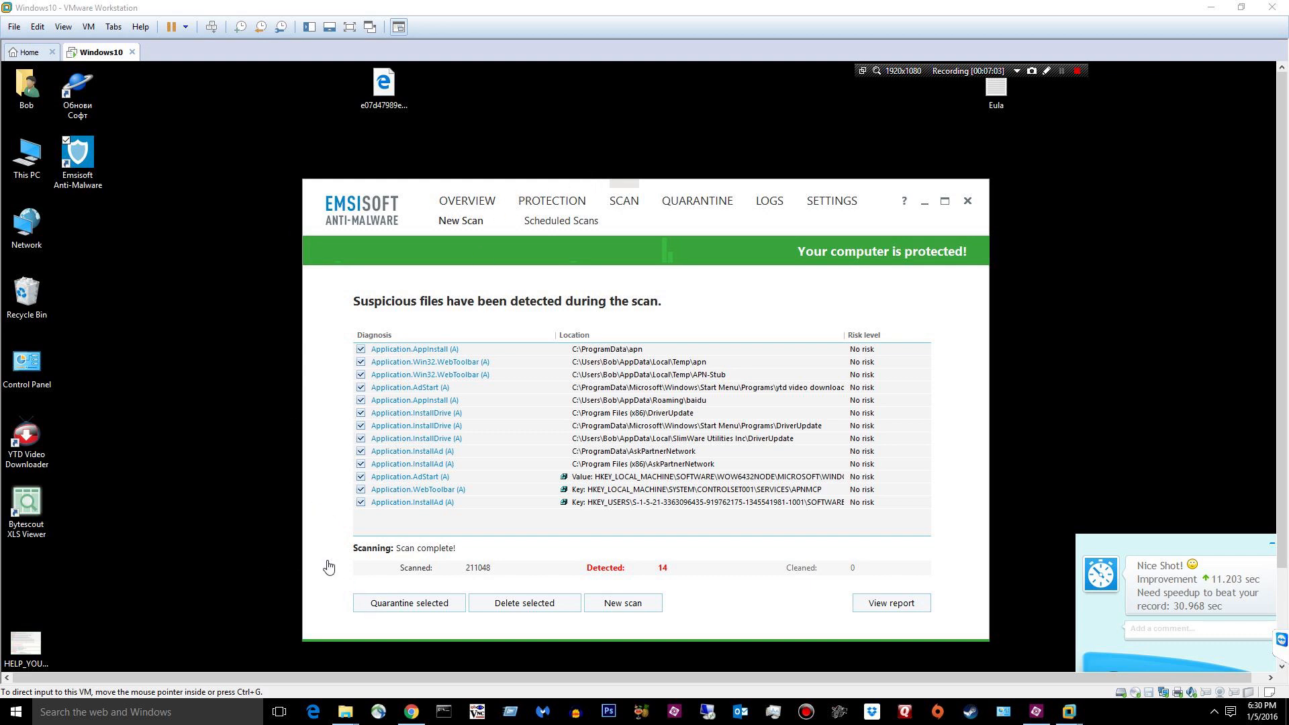
mouse_move(409, 603)
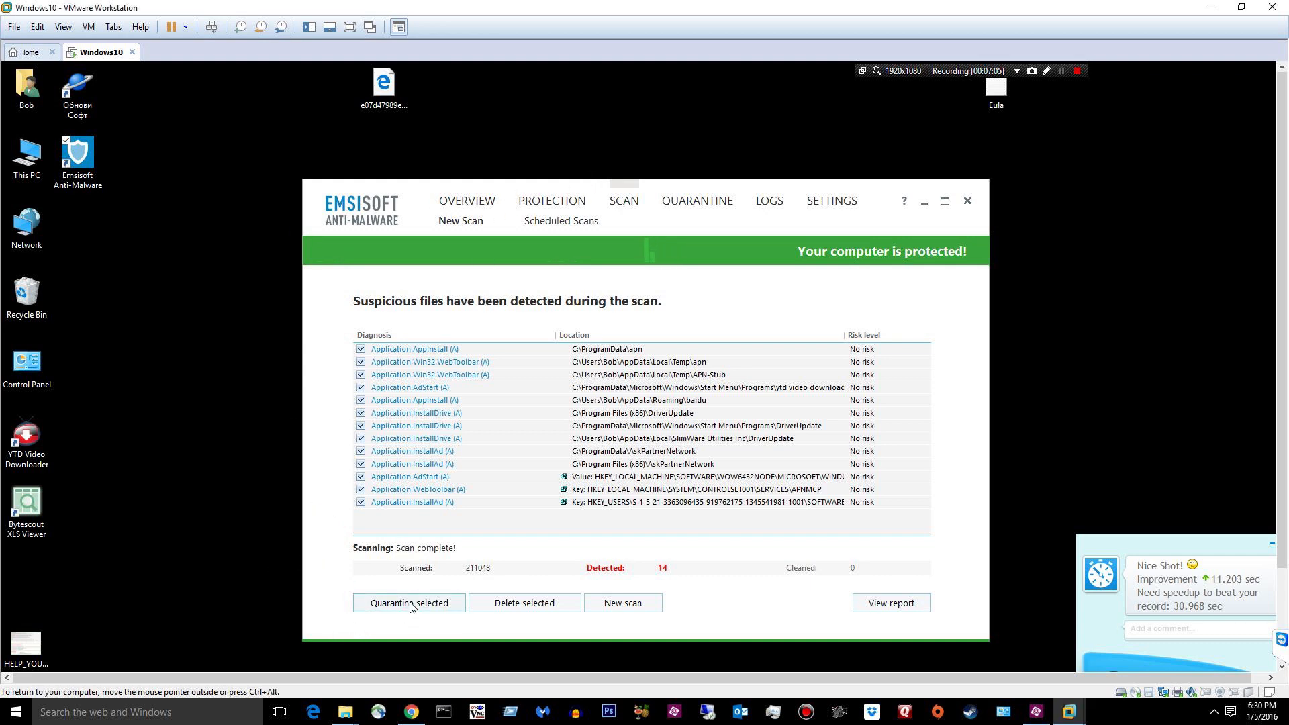
Quarantine the checked detections and dismiss the notice about objects not removed.
click(408, 603)
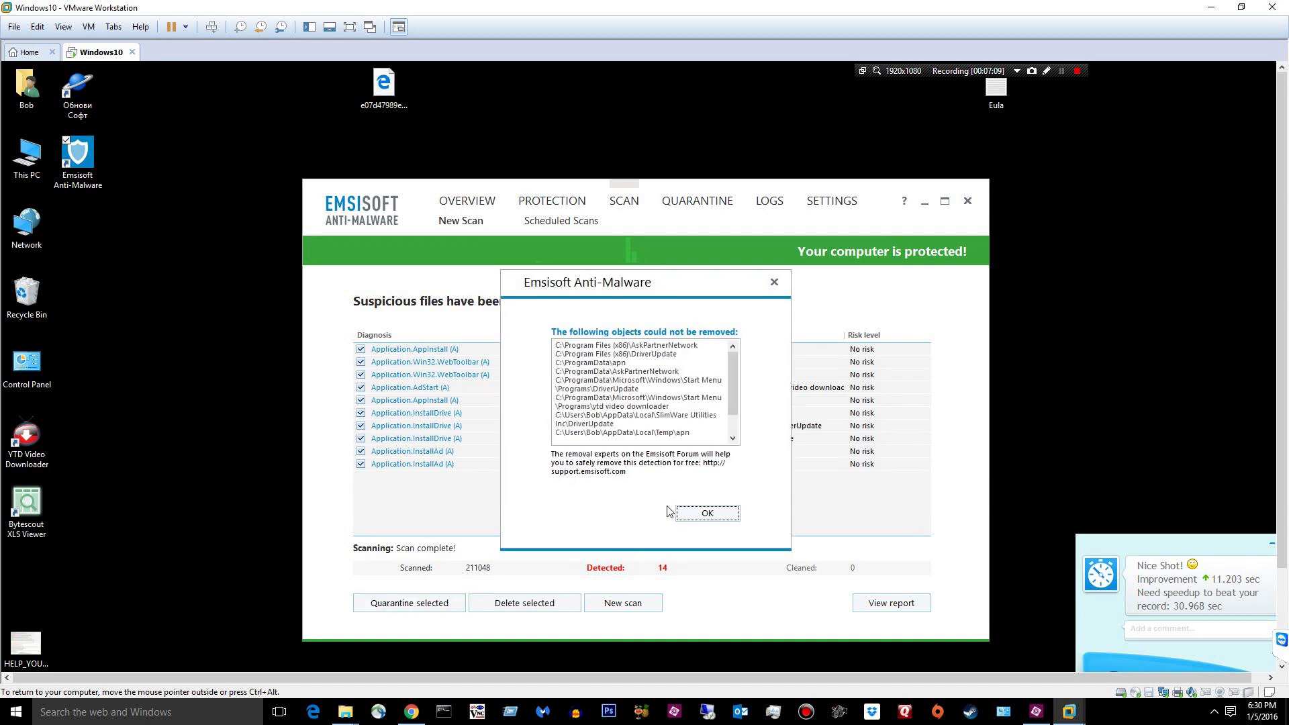
click(705, 513)
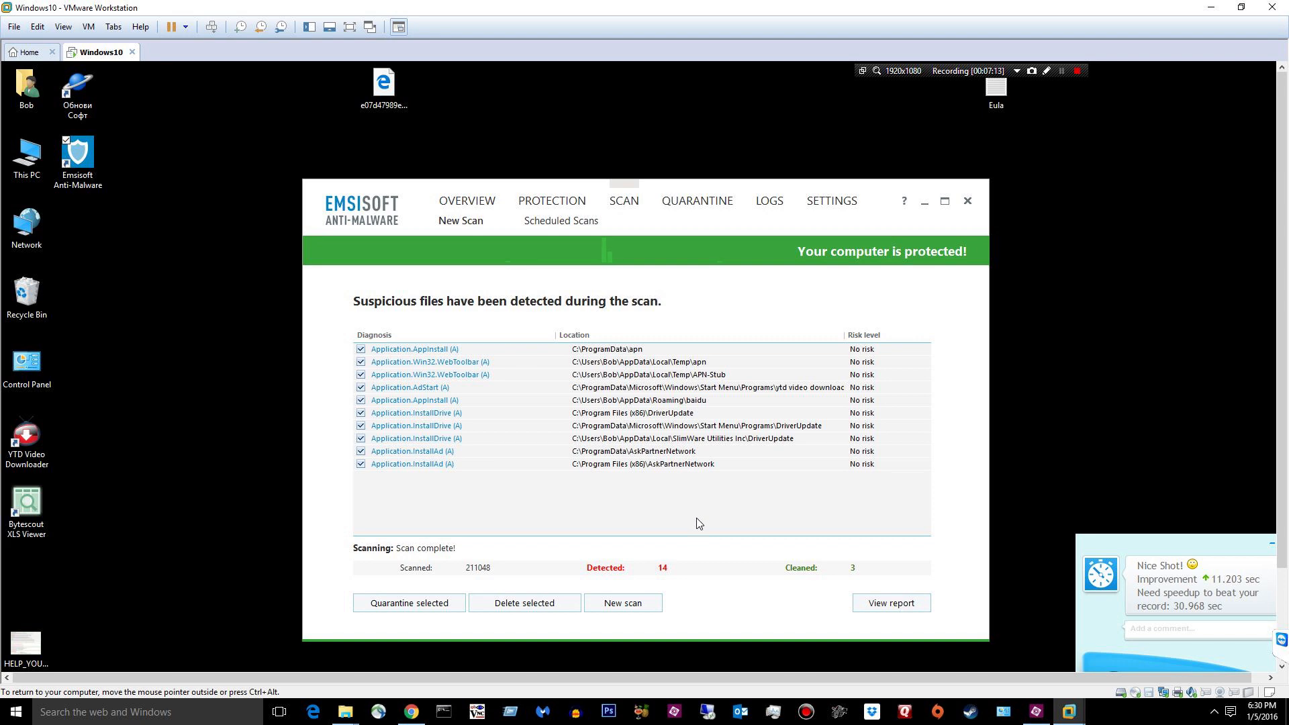
mouse_move(681, 519)
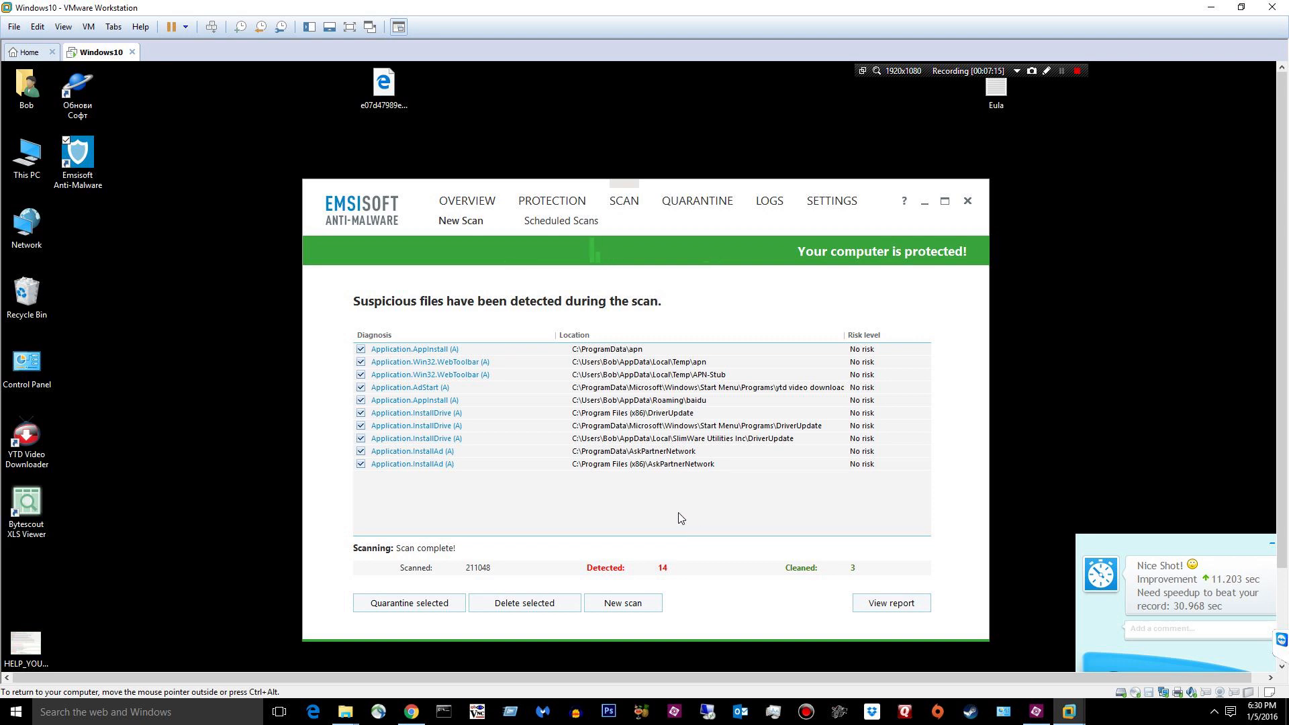
mouse_move(1264, 305)
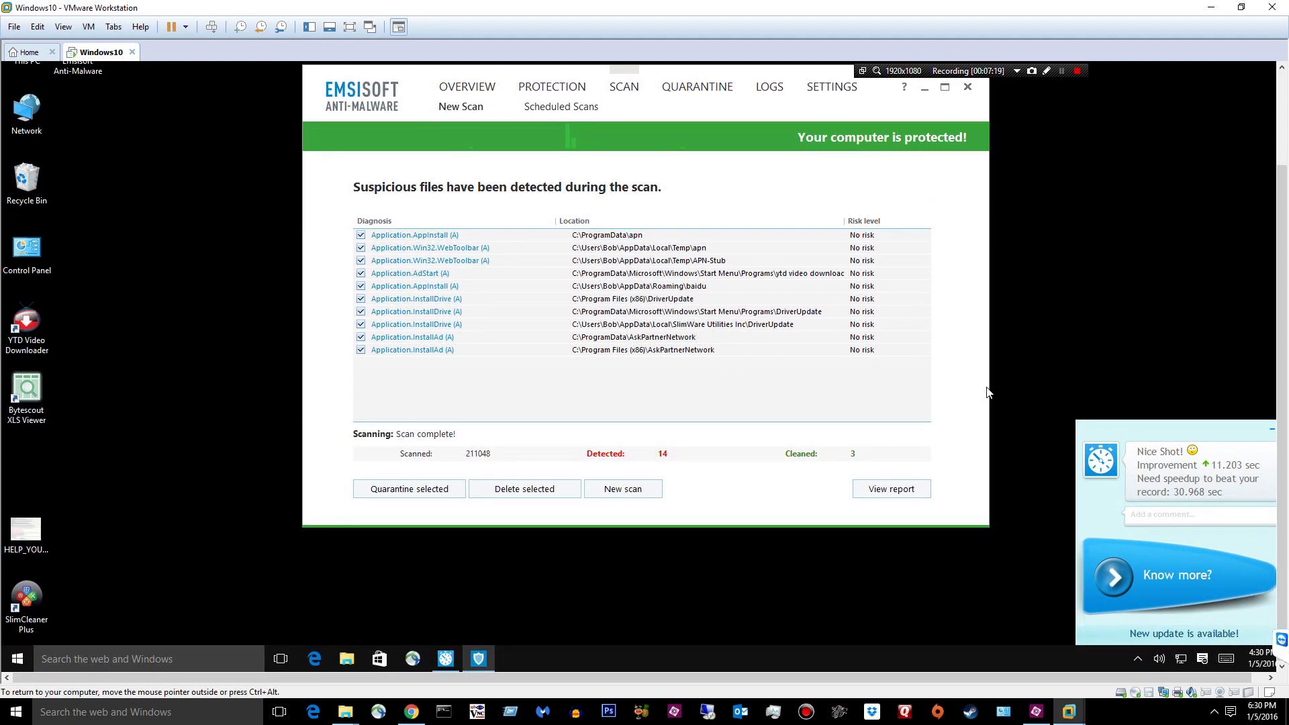
mouse_move(514, 422)
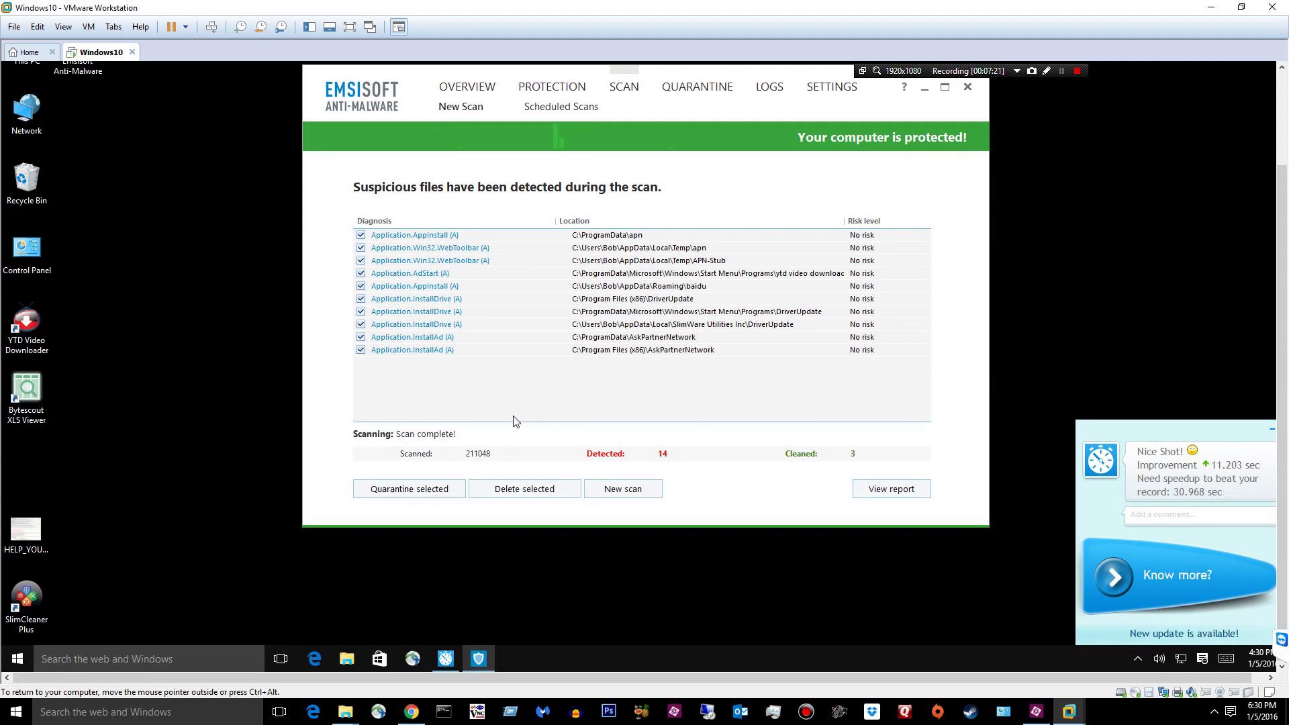
mouse_move(732, 320)
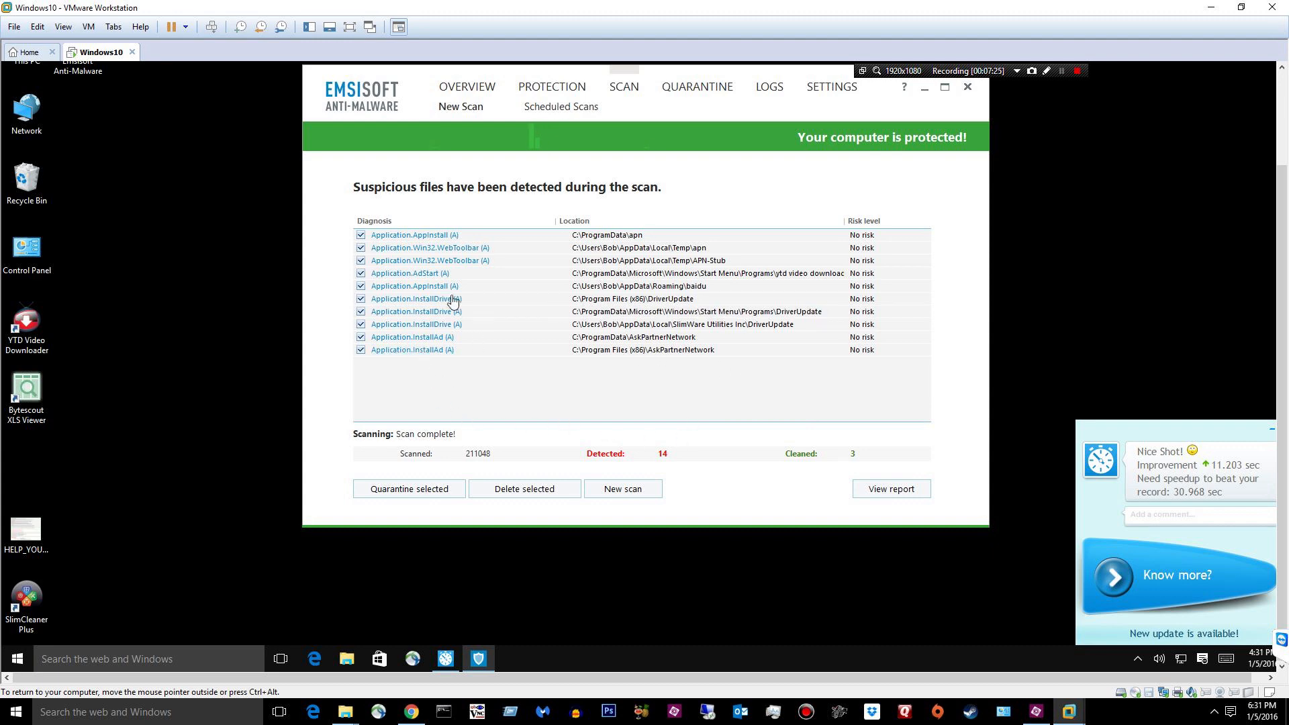
mouse_move(849, 200)
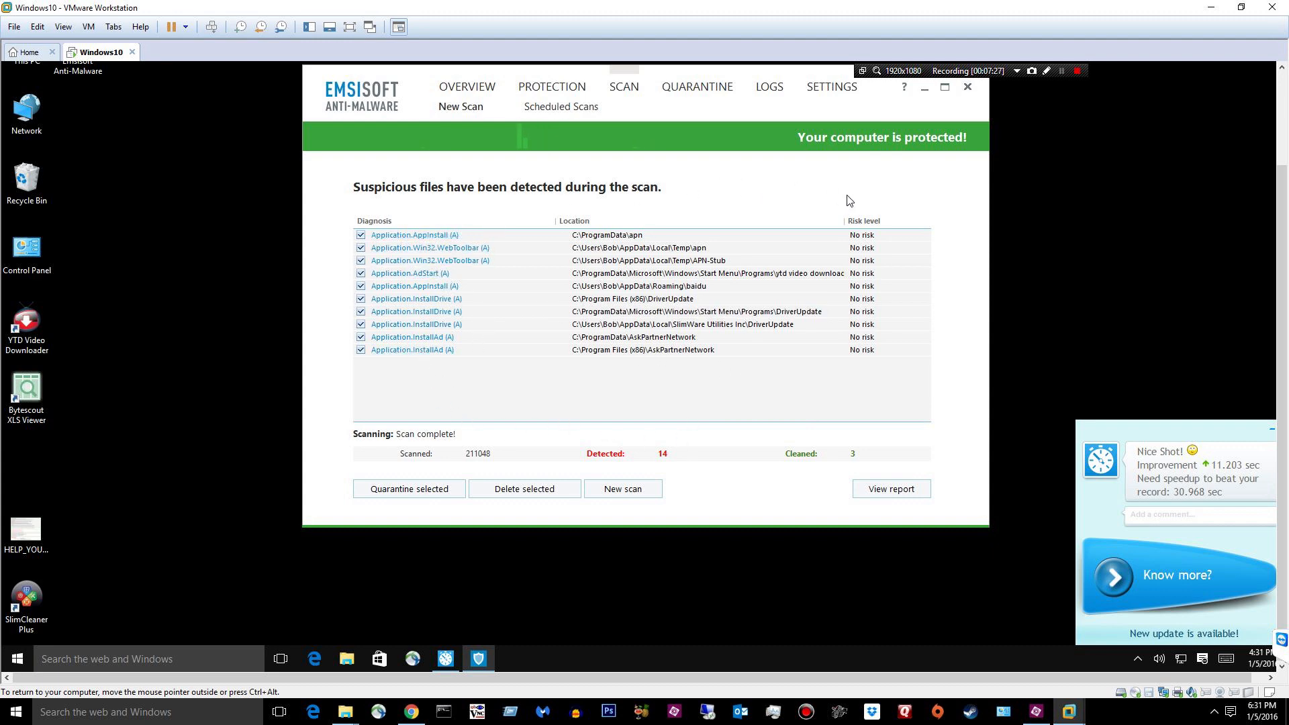
mouse_move(891, 370)
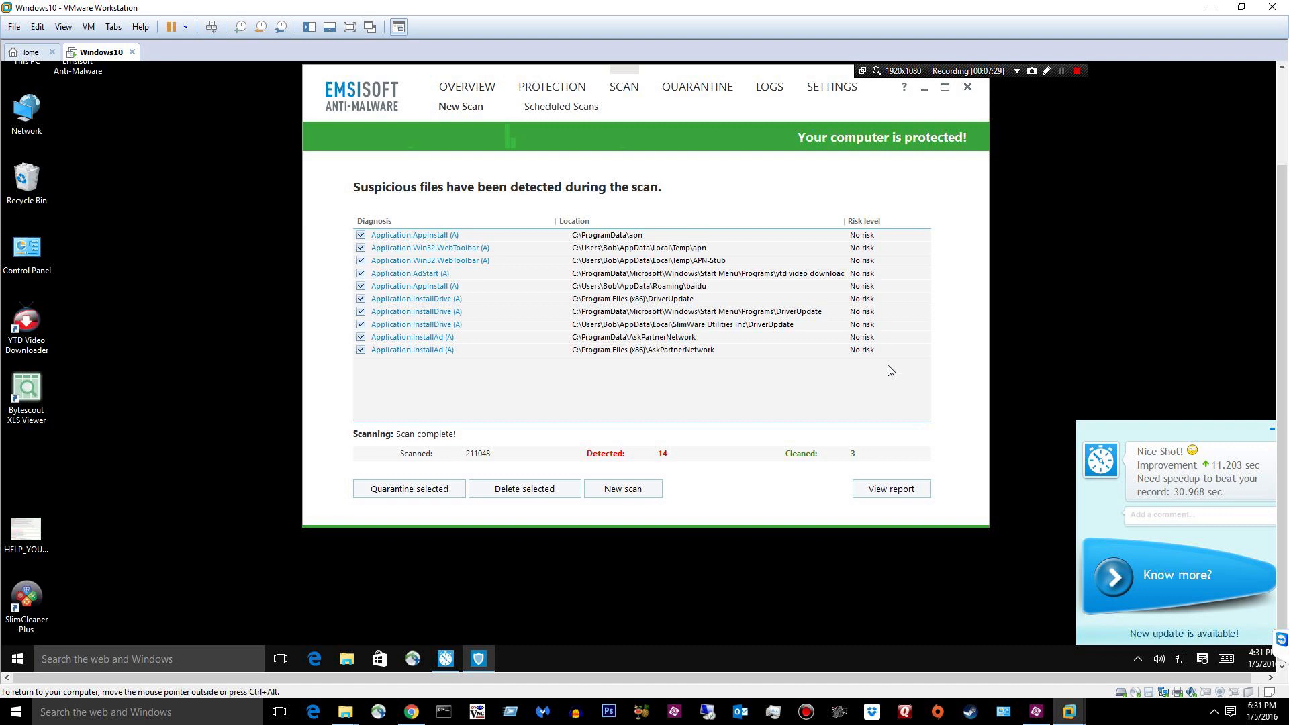
mouse_move(408, 489)
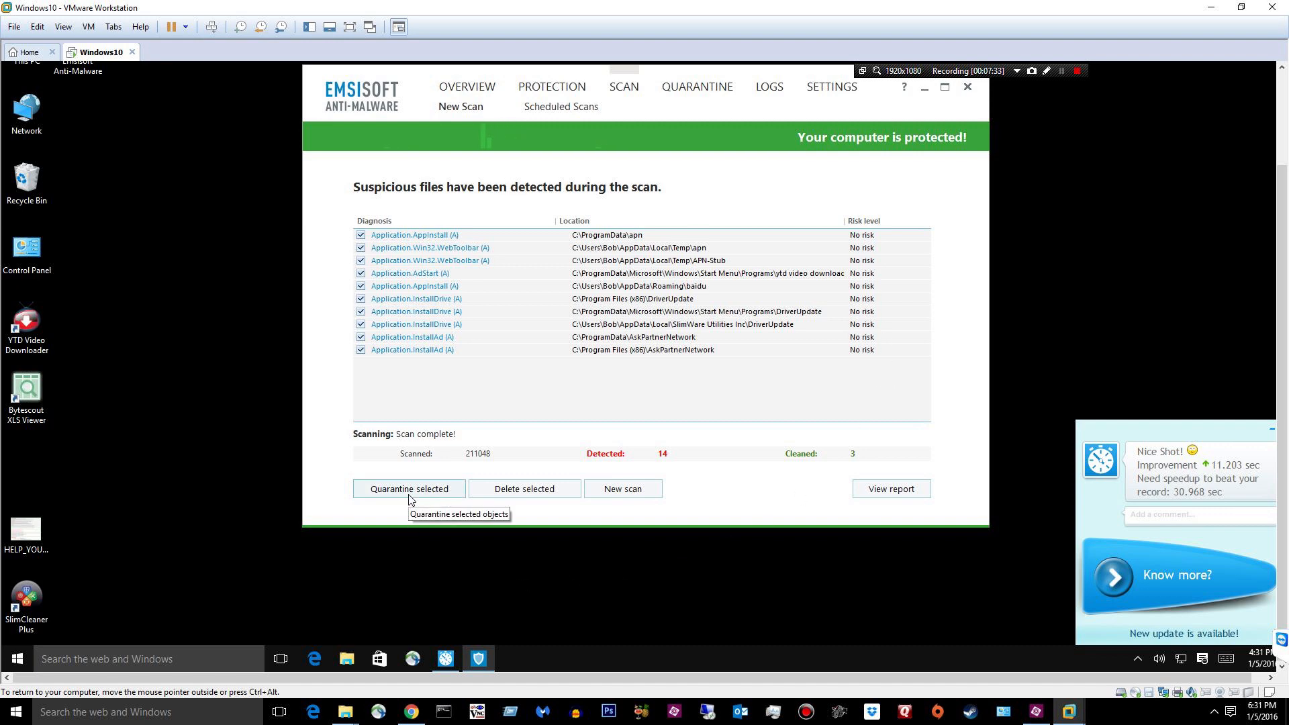
mouse_move(603, 410)
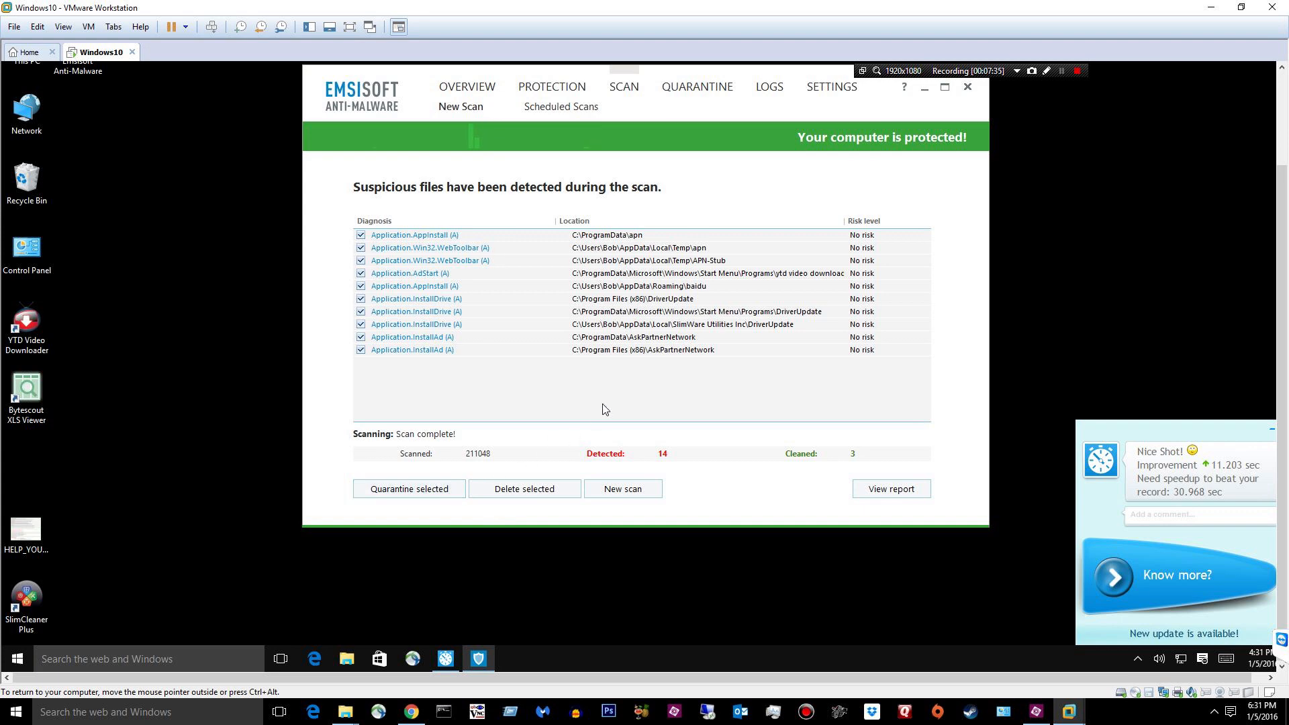
mouse_move(701, 346)
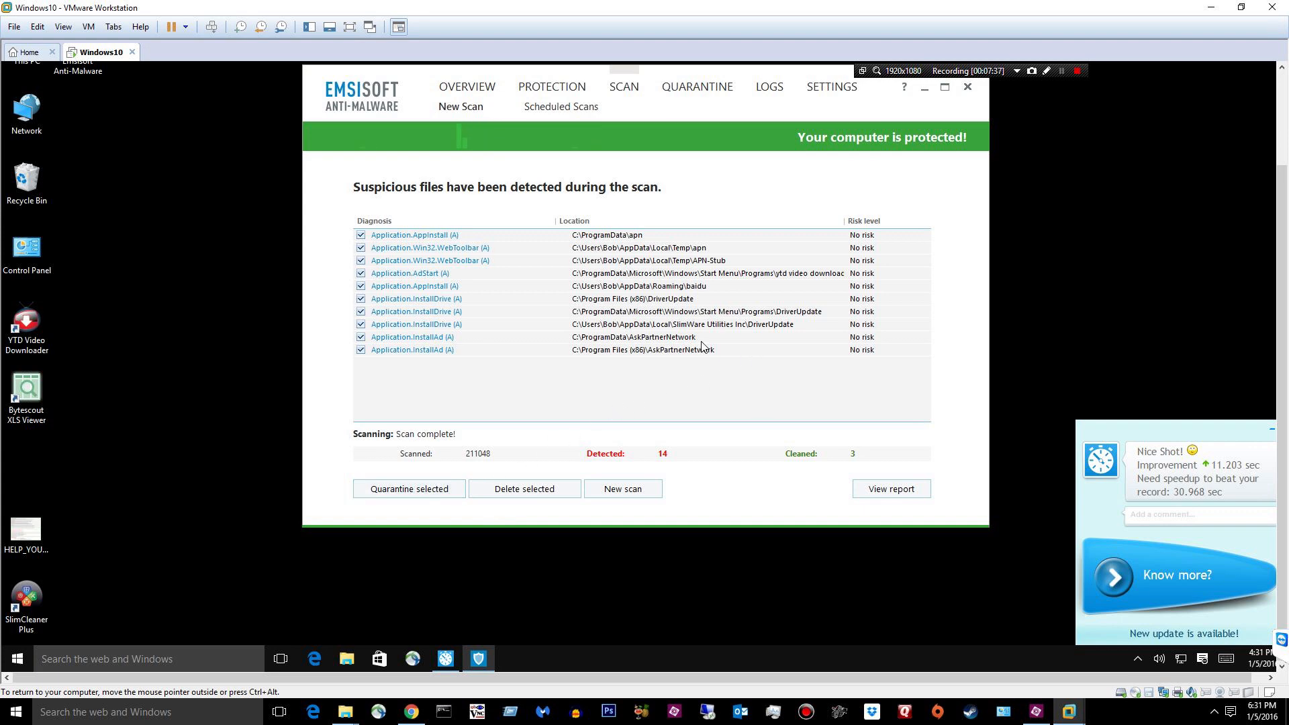
mouse_move(1043, 221)
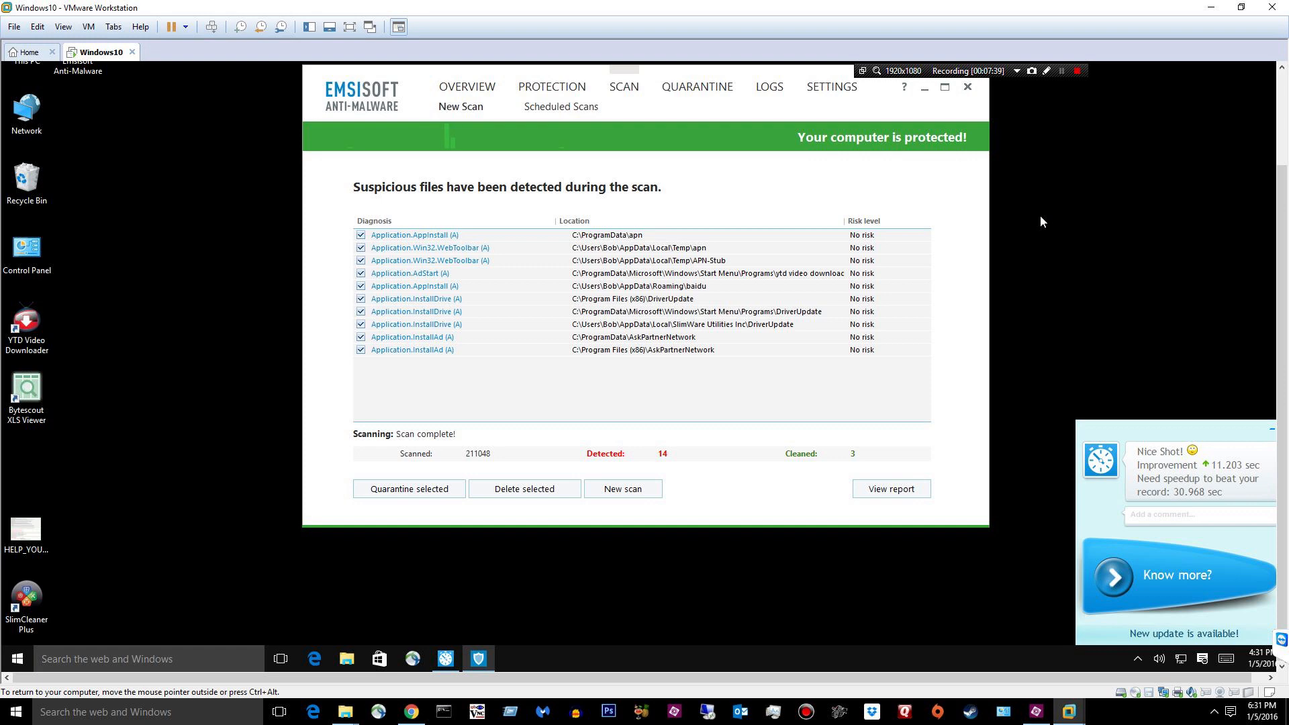
mouse_move(1051, 170)
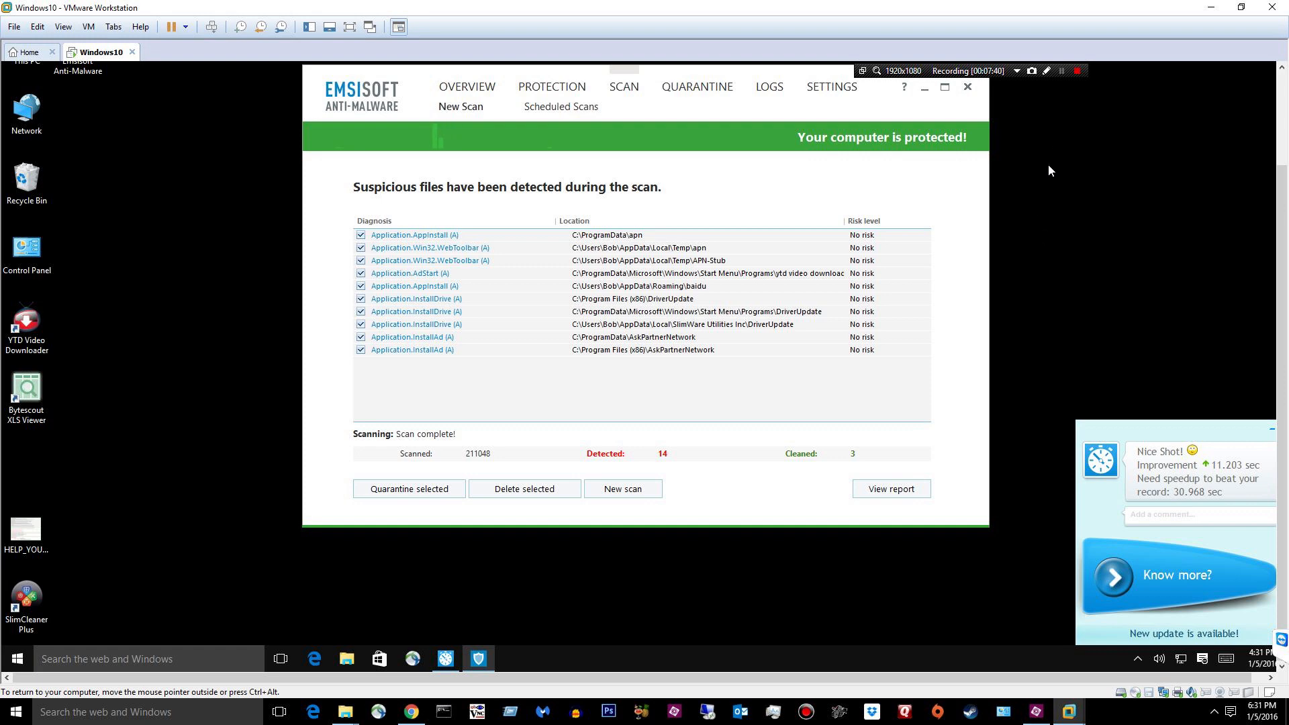
mouse_move(1064, 94)
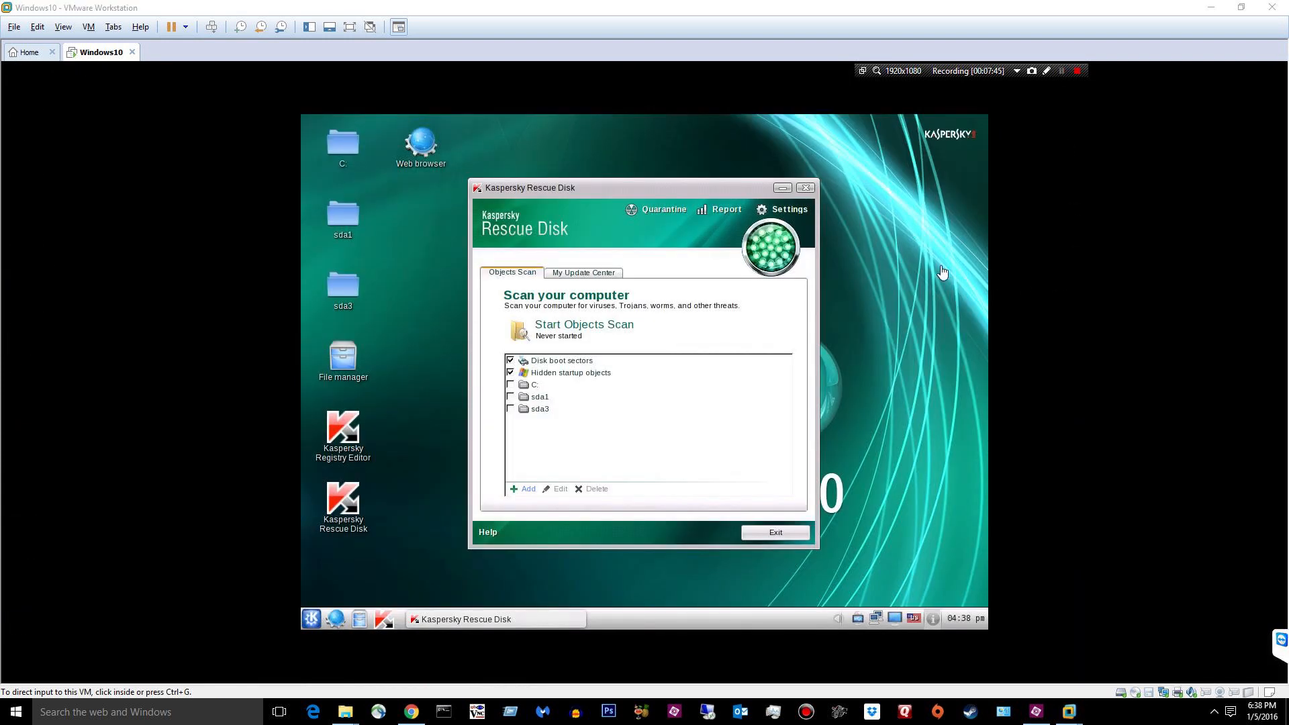
mouse_move(556, 251)
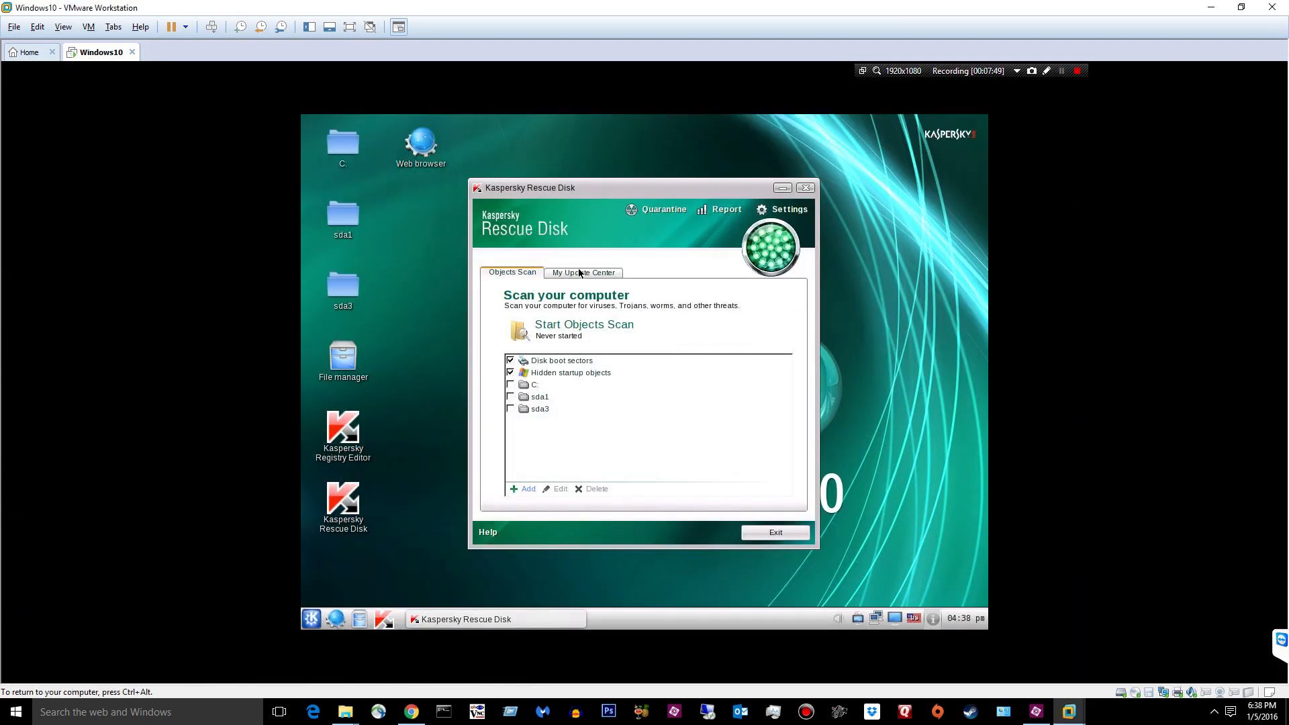
Tick Disk boot sectors, Hidden startup objects and drive C as Objects Scan targets.
click(583, 273)
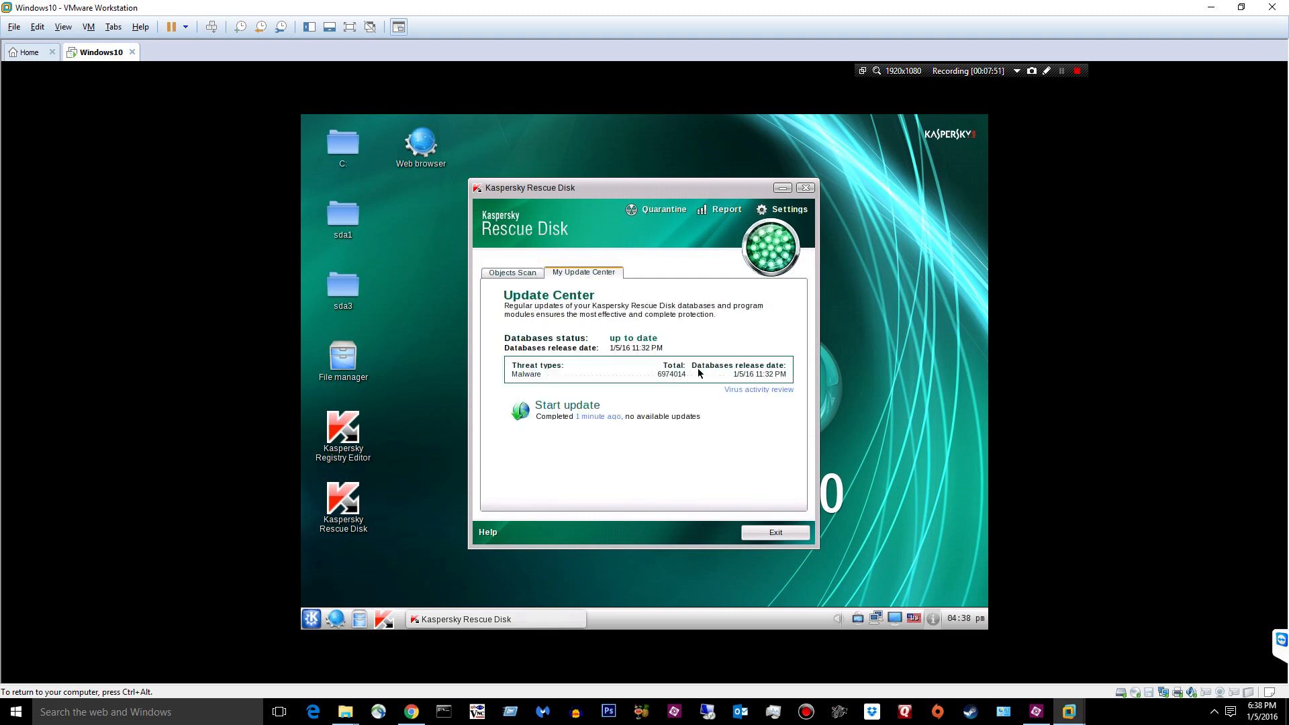
click(512, 272)
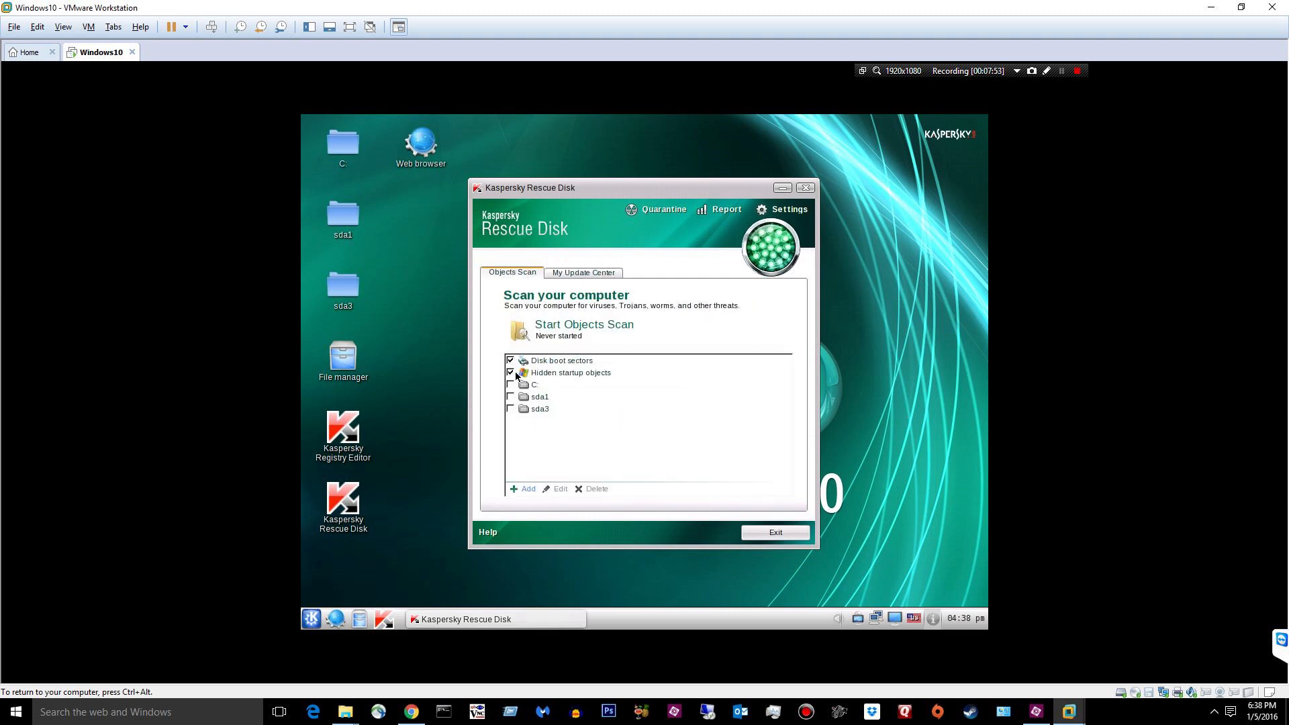
click(561, 360)
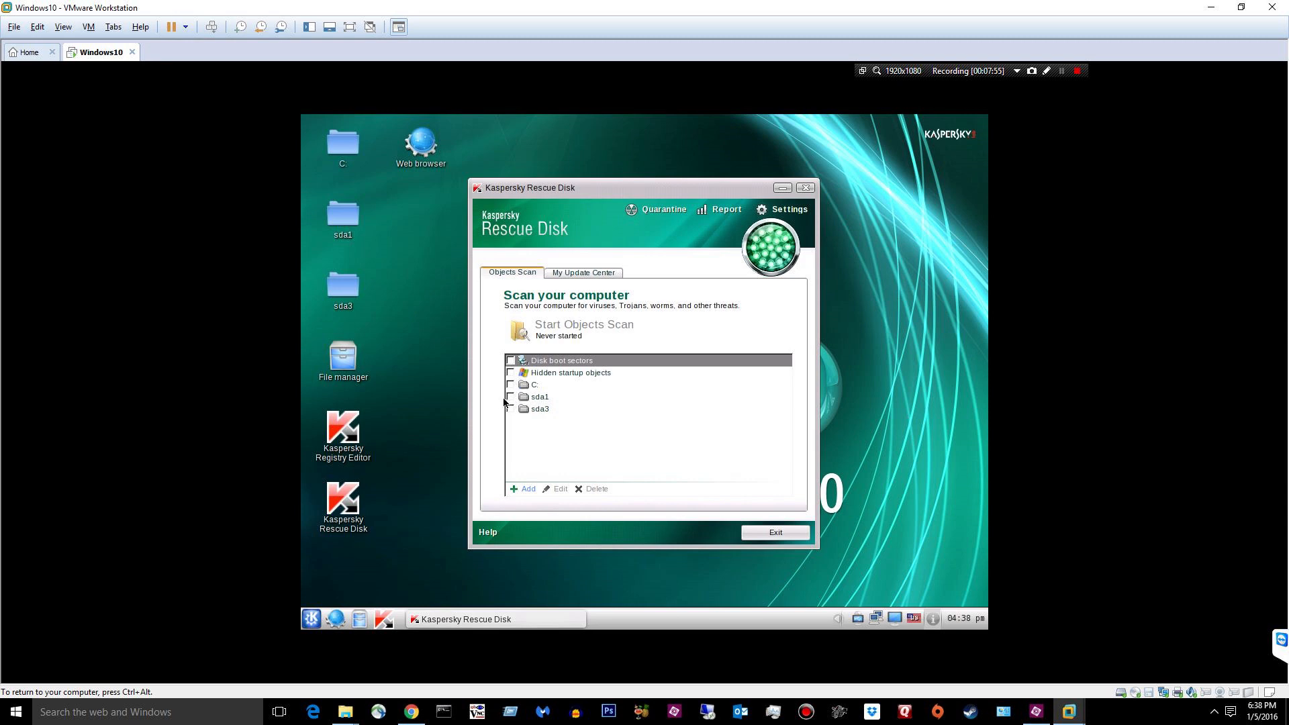
click(510, 385)
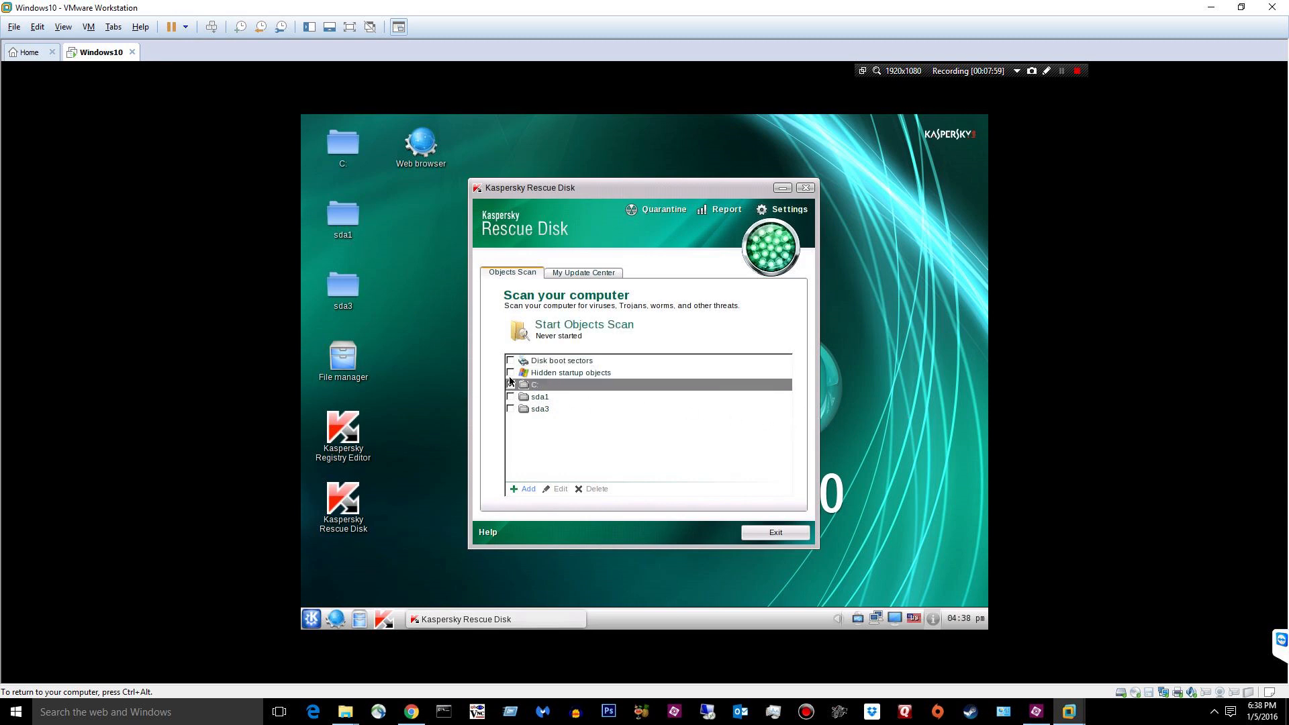
click(510, 360)
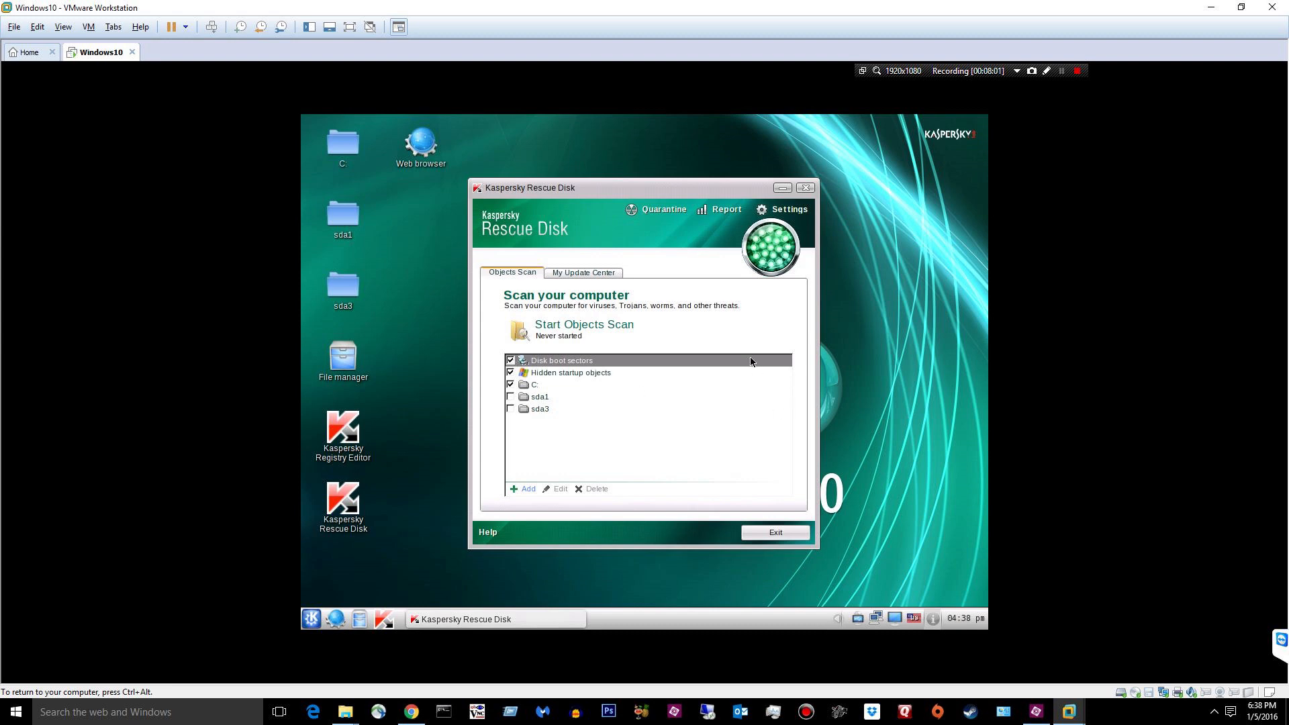
click(787, 210)
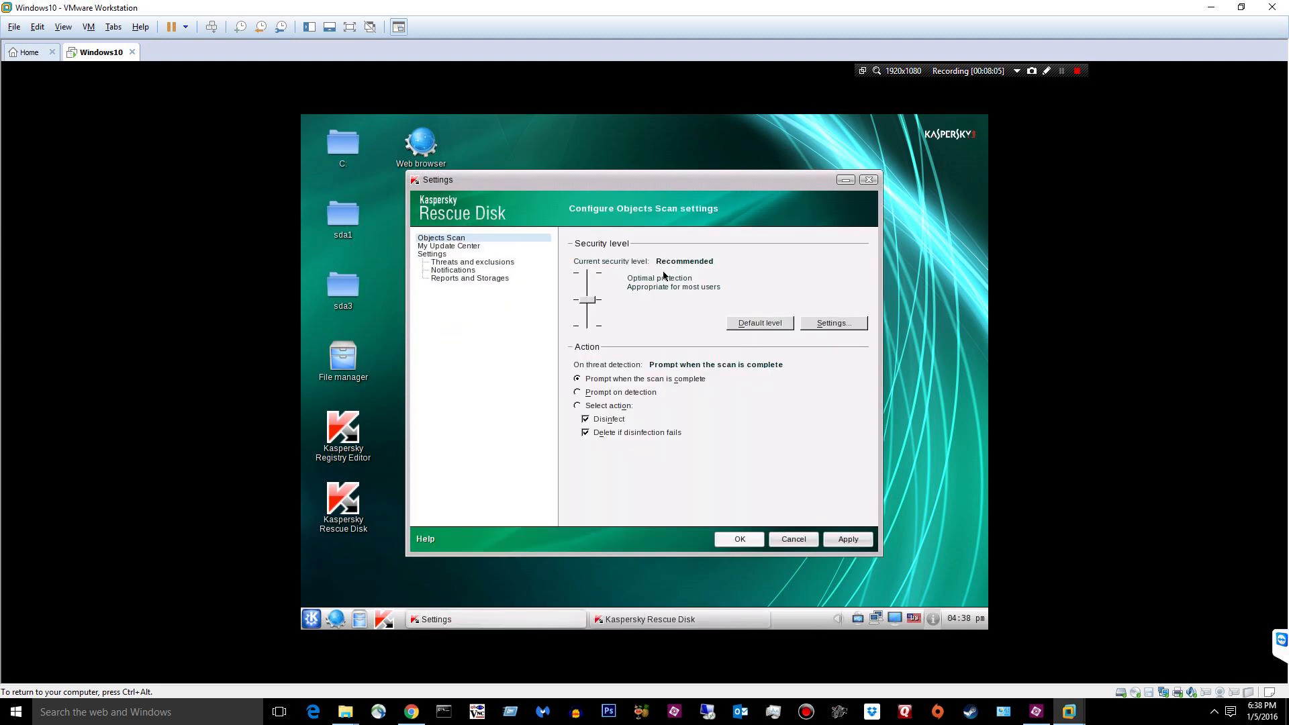
mouse_move(458, 265)
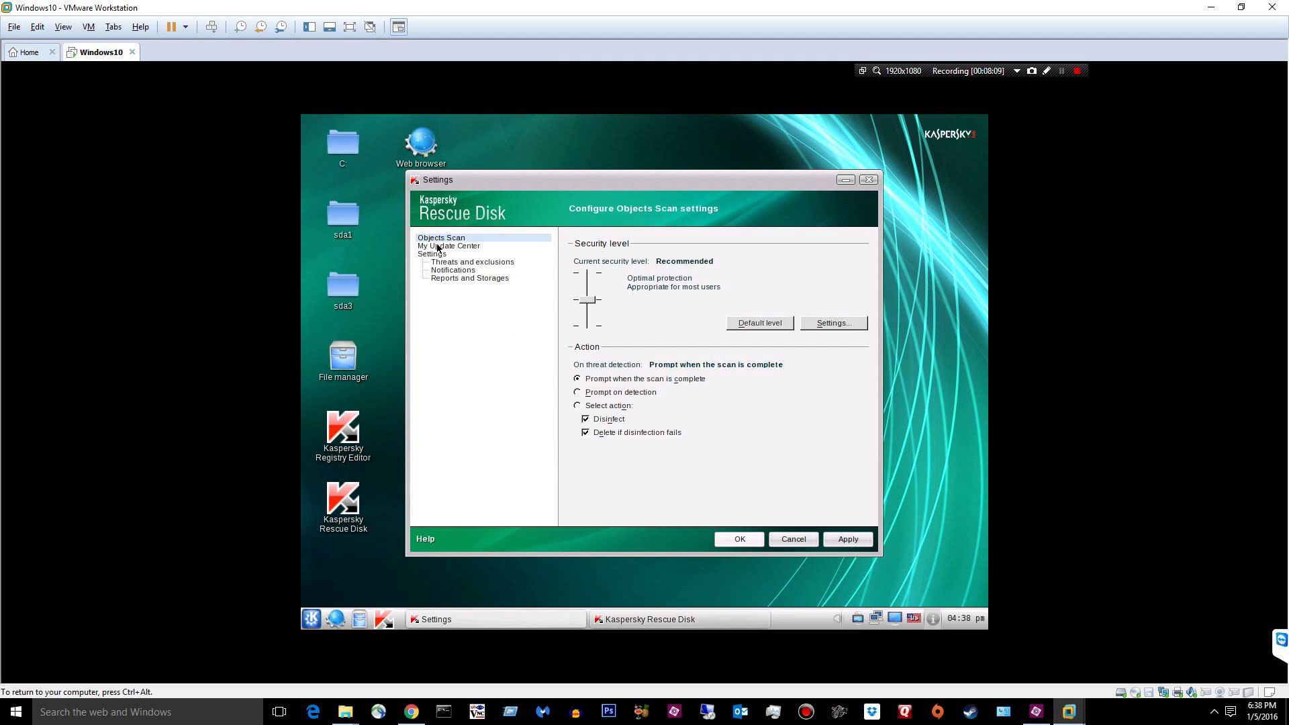
click(832, 322)
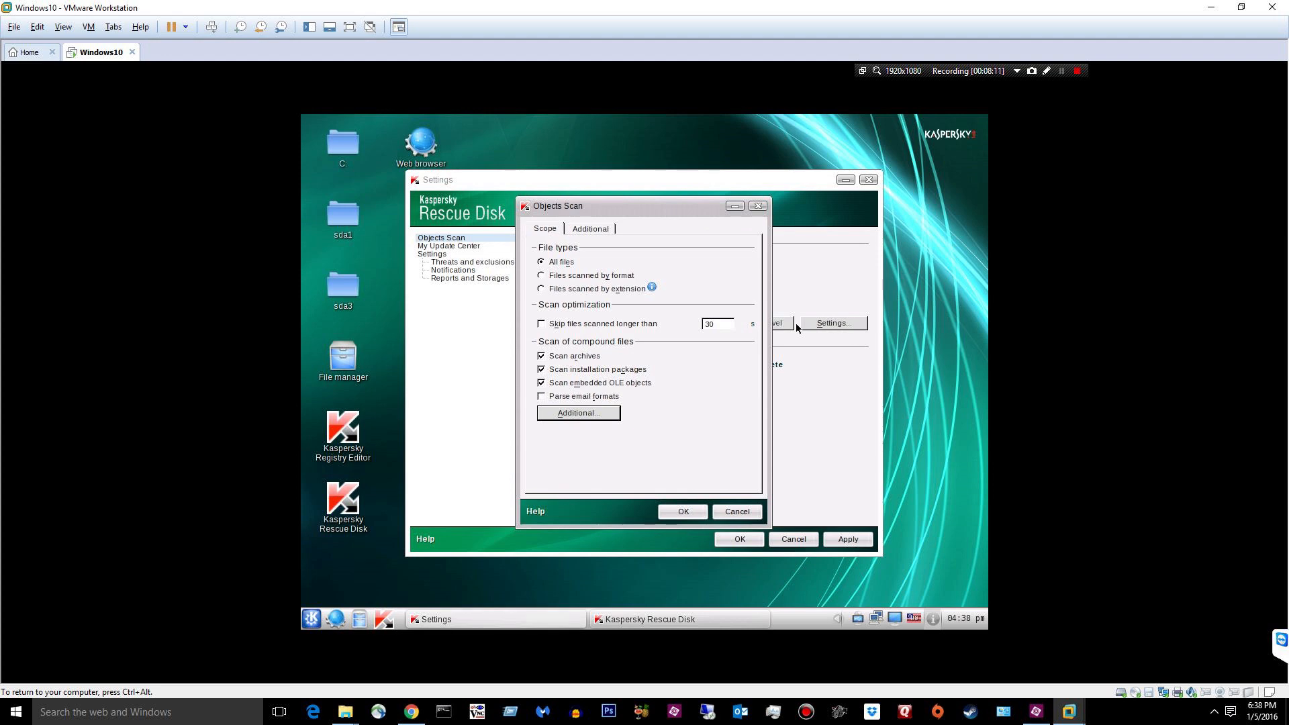
mouse_move(737, 309)
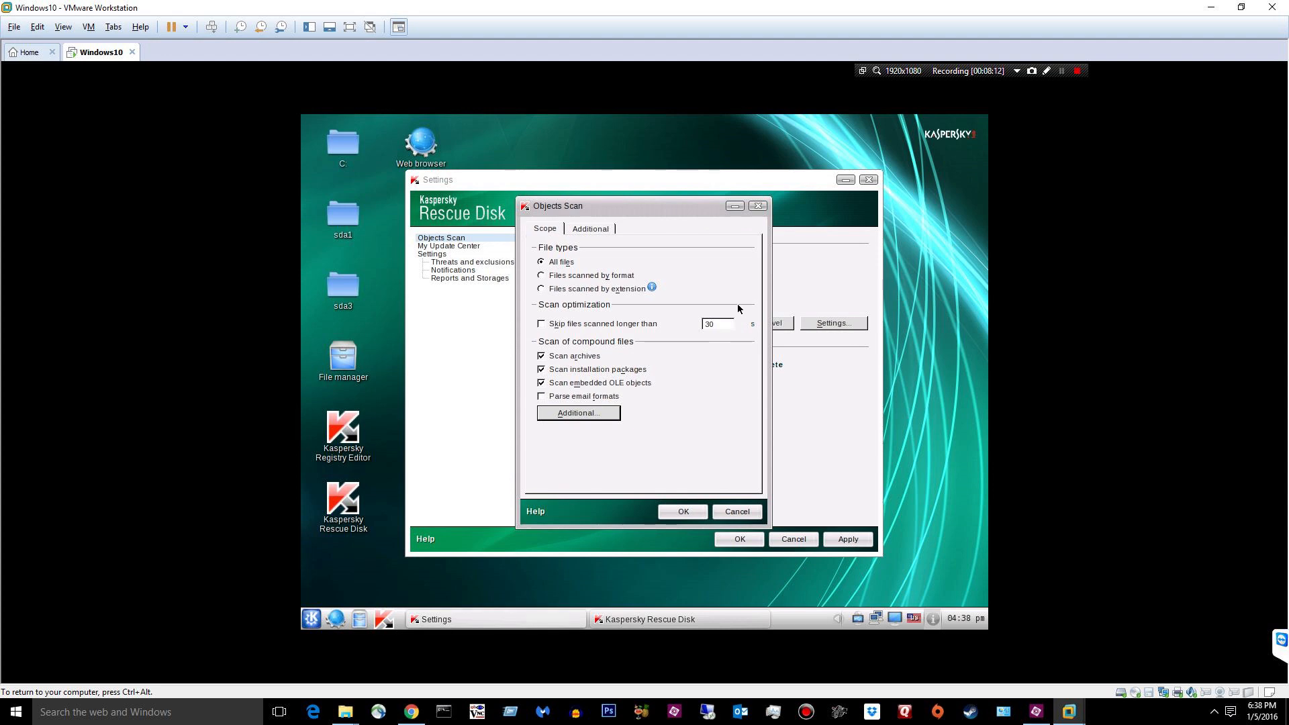
mouse_move(594, 237)
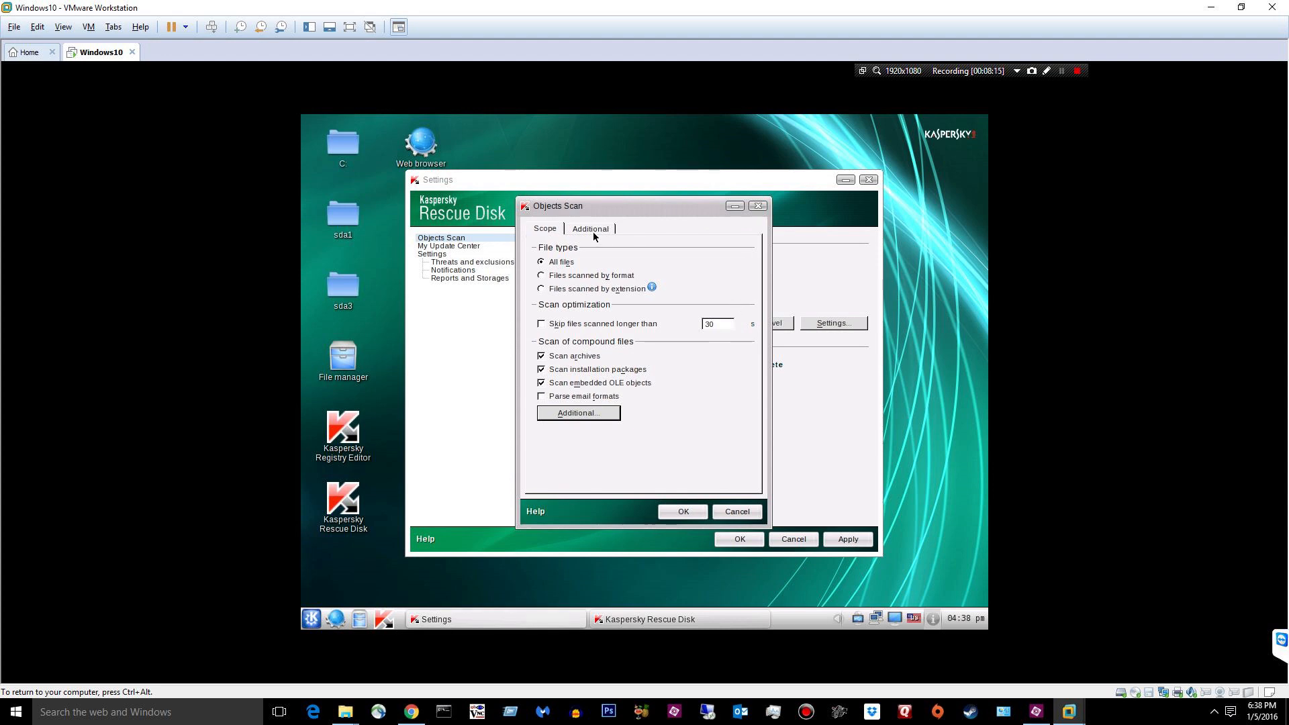
click(590, 229)
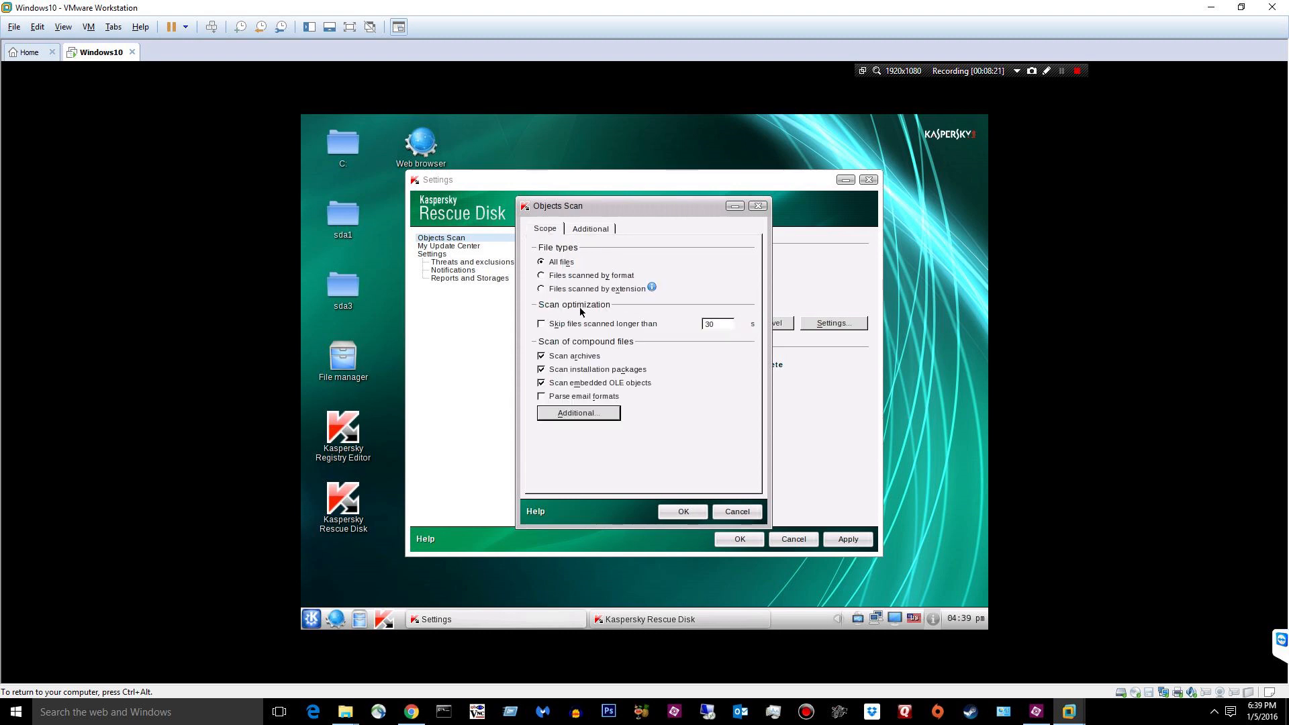
mouse_move(625, 385)
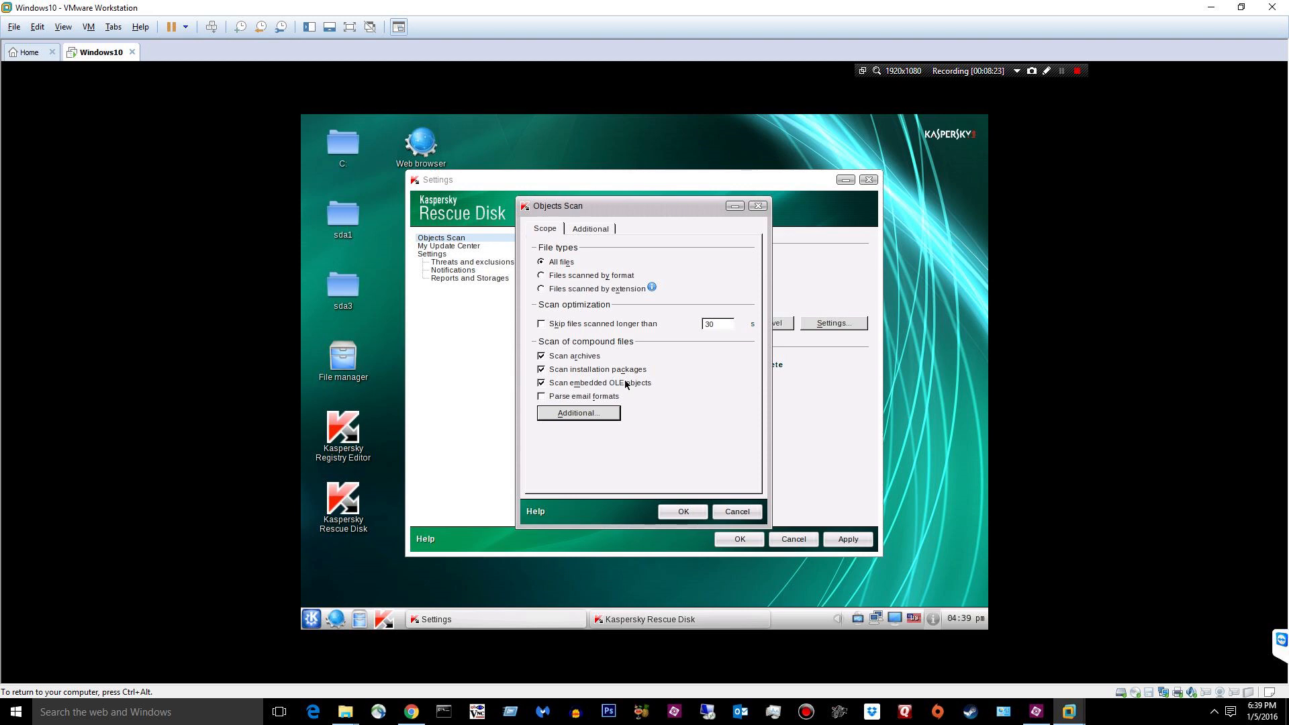
click(578, 412)
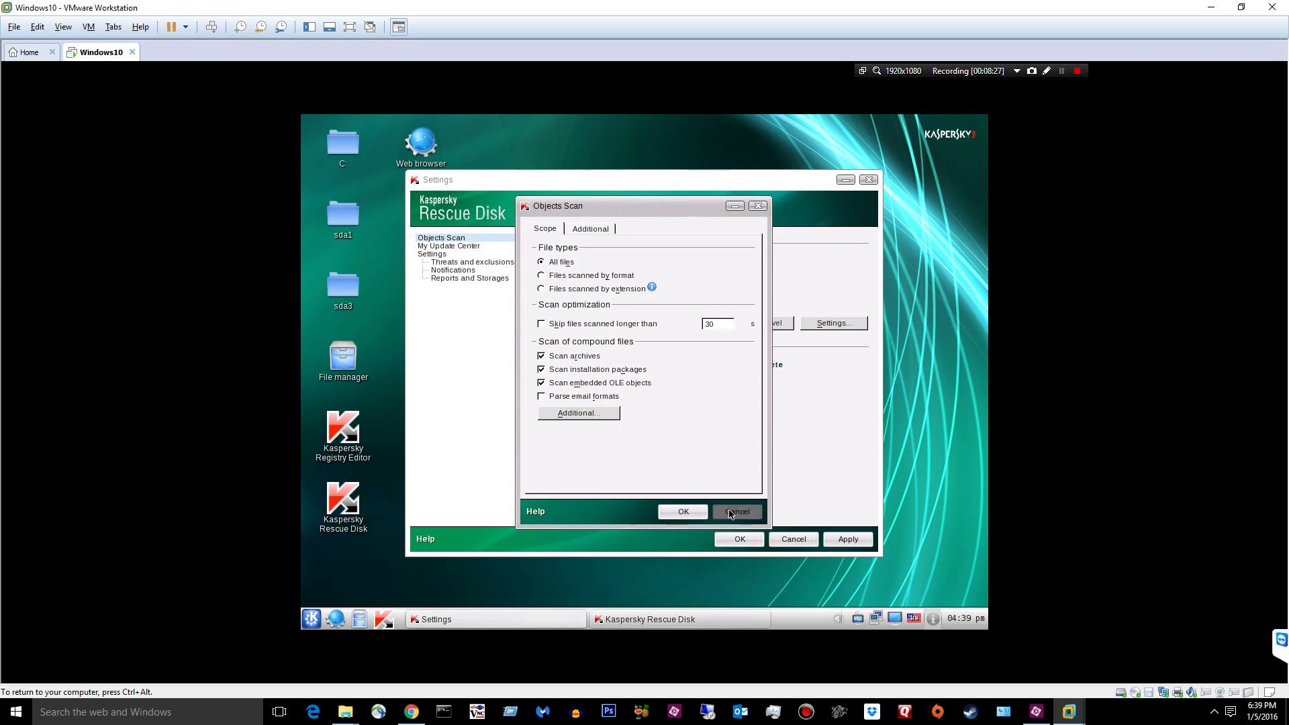
click(738, 512)
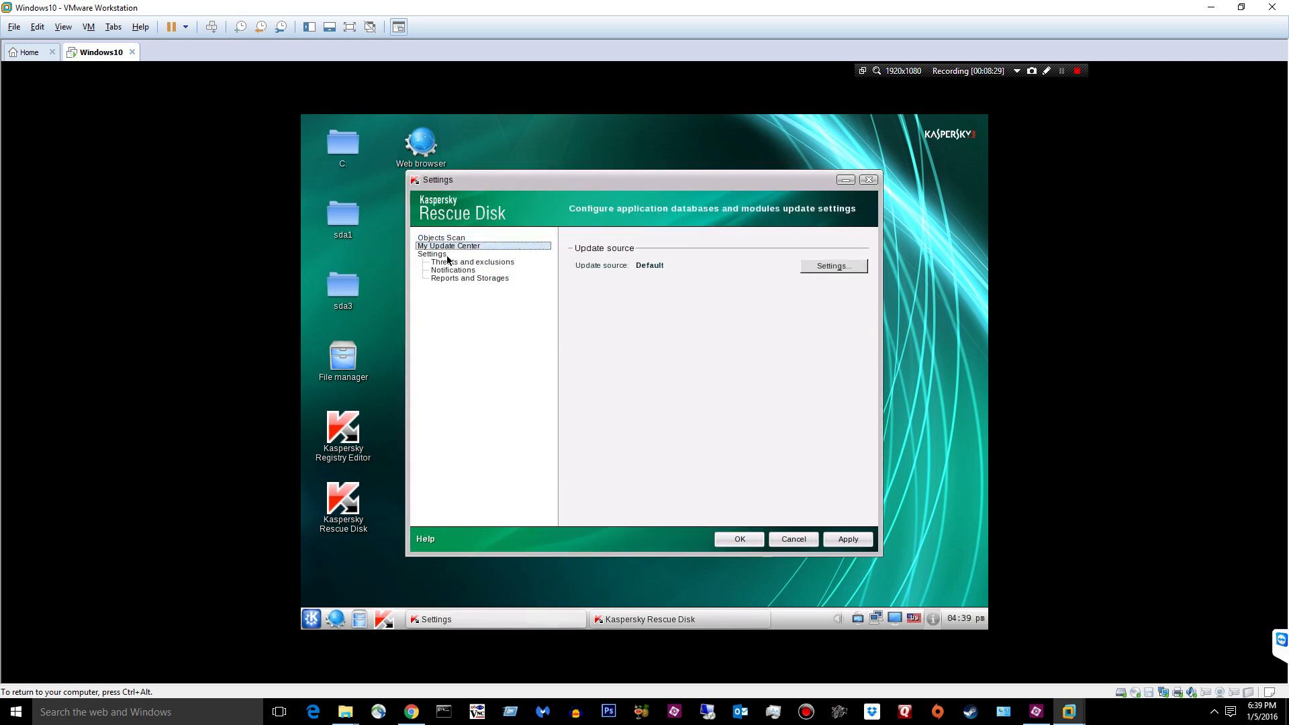
click(472, 262)
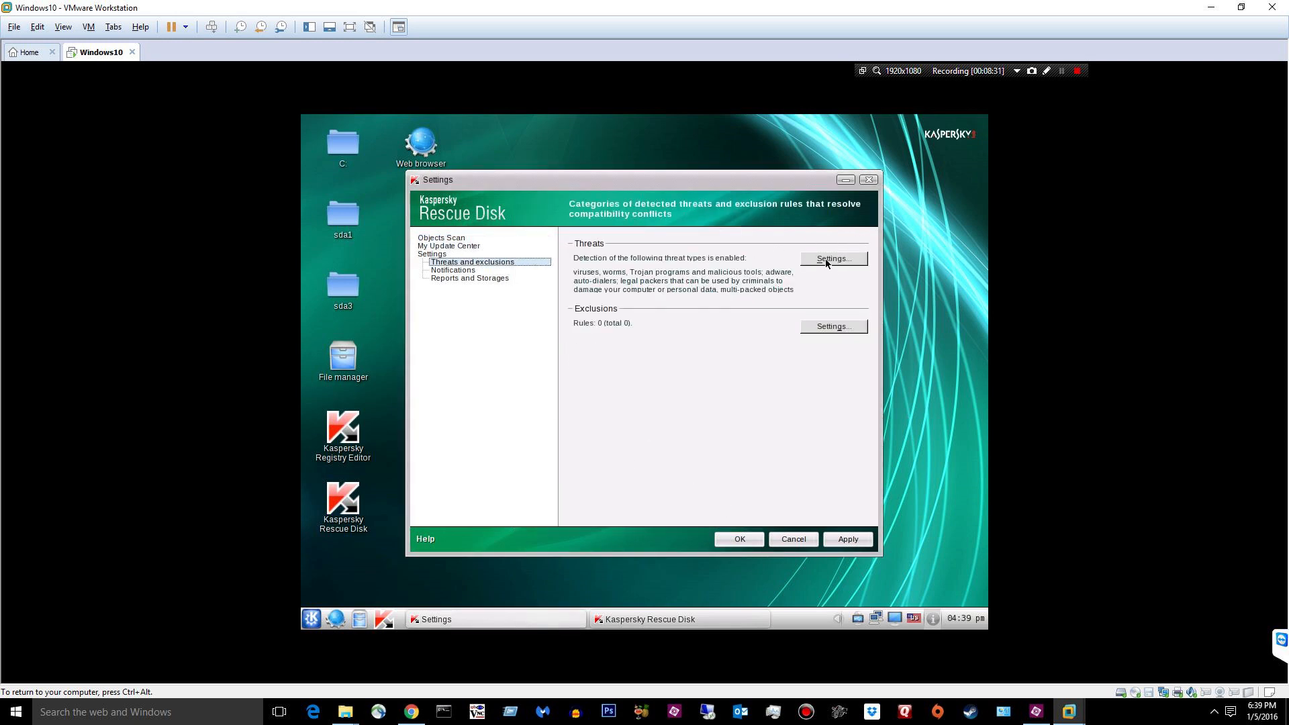
click(833, 258)
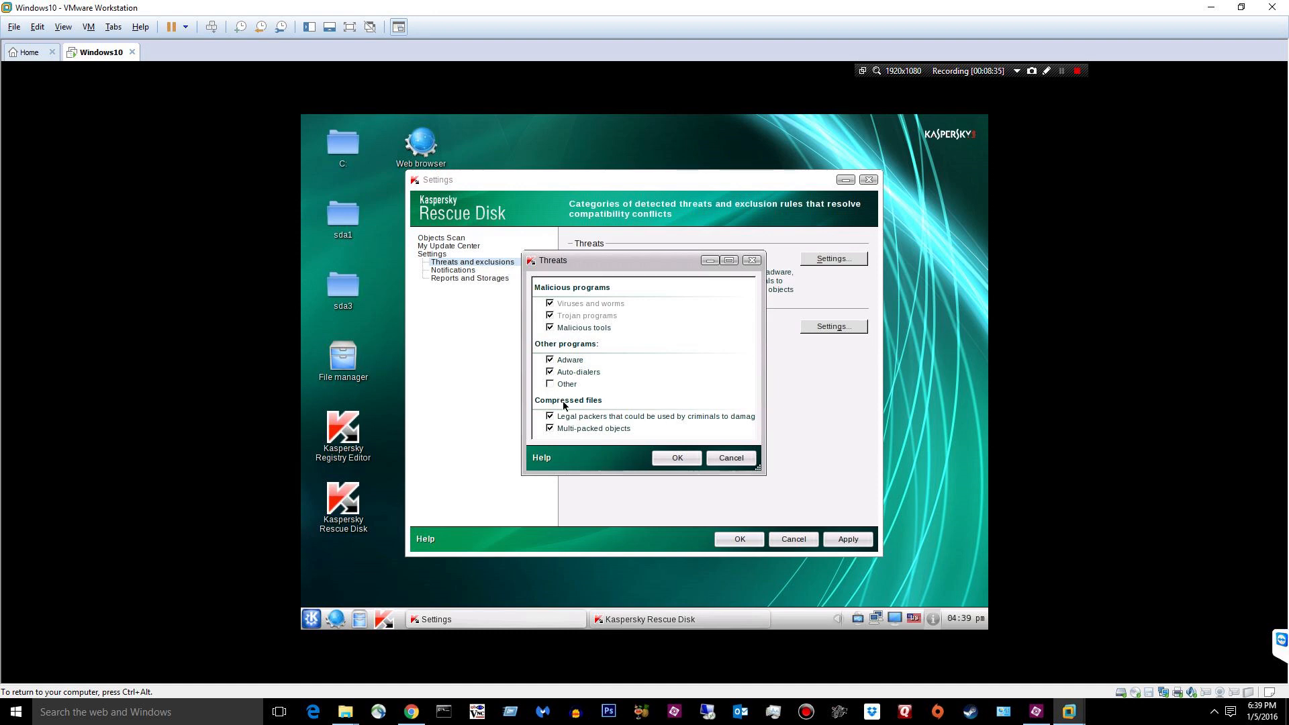
click(676, 458)
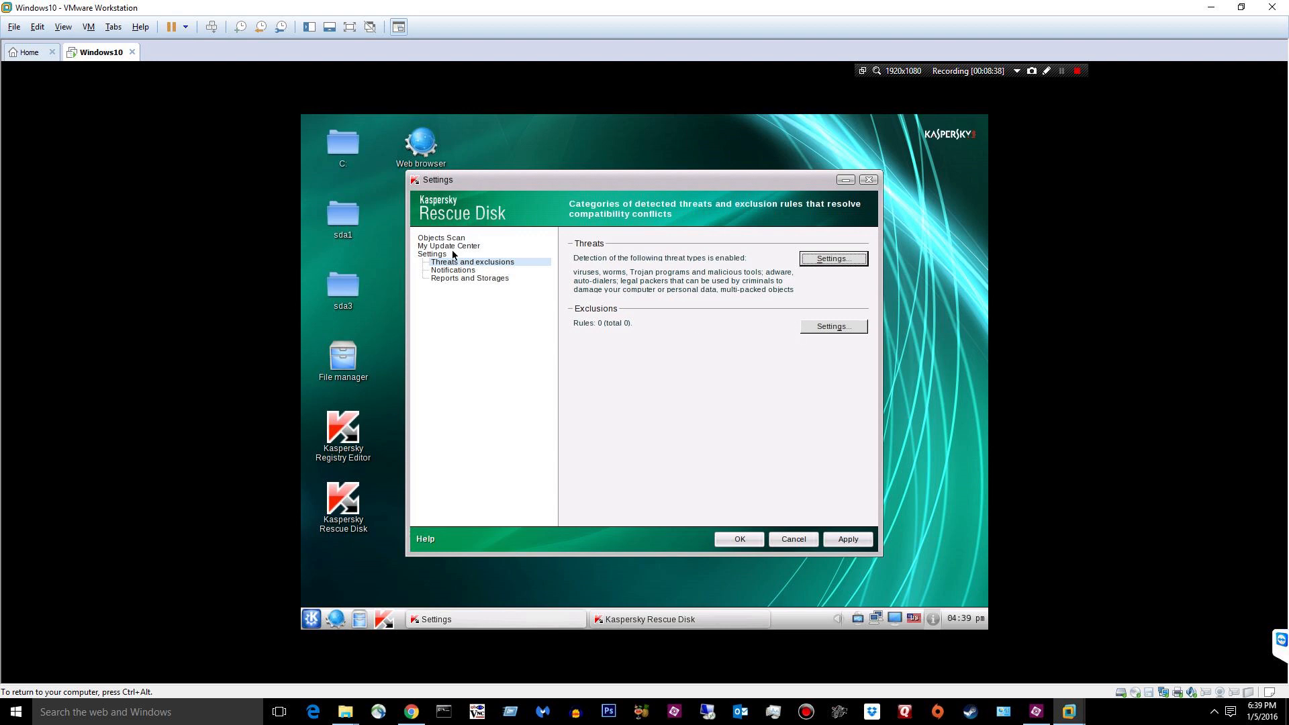
click(441, 238)
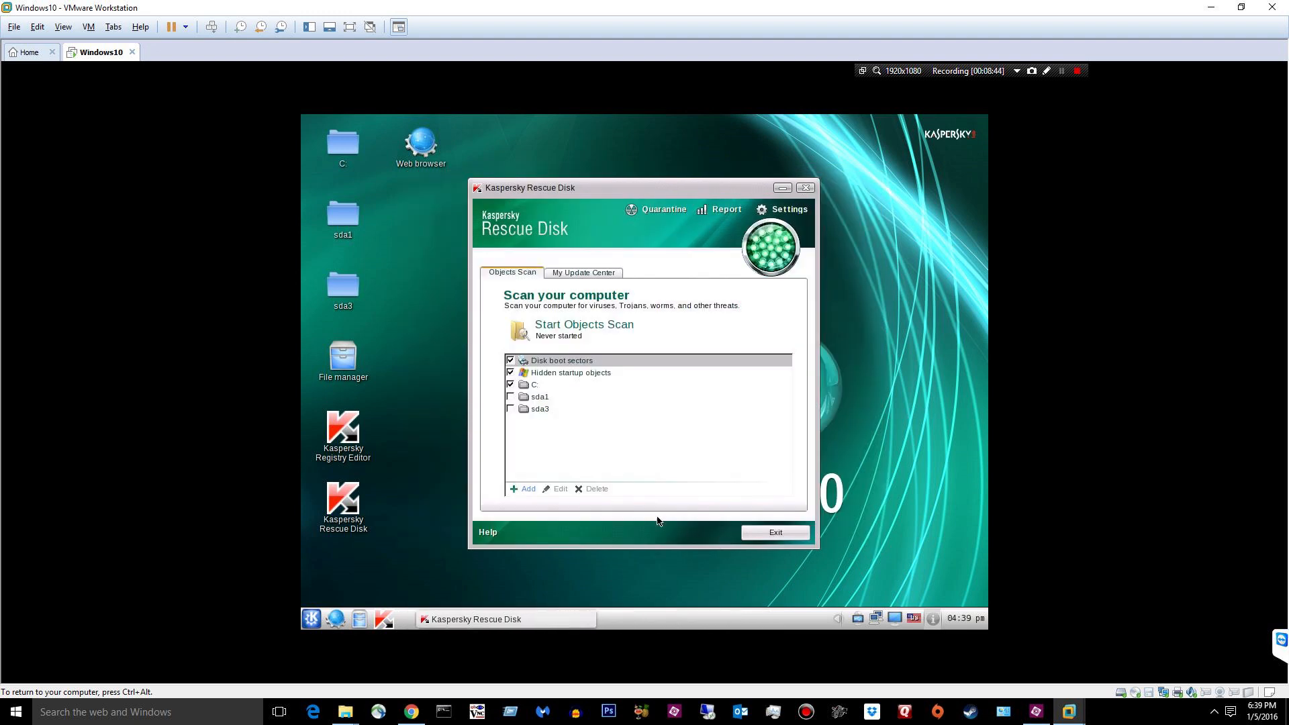
Start the Kaspersky objects scan of boot sectors, hidden startup objects and drive C.
click(584, 323)
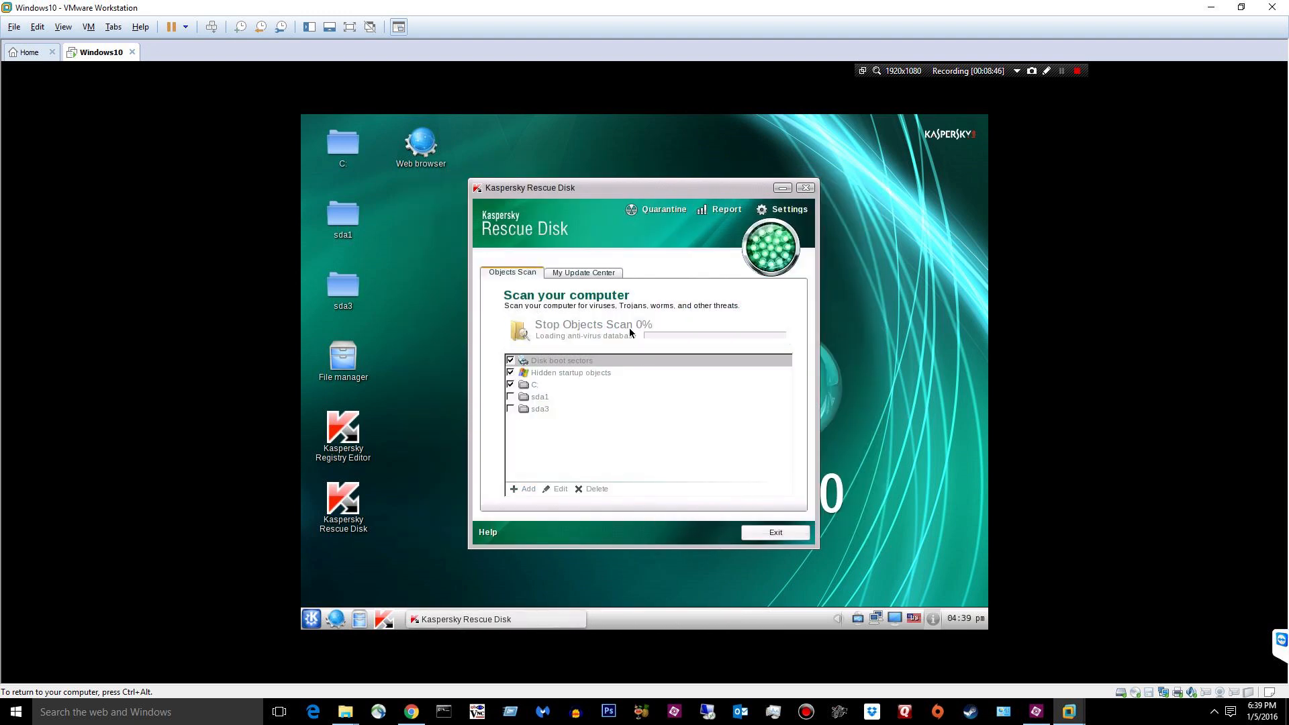
mouse_move(1053, 85)
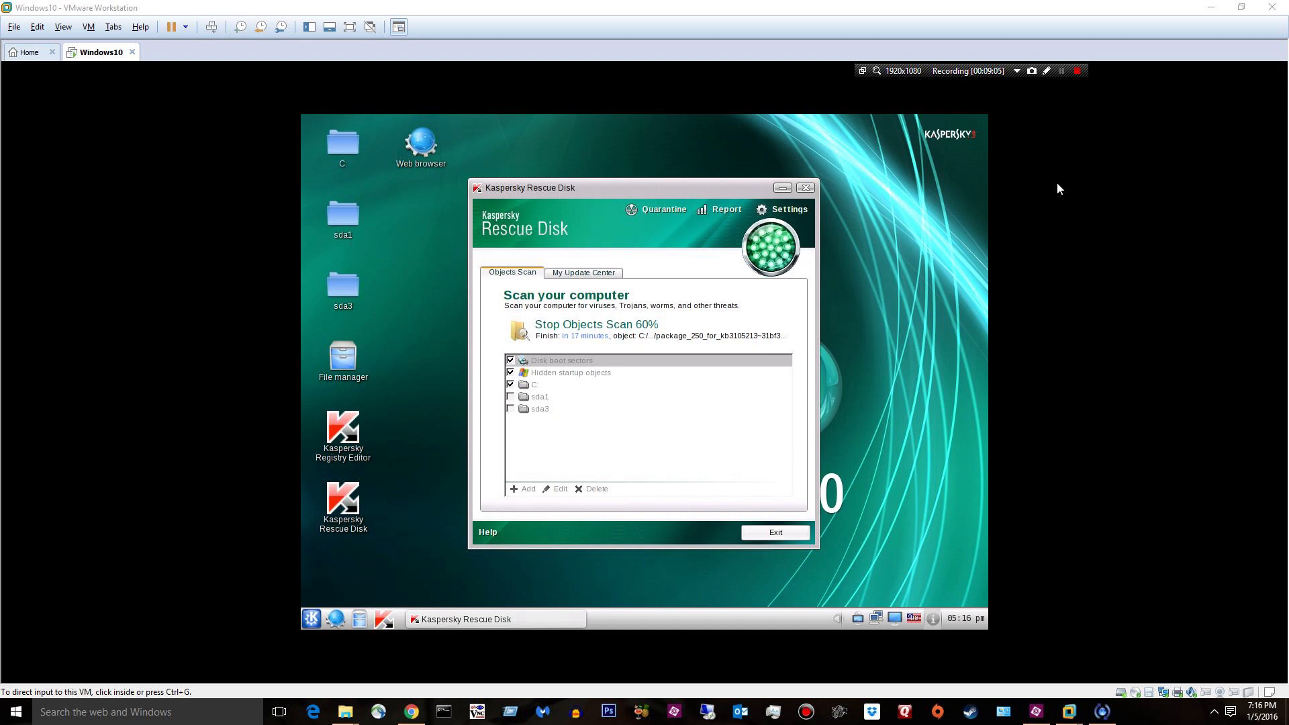
mouse_move(1050, 192)
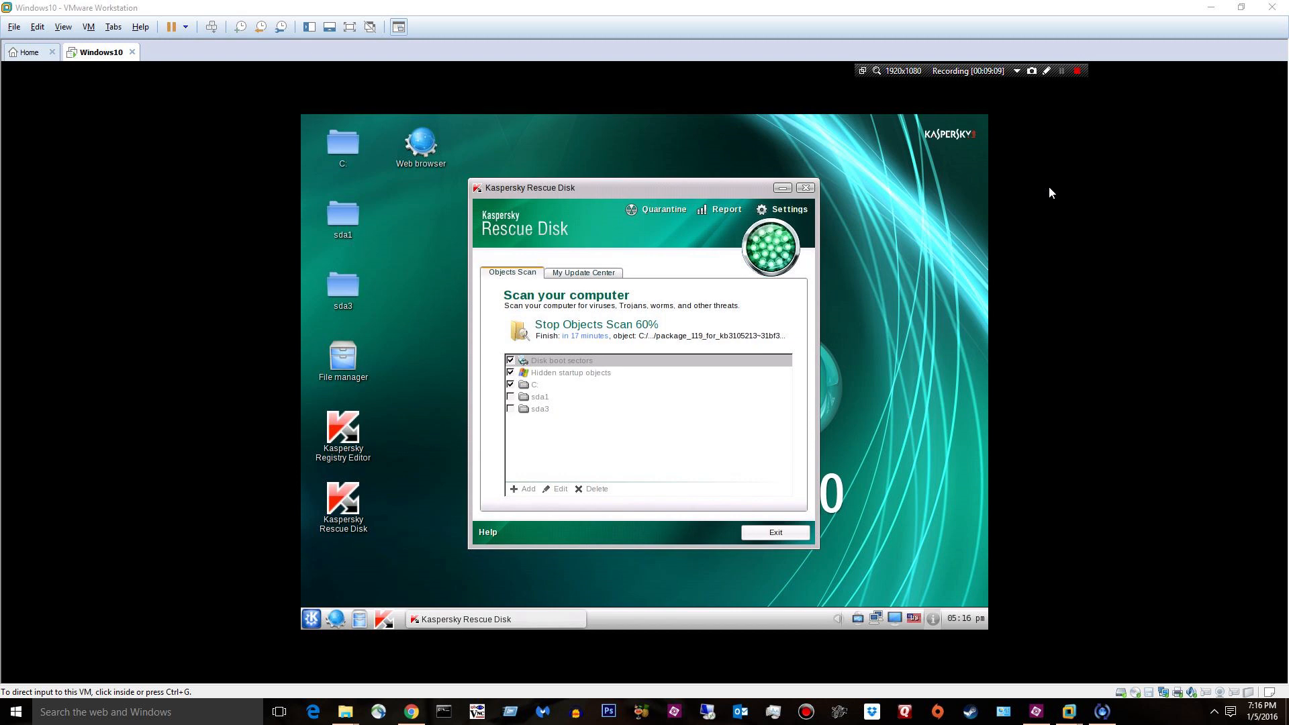
mouse_move(1083, 182)
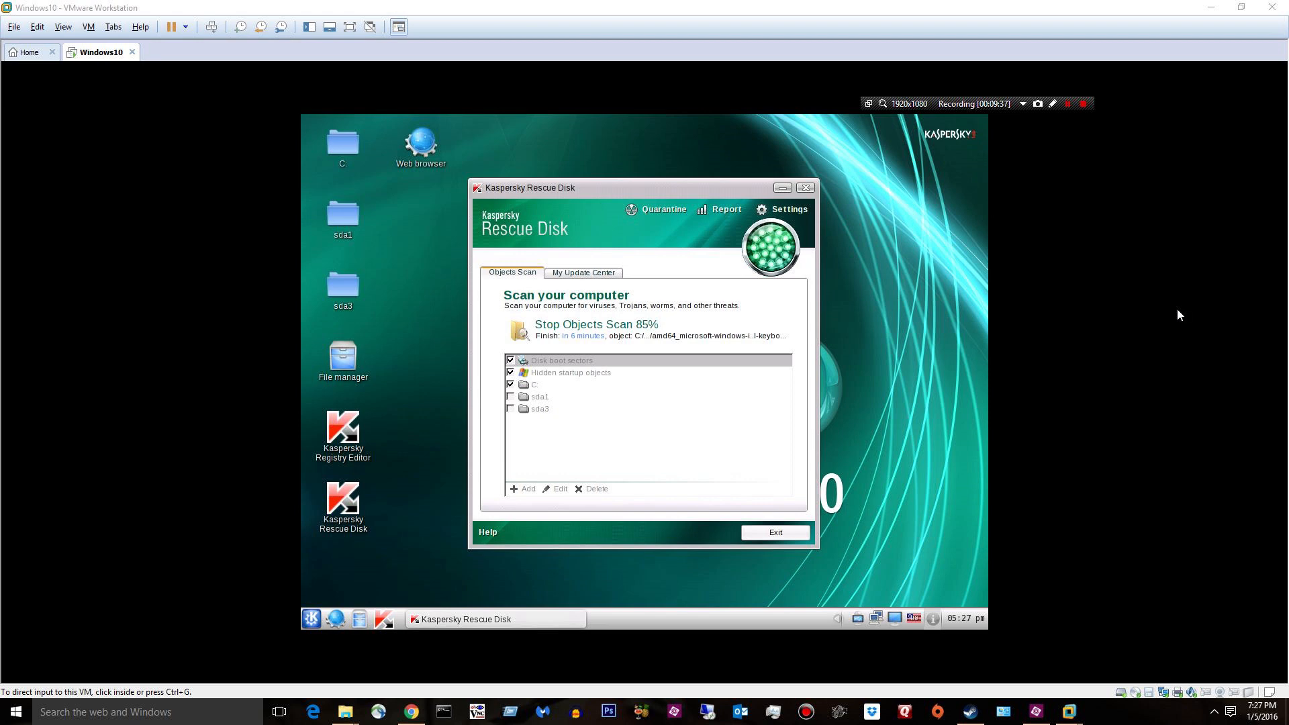
mouse_move(1149, 251)
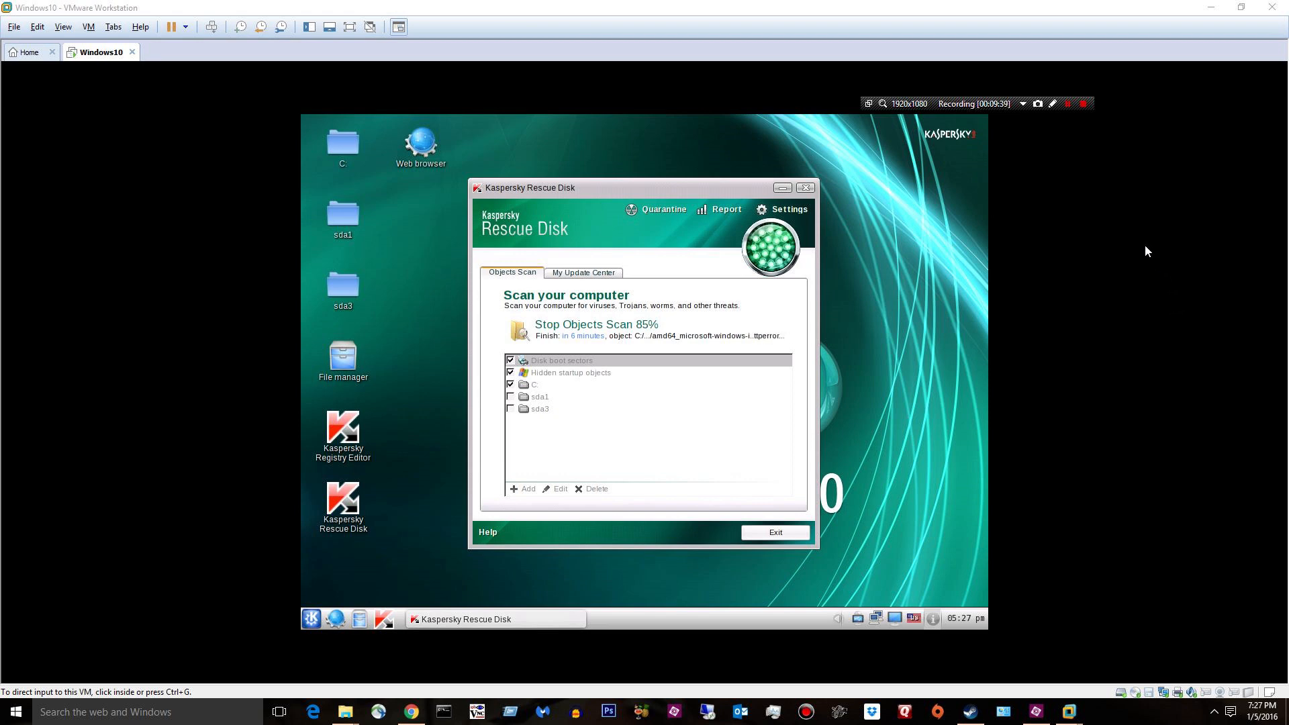
mouse_move(1067, 120)
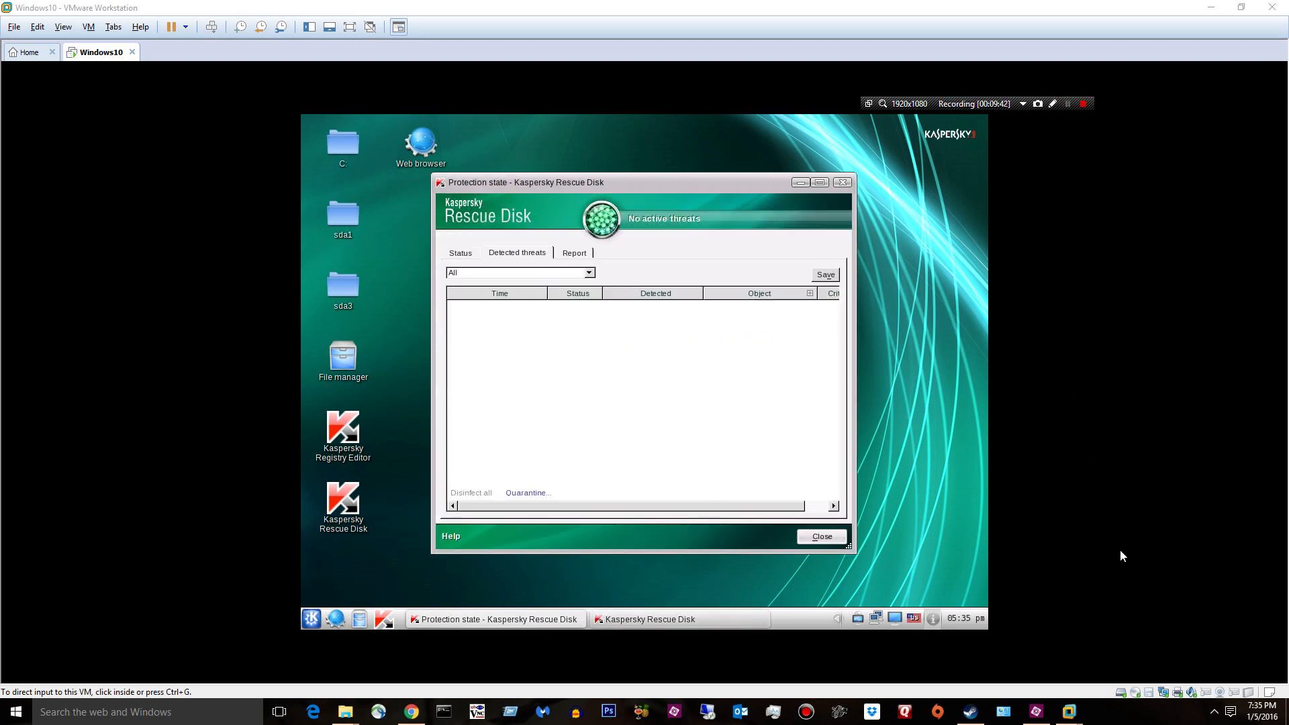
mouse_move(402, 266)
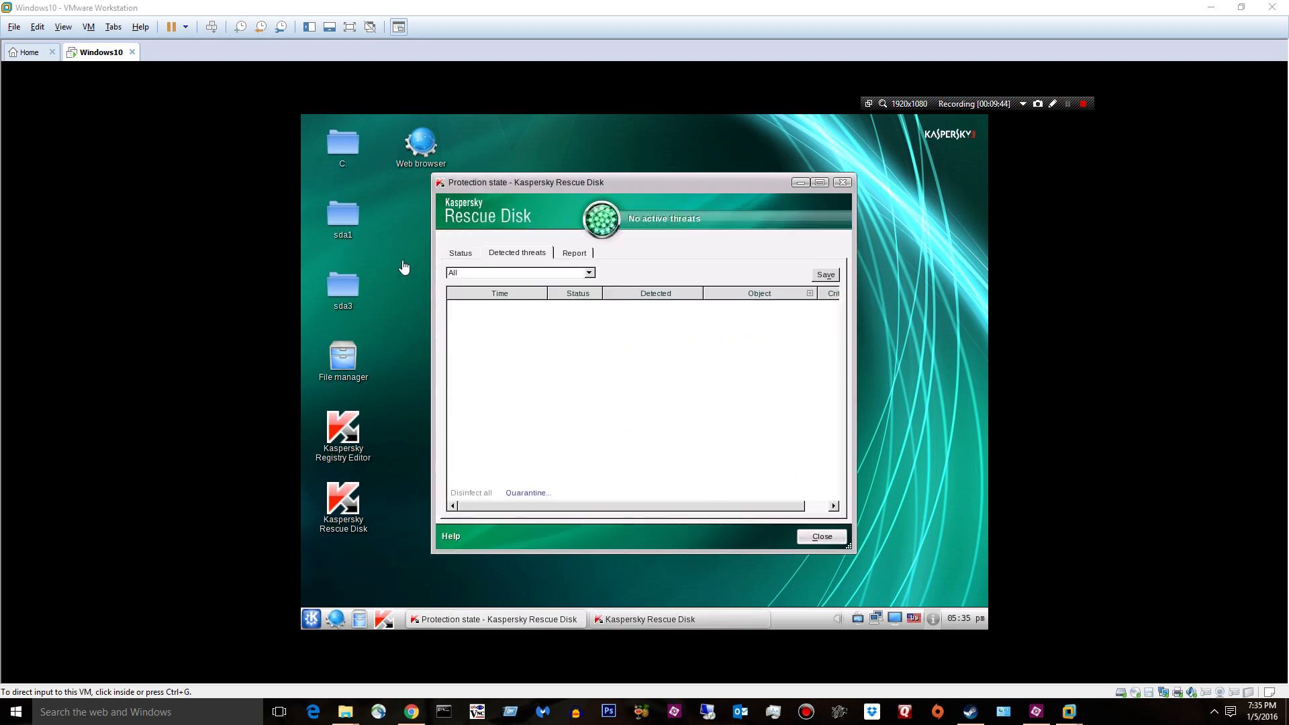
mouse_move(523, 234)
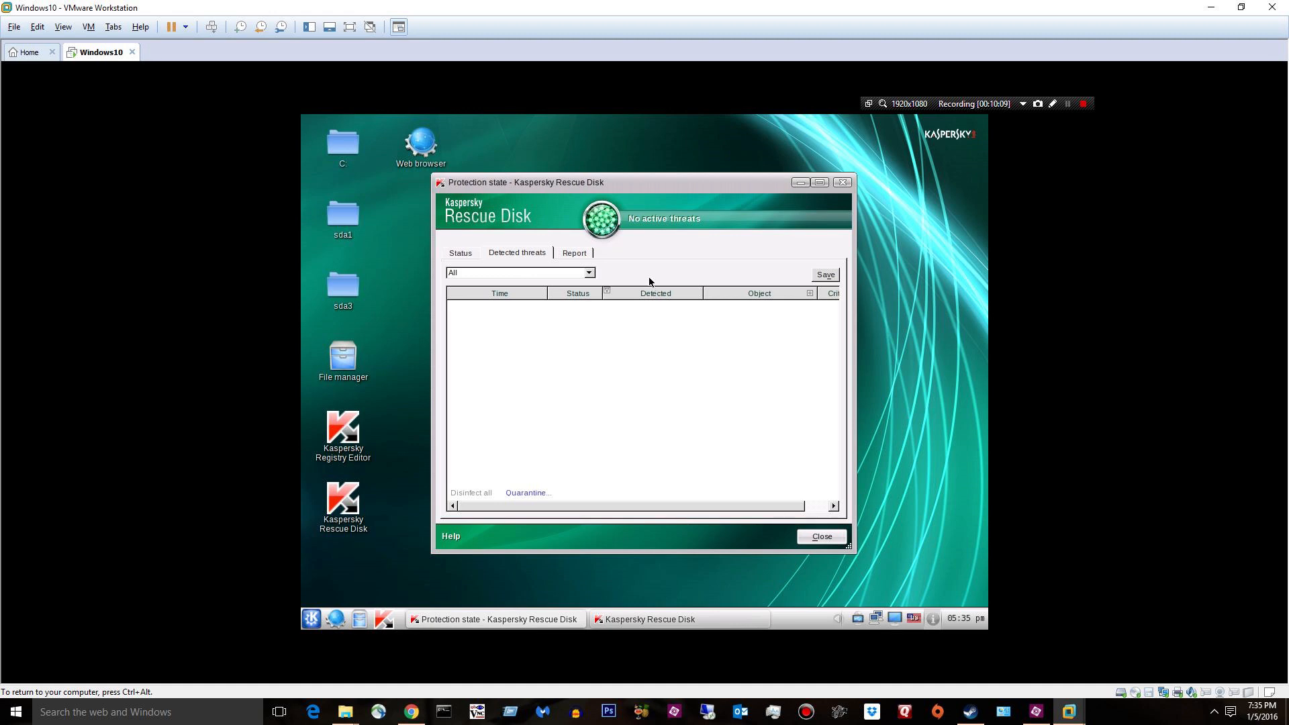
mouse_move(637, 272)
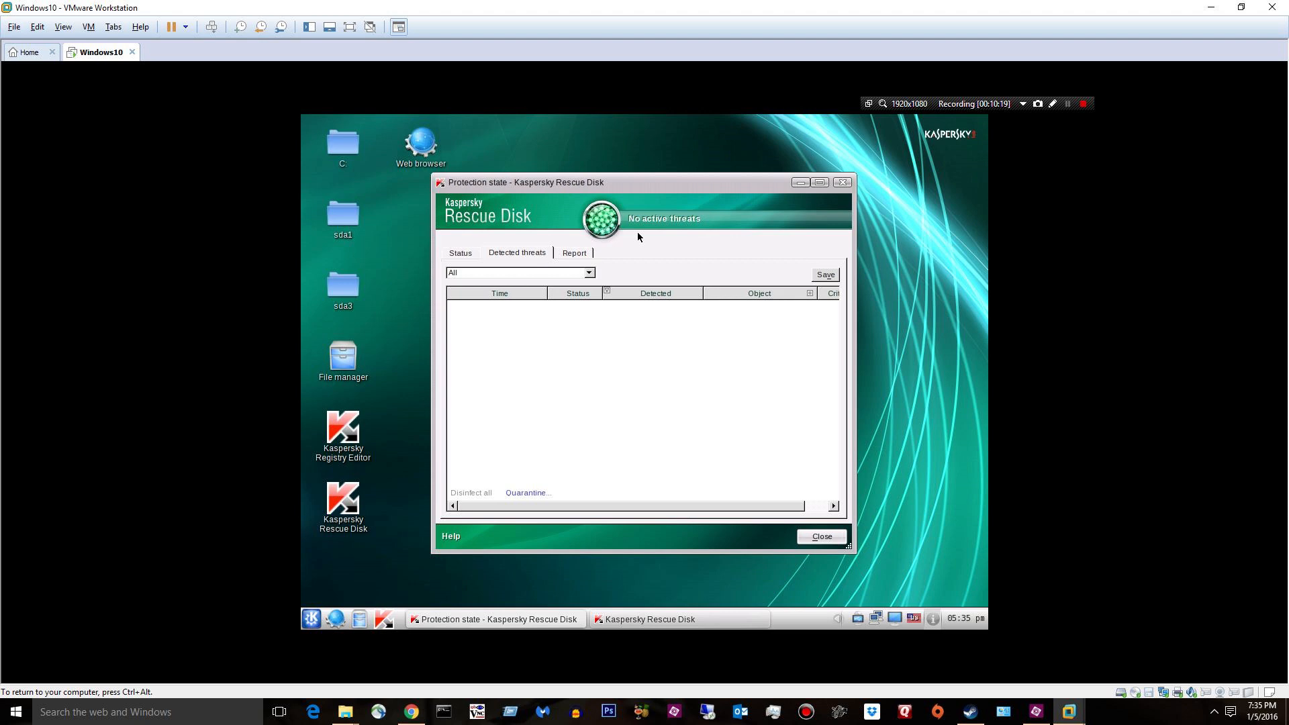
mouse_move(623, 227)
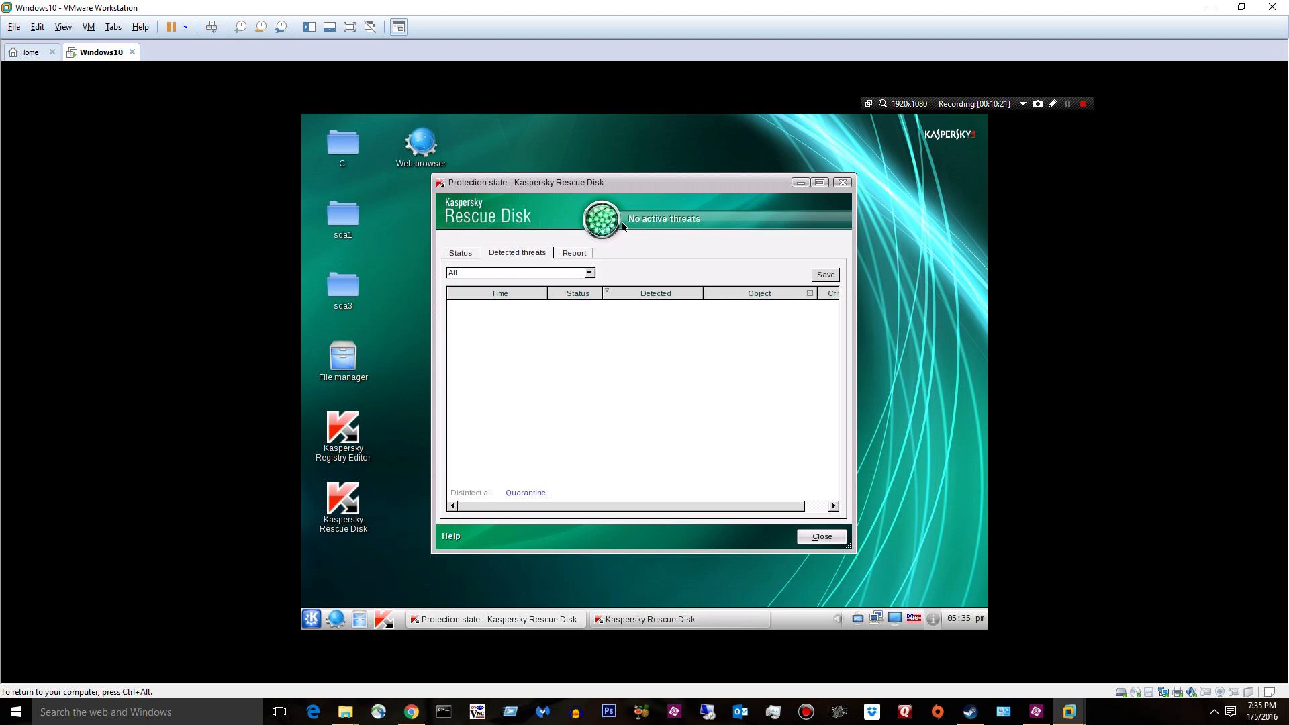
mouse_move(779, 186)
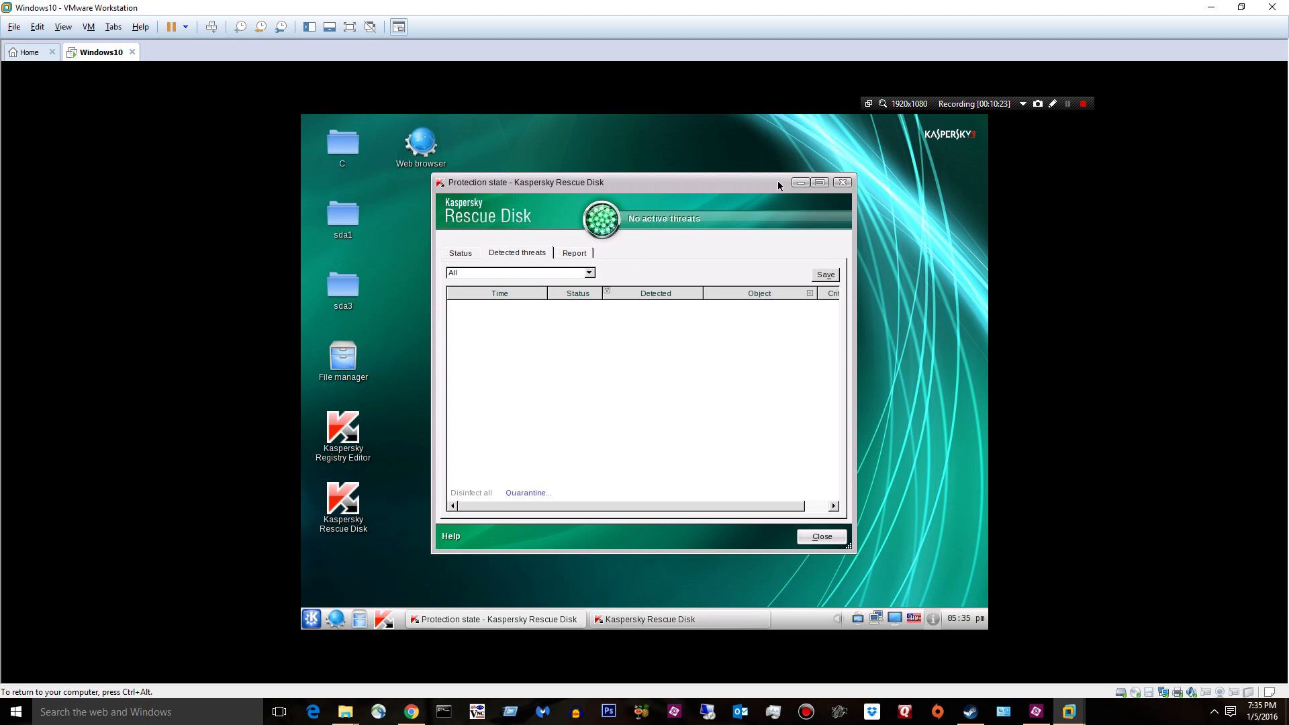